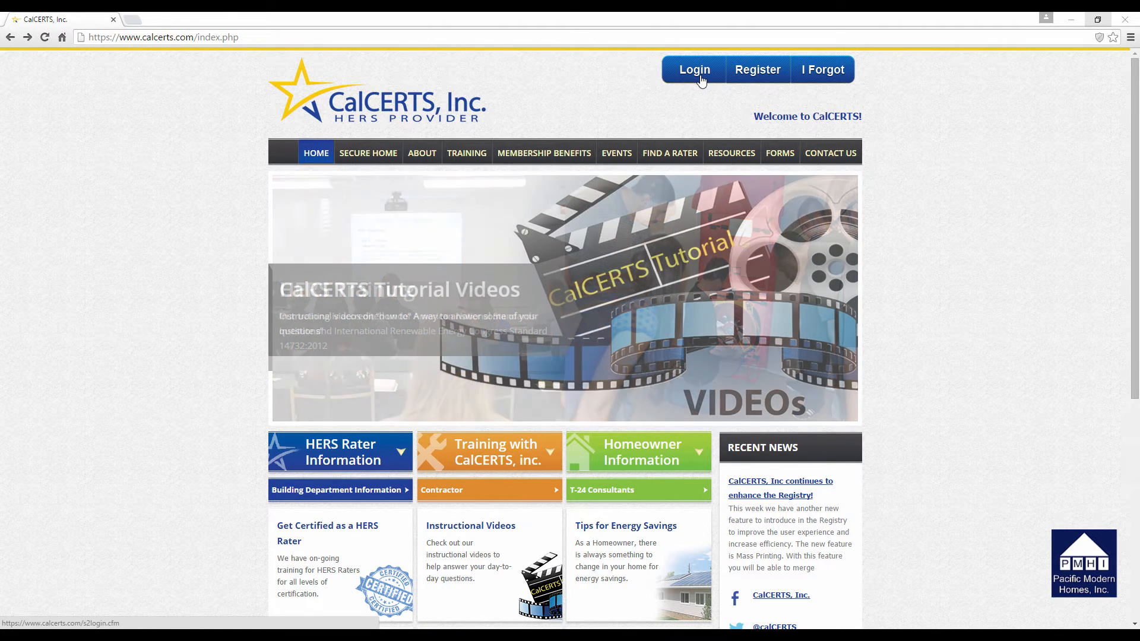
Sign in to the registry with username 'jhom' and the account password
left_click(693, 69)
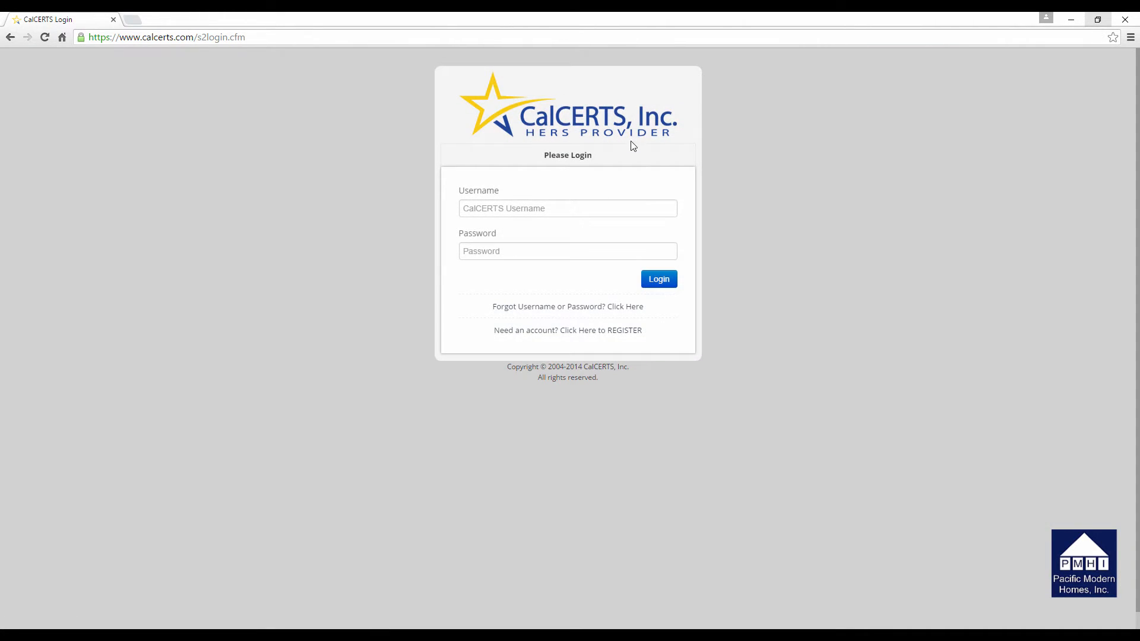
left_click(567, 207)
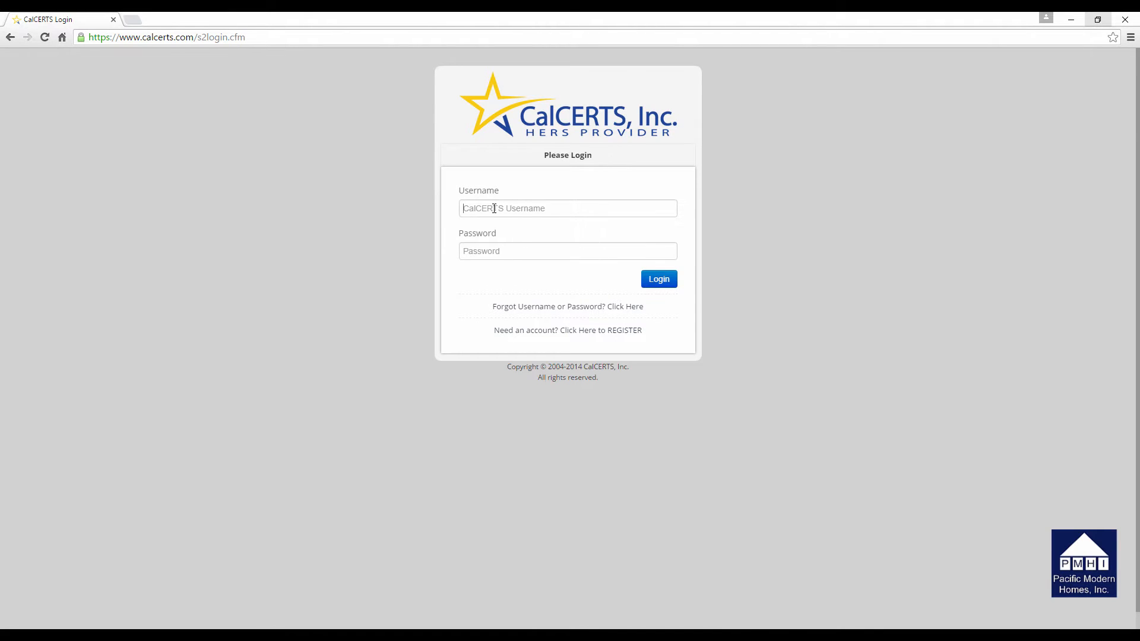
left_click(567, 207)
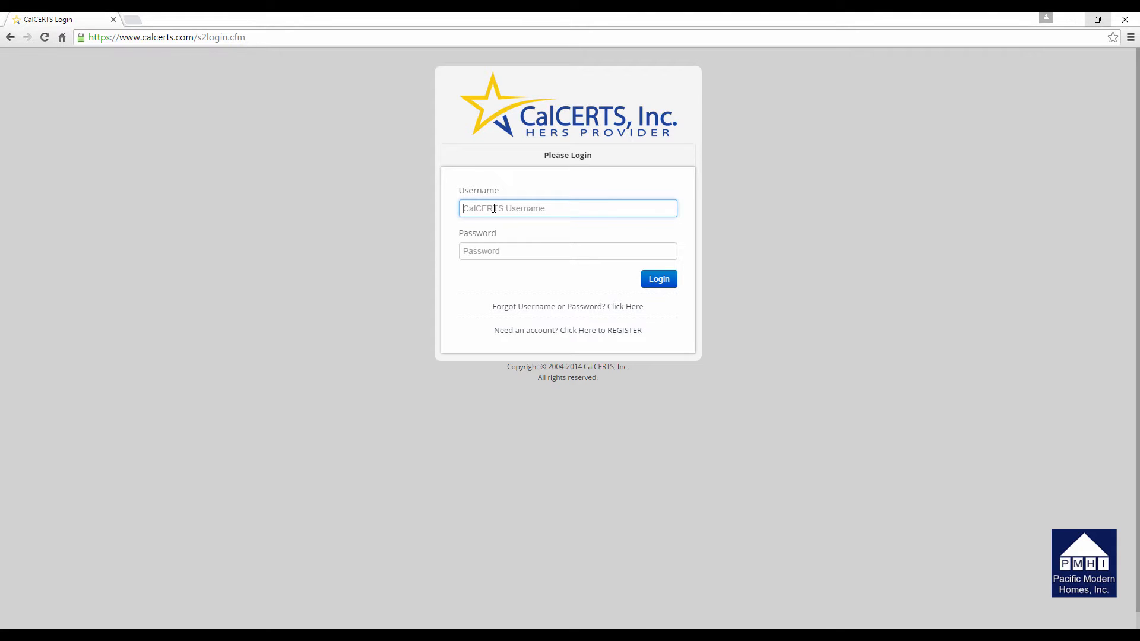
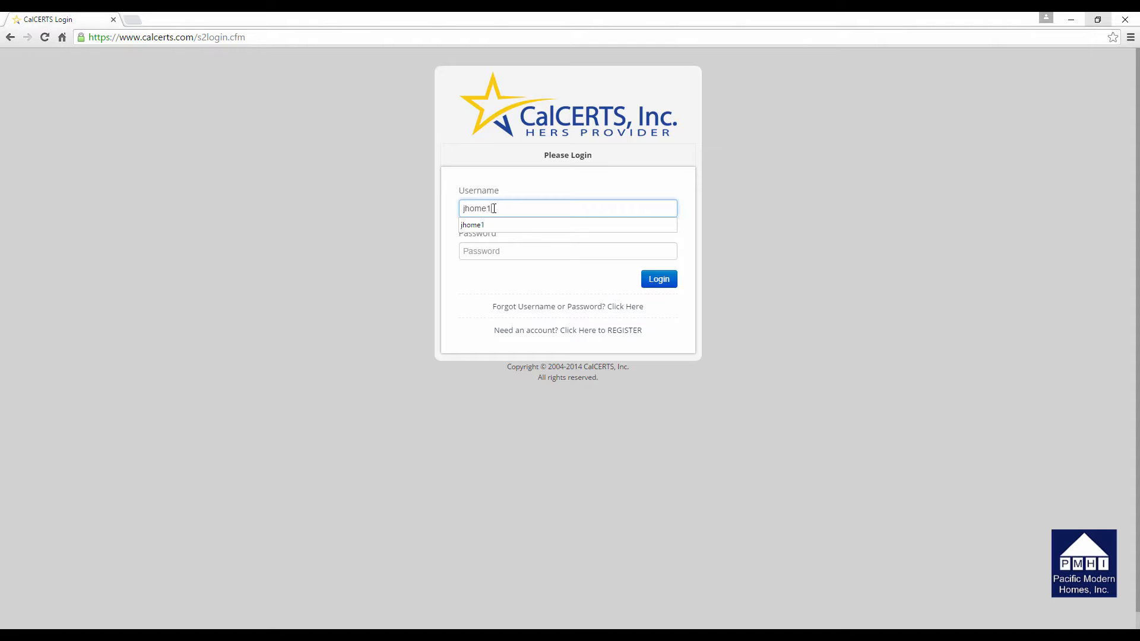
mouse_move(484, 250)
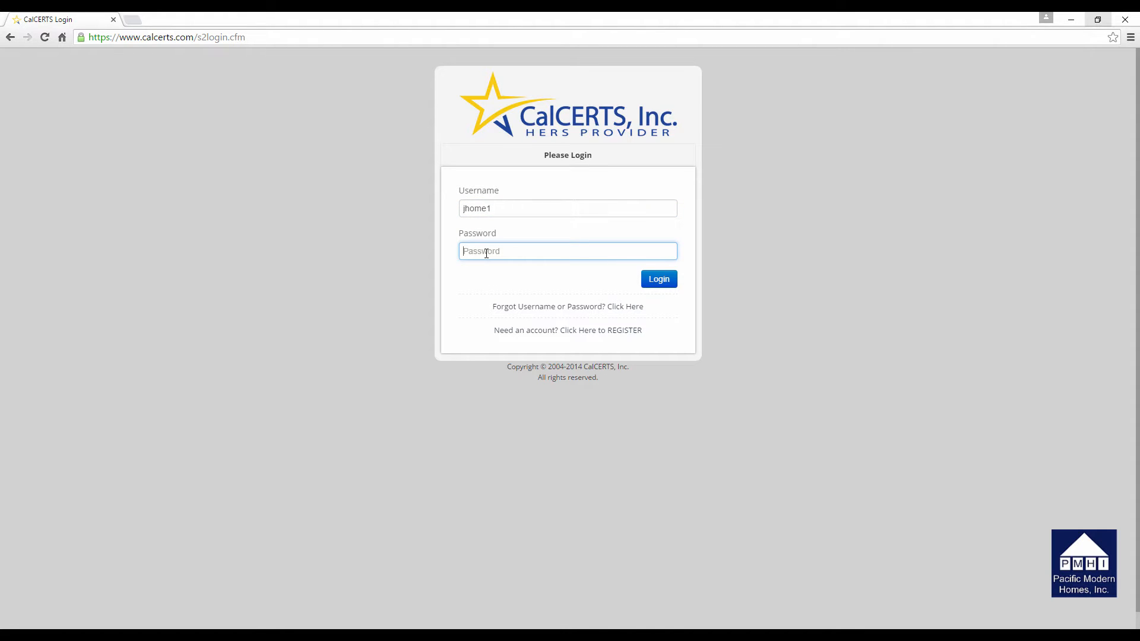
type("••••")
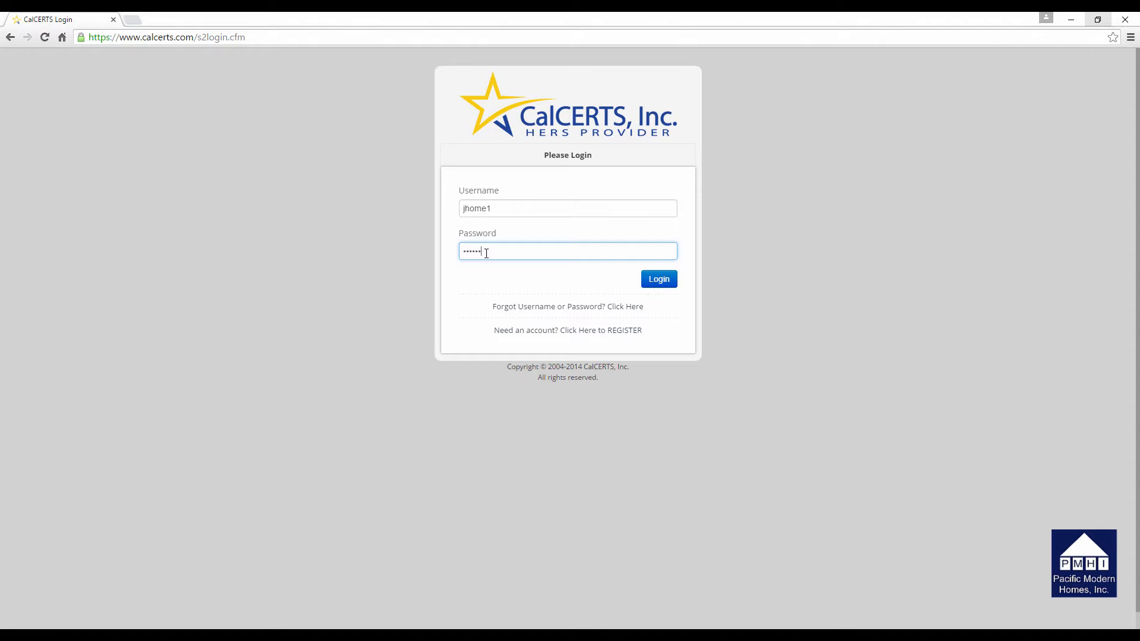
mouse_move(669, 297)
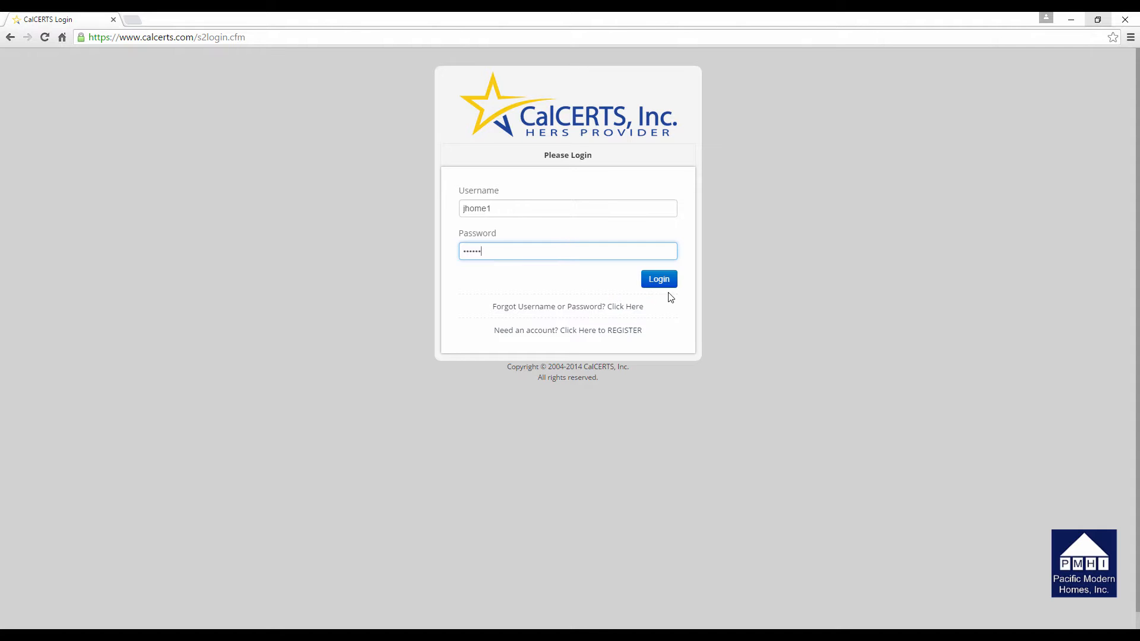
left_click(658, 277)
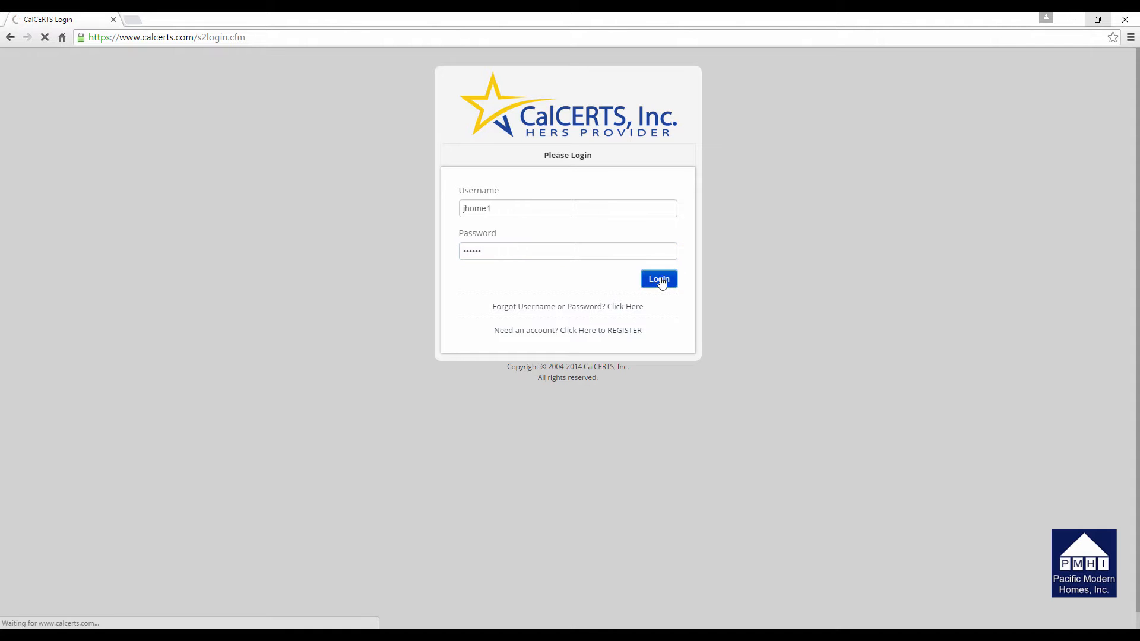
Submit the login again and land on the account's secure home page
left_click(657, 279)
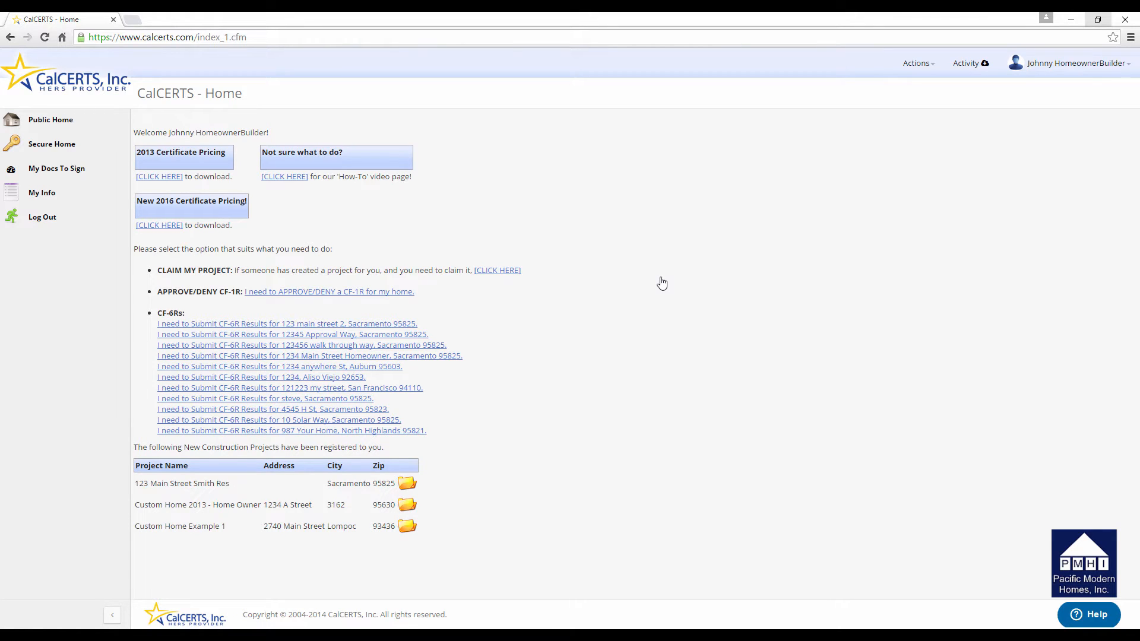
mouse_move(621, 275)
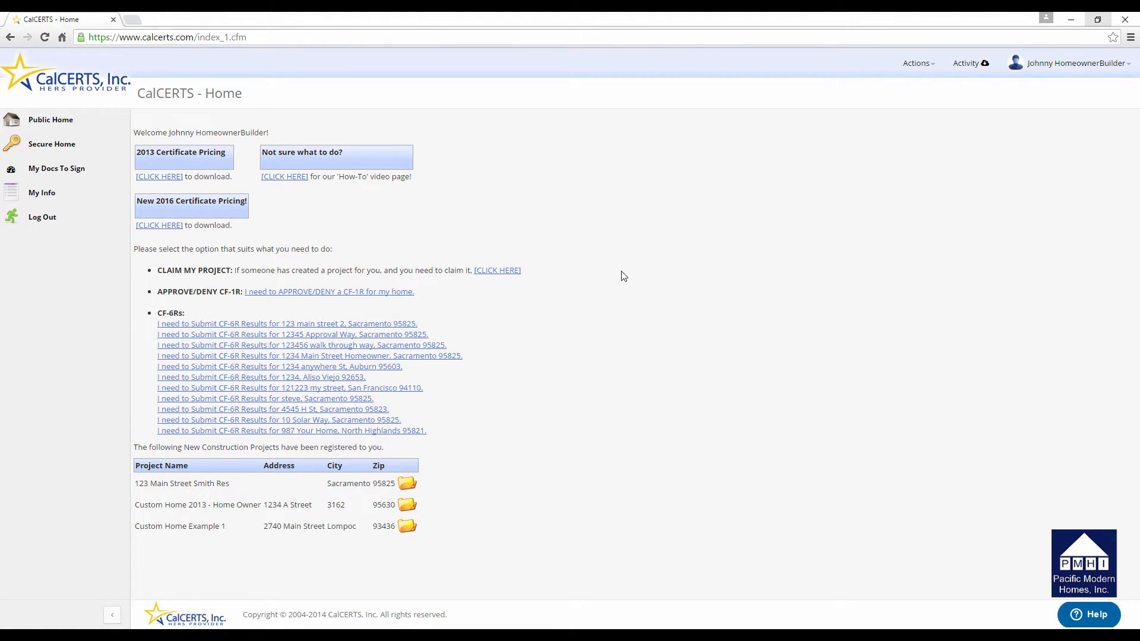
mouse_move(565, 293)
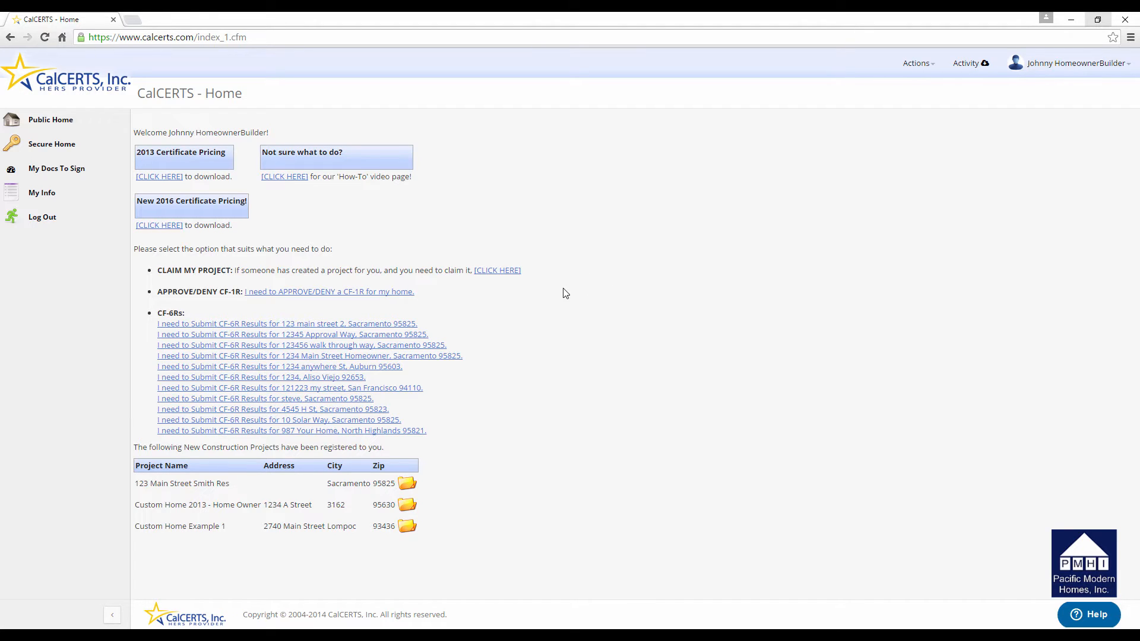
mouse_move(147, 281)
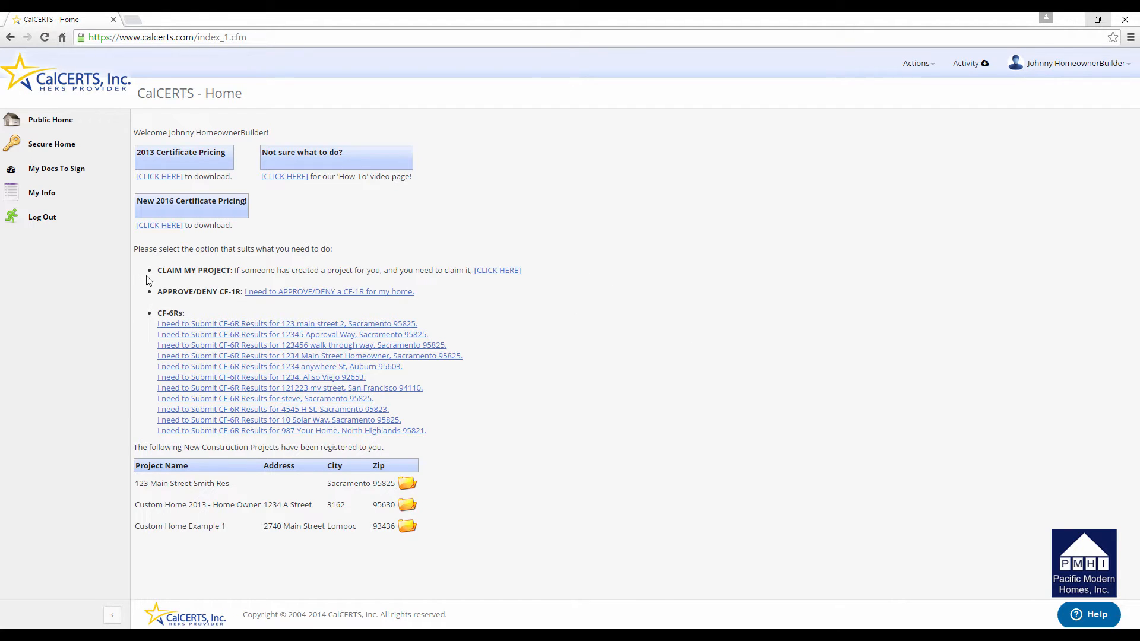
mouse_move(205, 281)
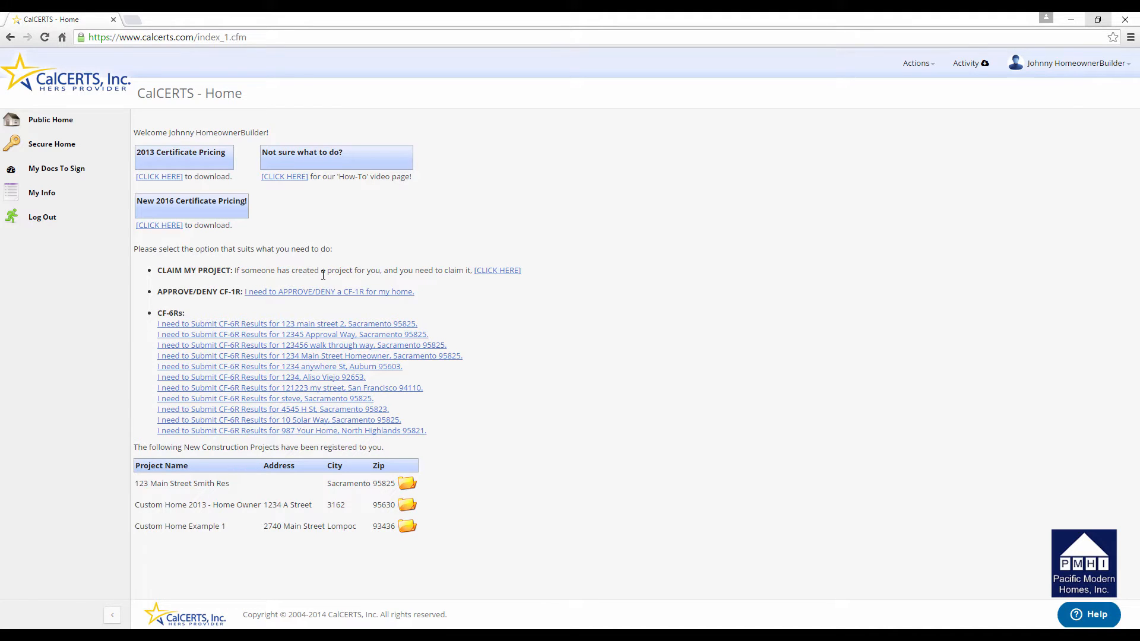
mouse_move(497, 275)
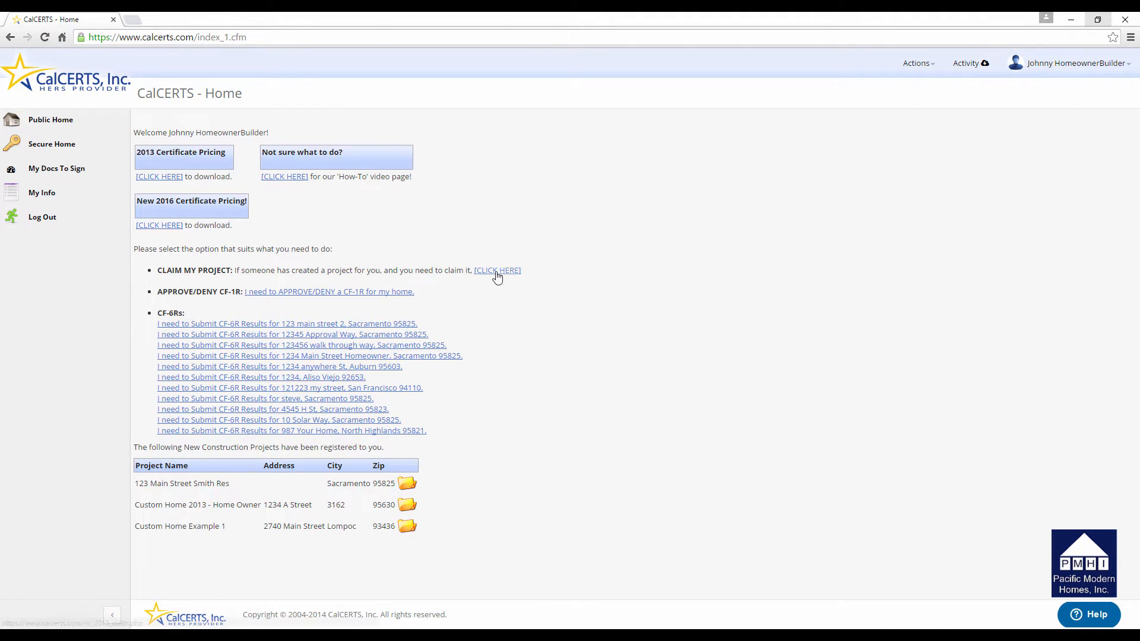
left_click(497, 270)
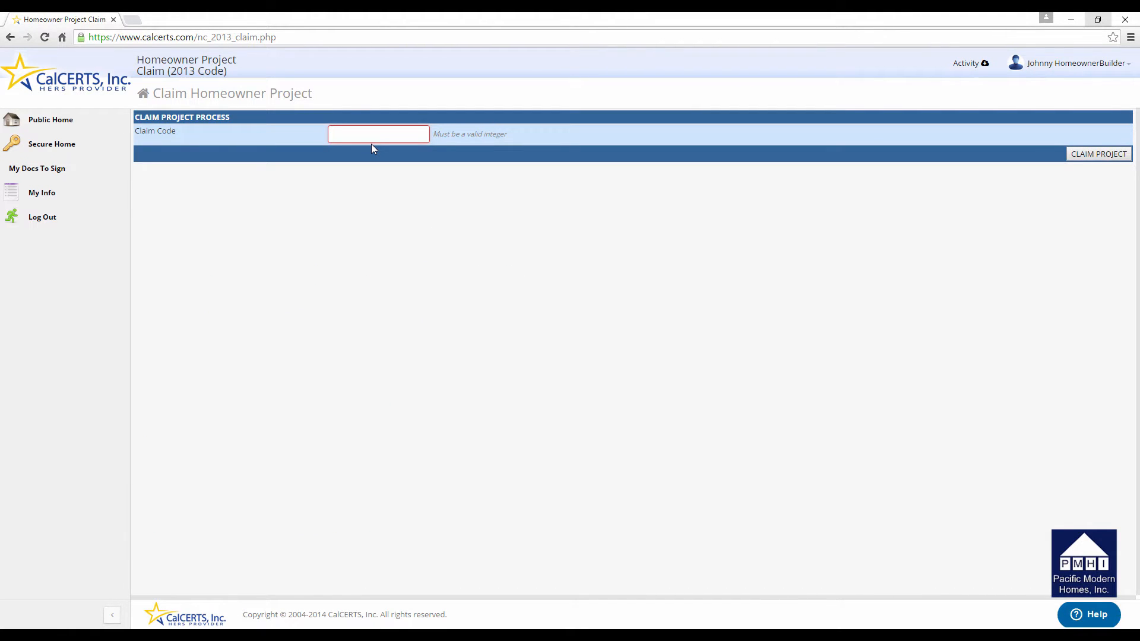
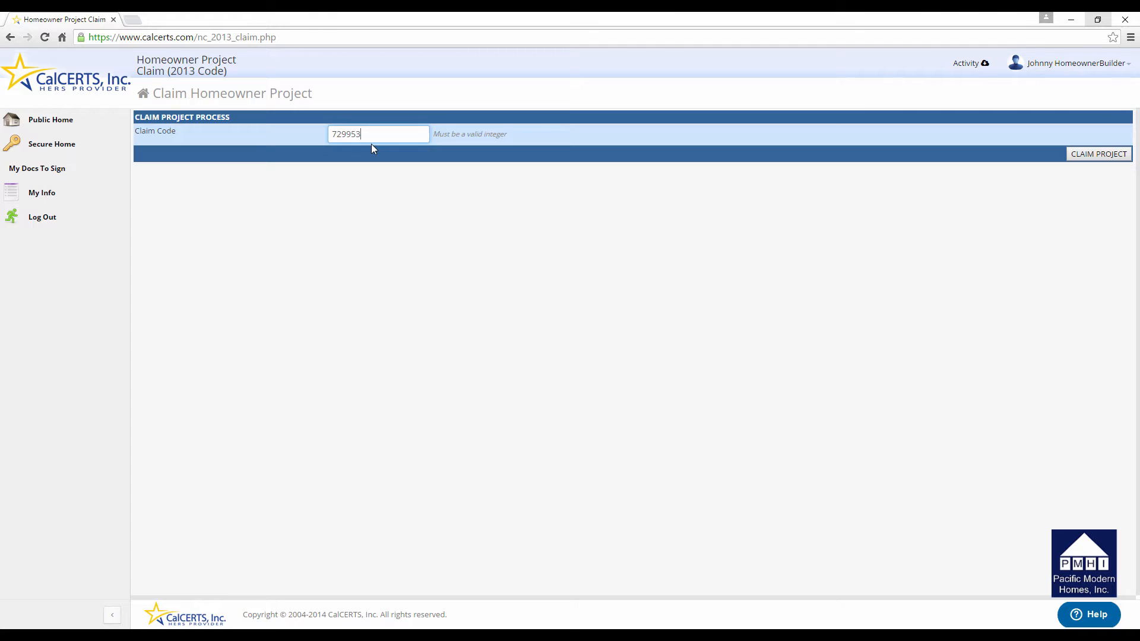
mouse_move(340, 140)
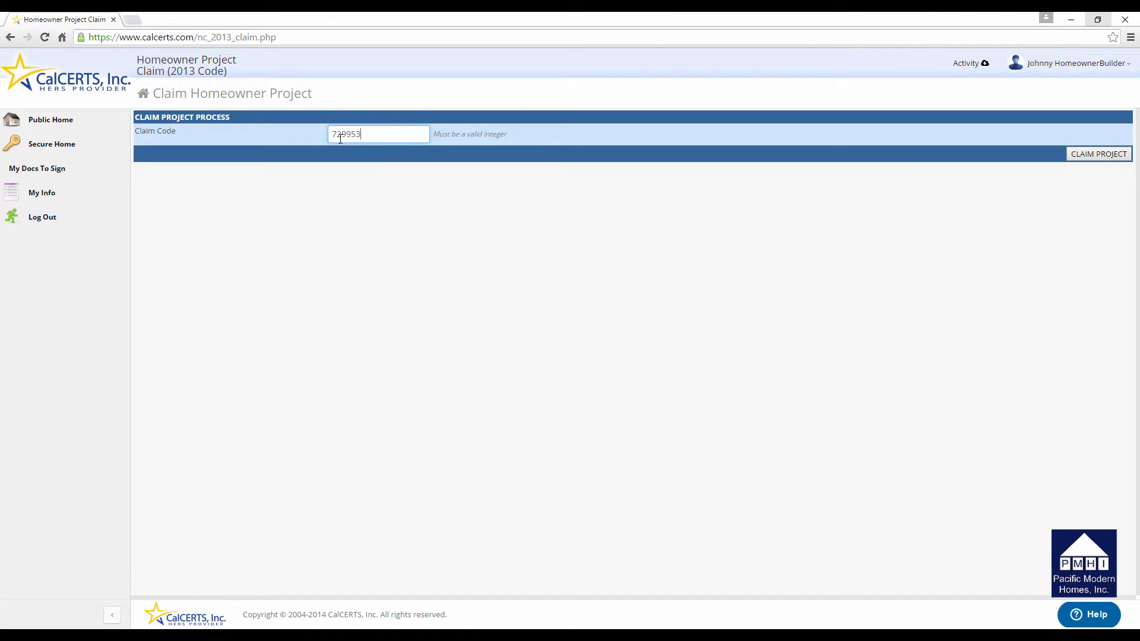
mouse_move(684, 203)
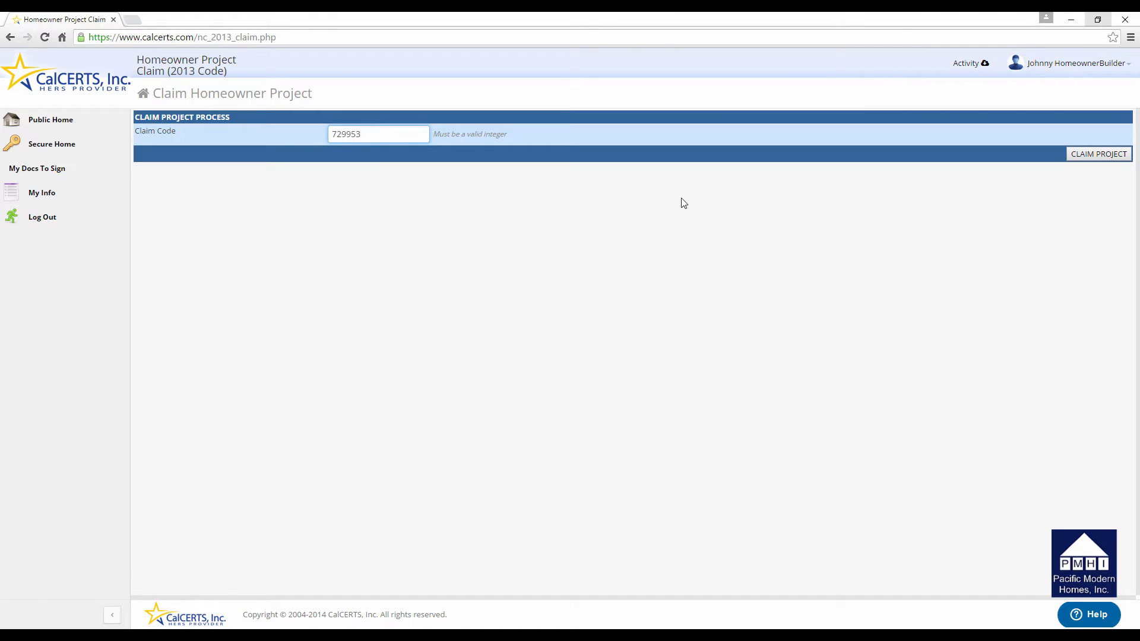
mouse_move(1099, 153)
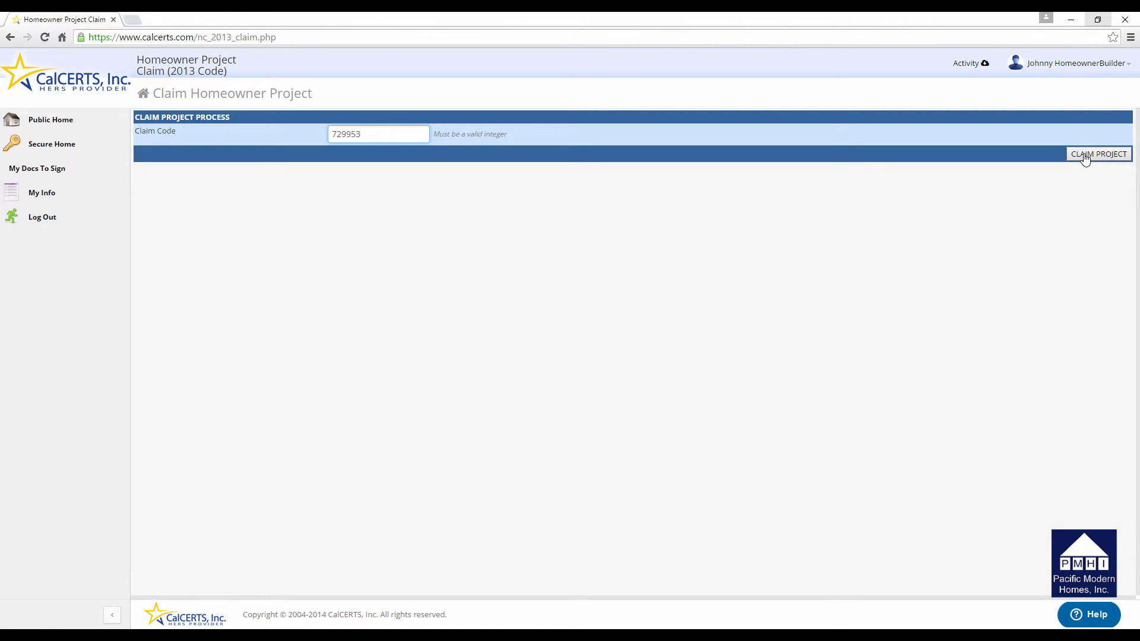
left_click(1097, 153)
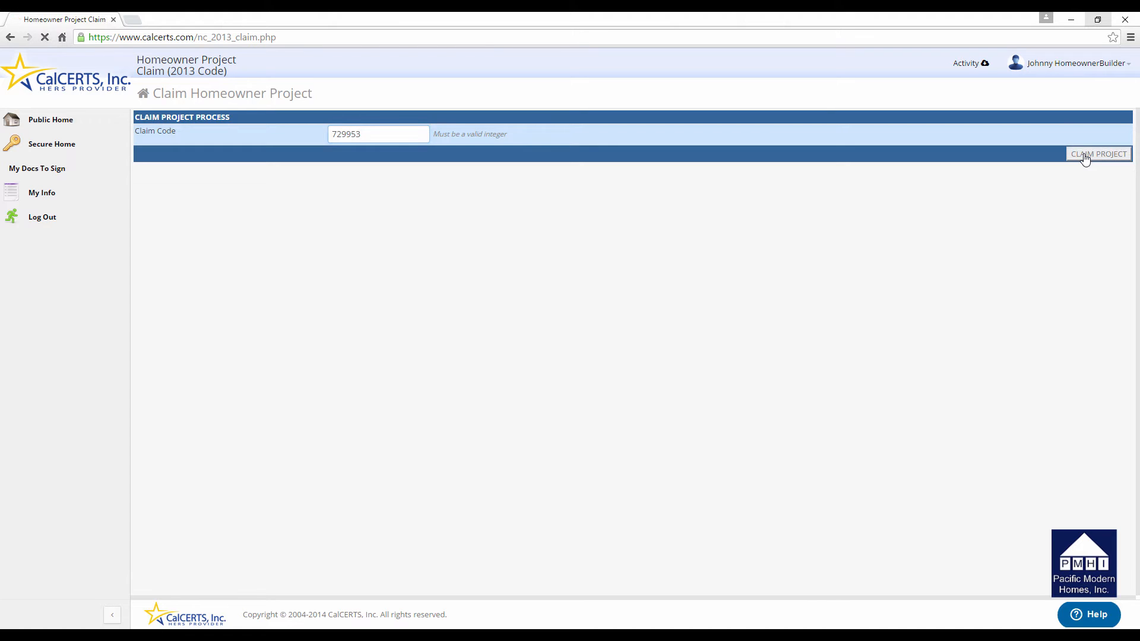
left_click(1097, 153)
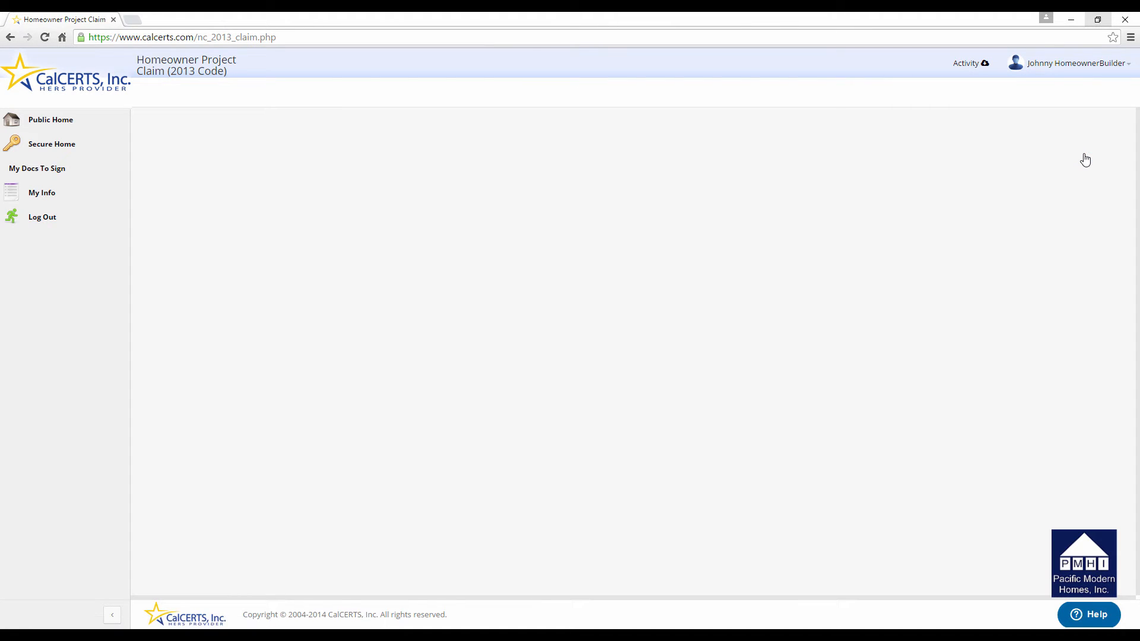
mouse_move(542, 181)
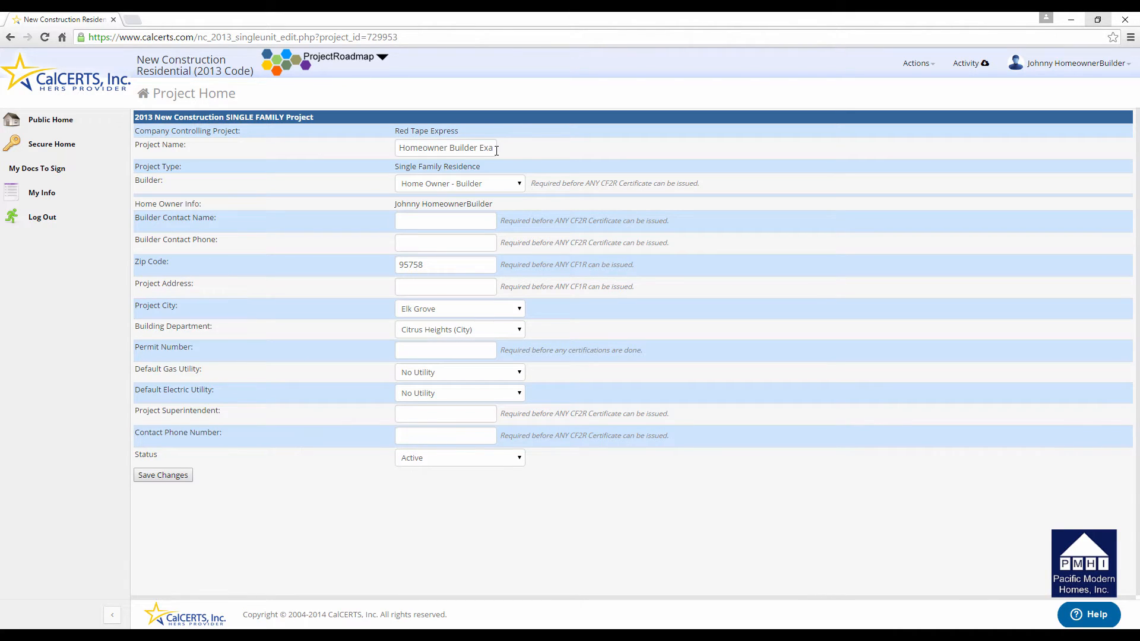
mouse_move(507, 153)
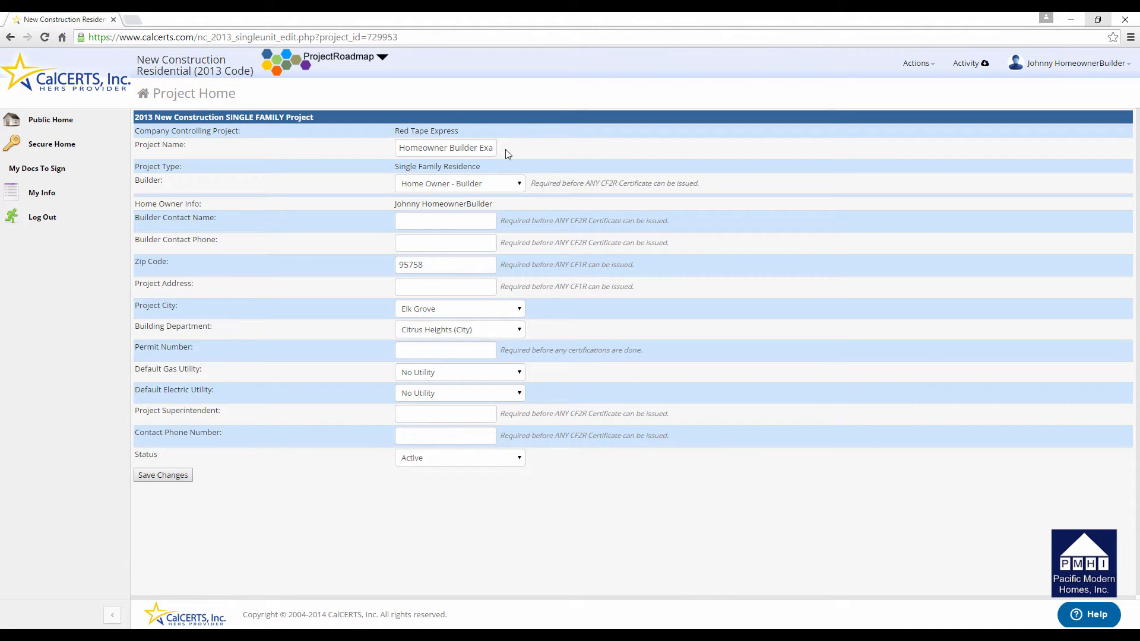
mouse_move(406, 141)
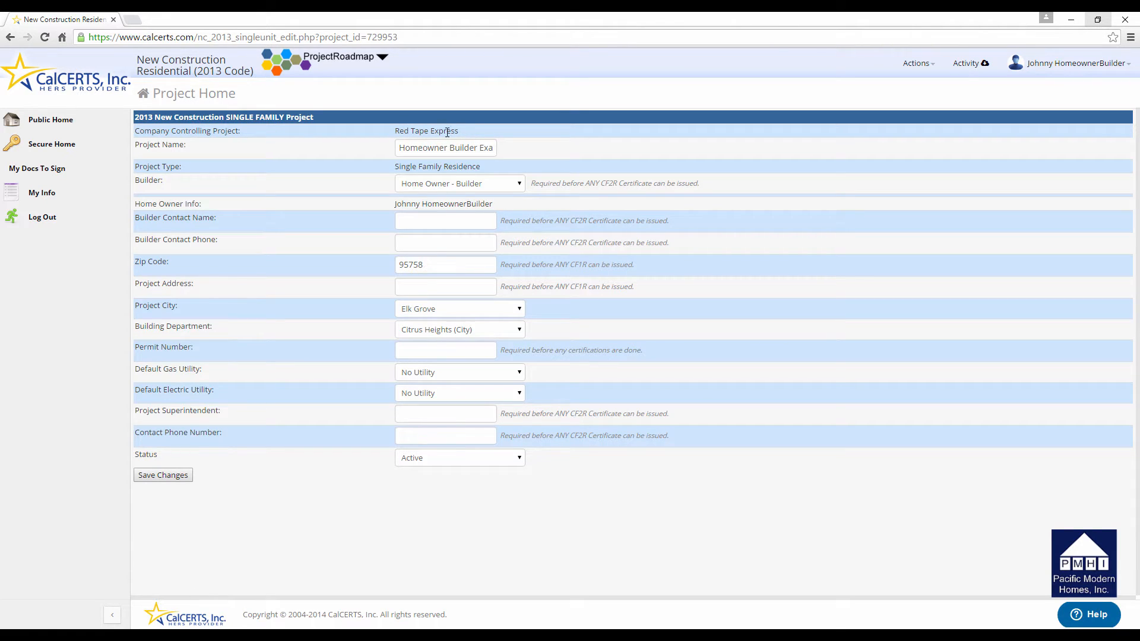
mouse_move(459, 132)
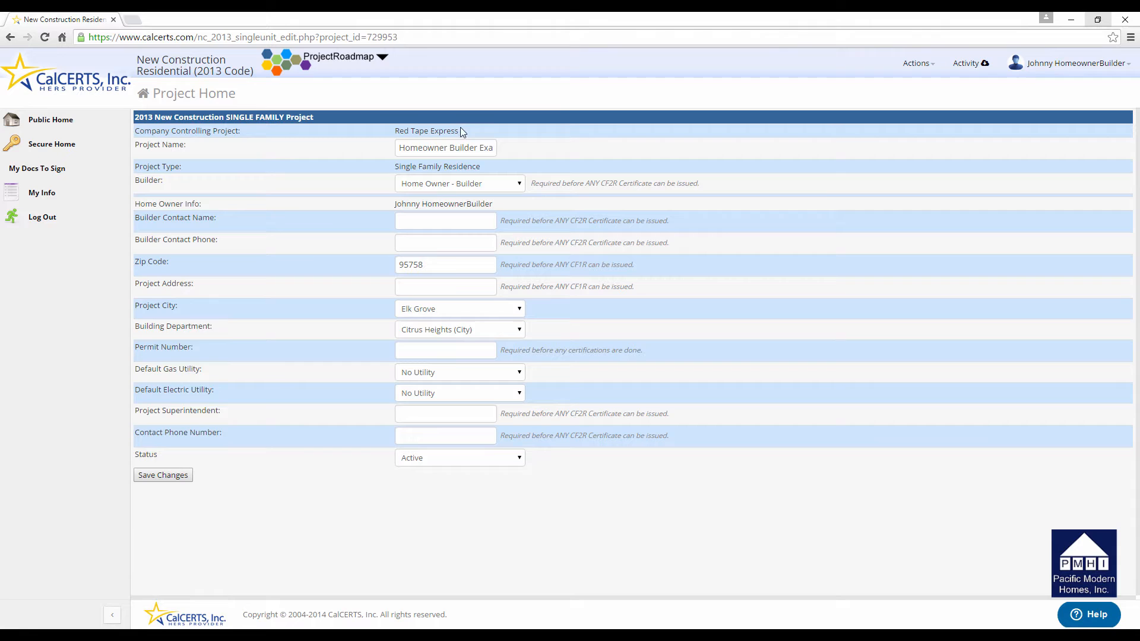
mouse_move(474, 167)
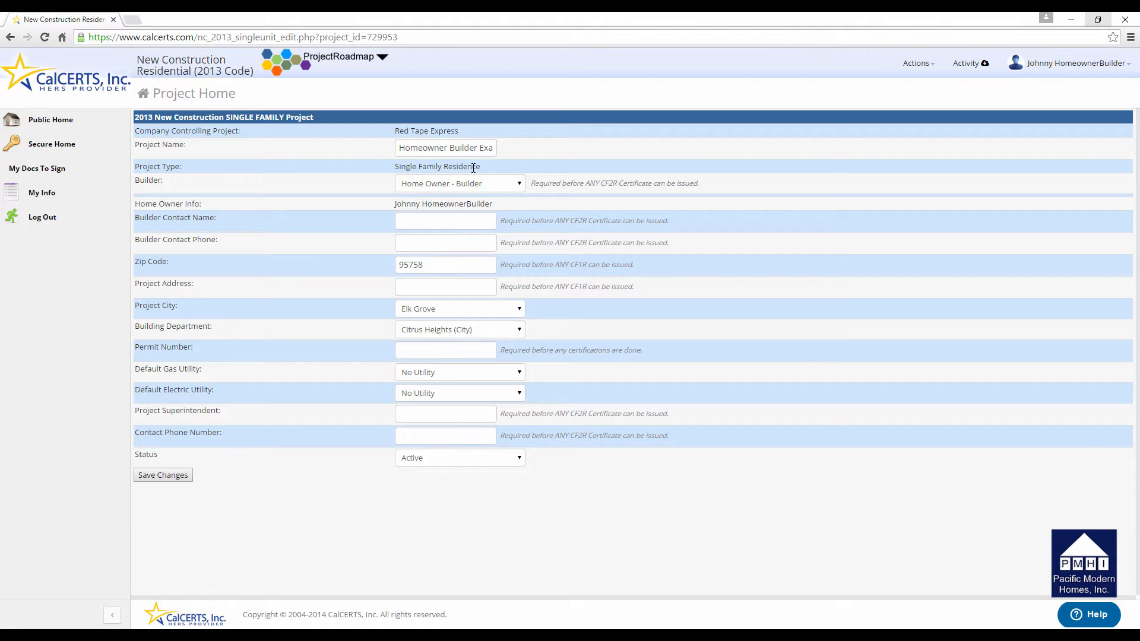
mouse_move(478, 192)
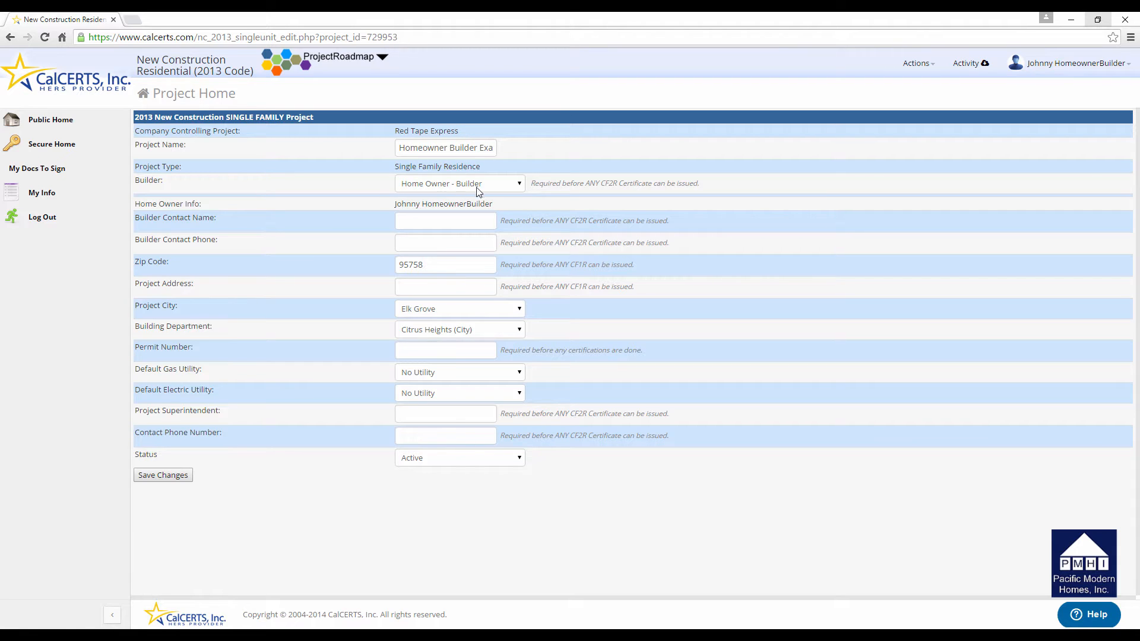
mouse_move(452, 206)
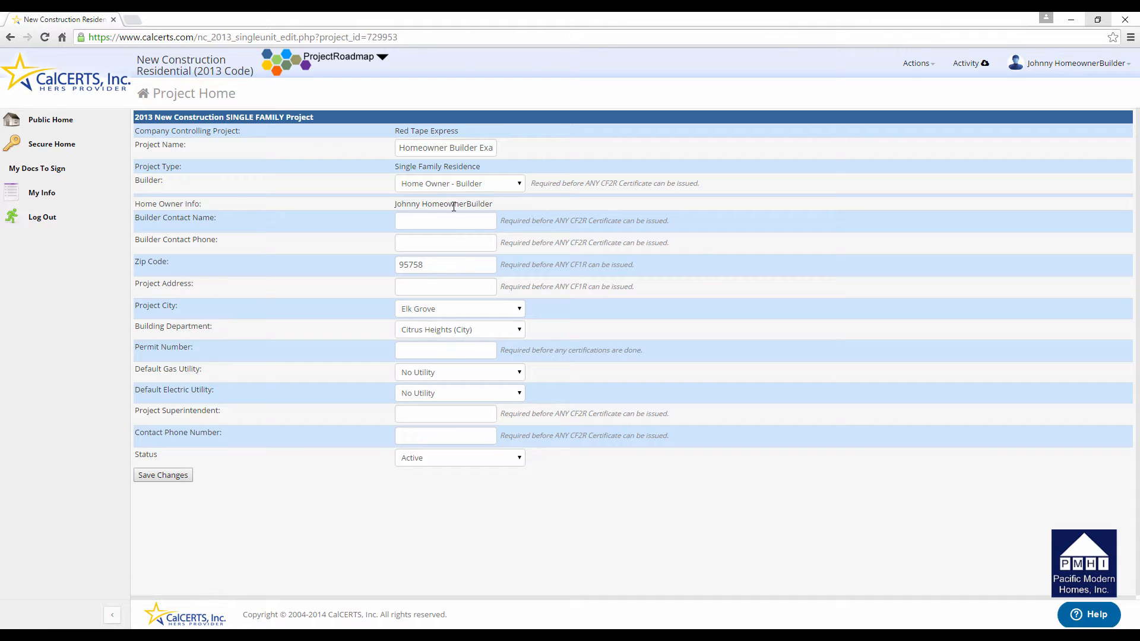
mouse_move(419, 205)
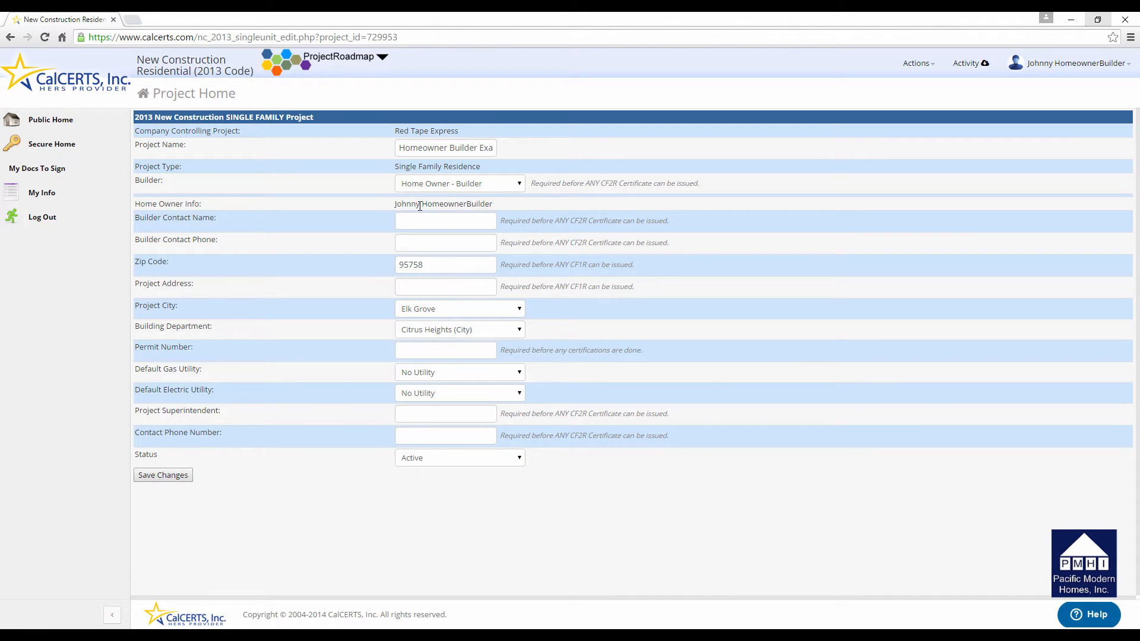
mouse_move(503, 216)
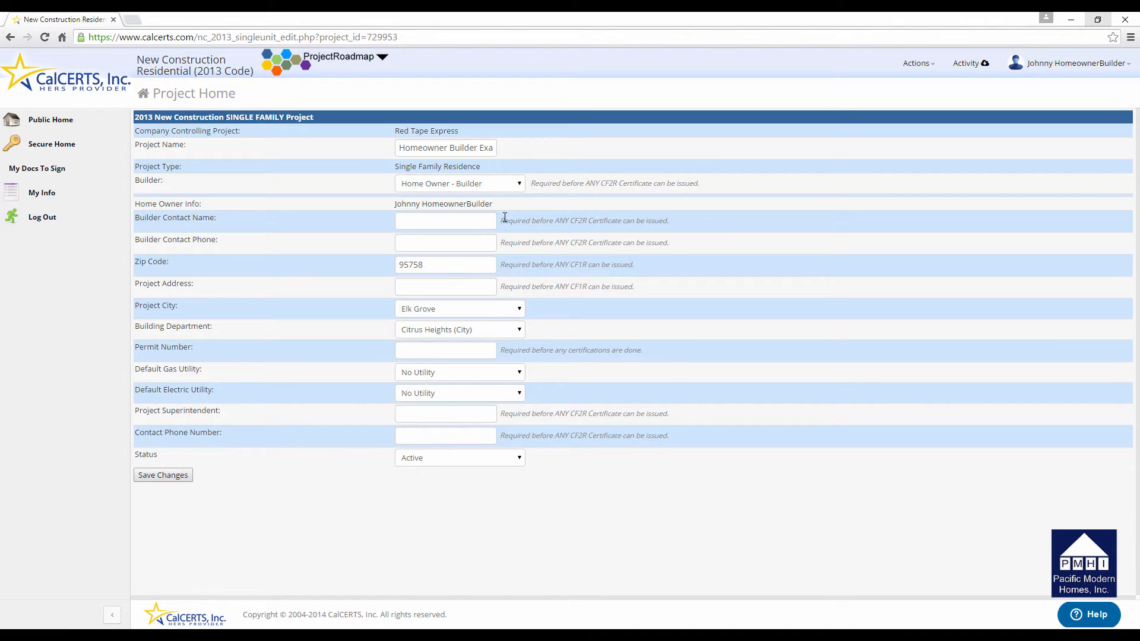
mouse_move(583, 219)
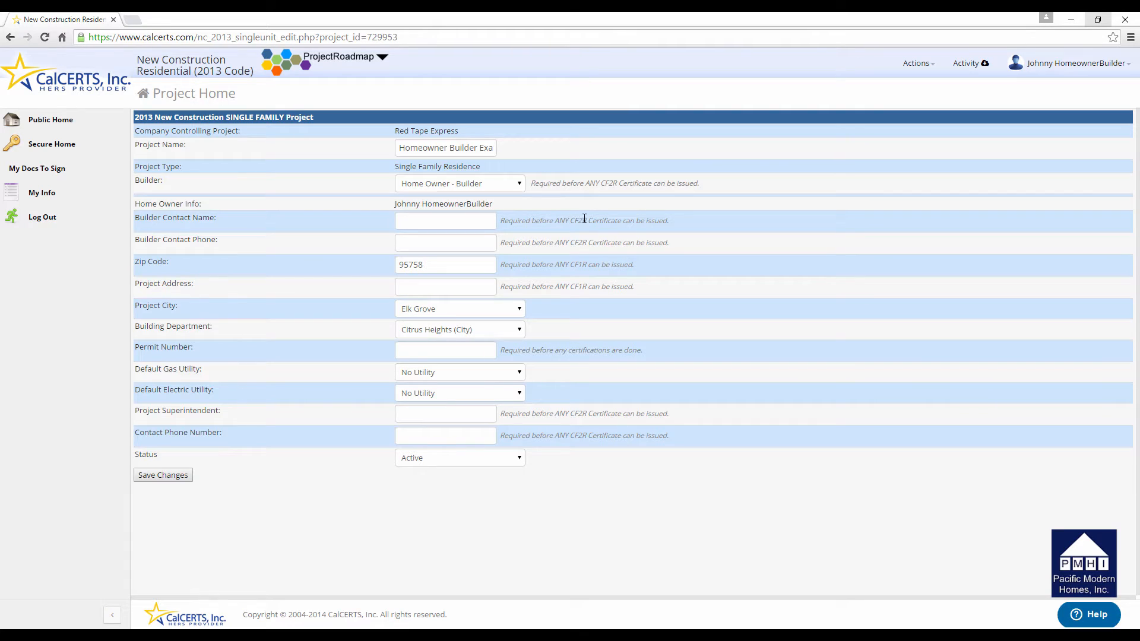
mouse_move(589, 240)
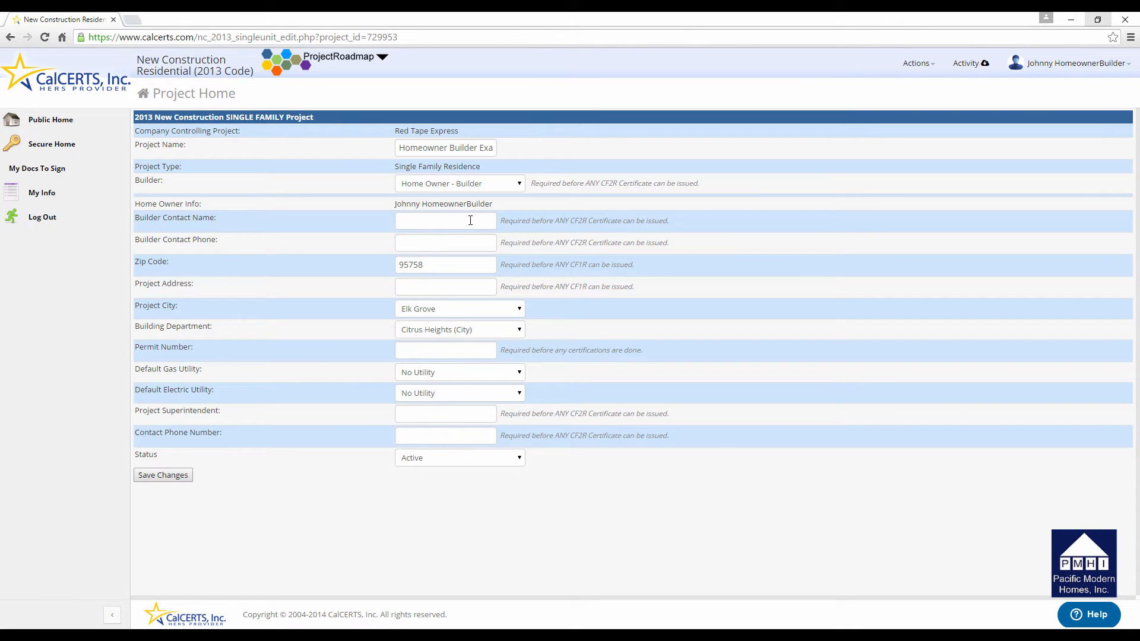
mouse_move(591, 265)
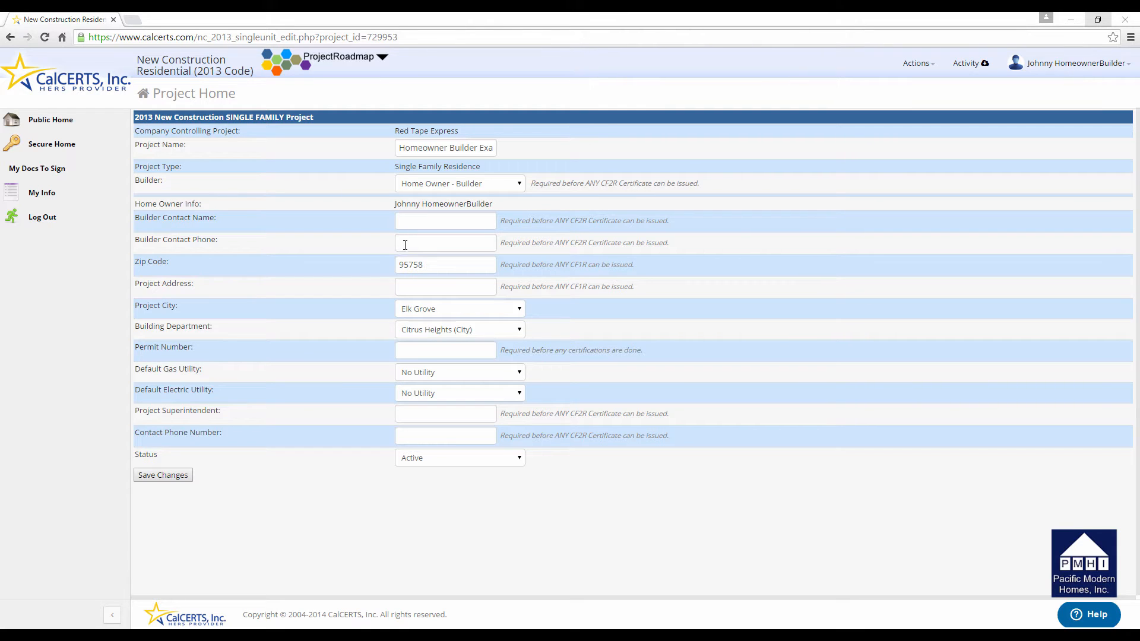
left_click(445, 286)
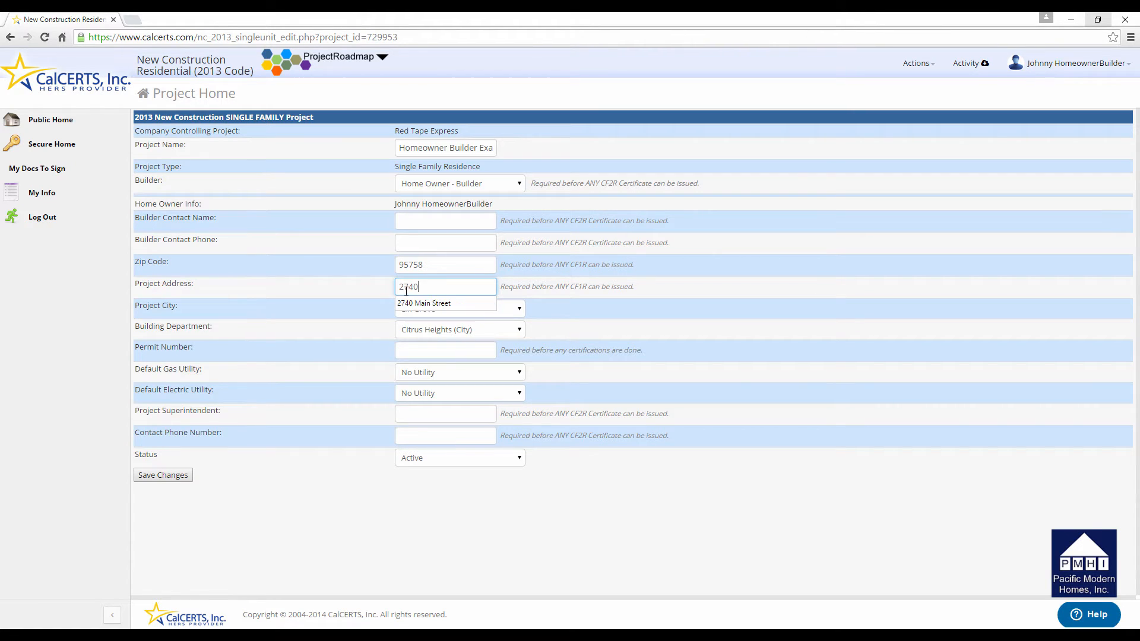
type("Ma")
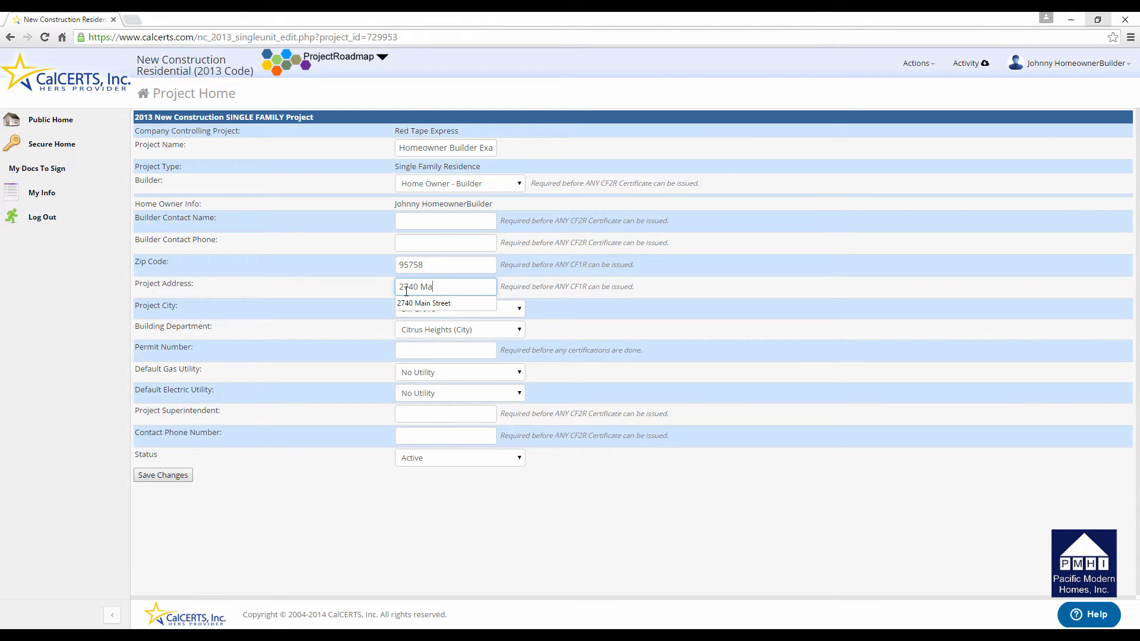
type("in Street")
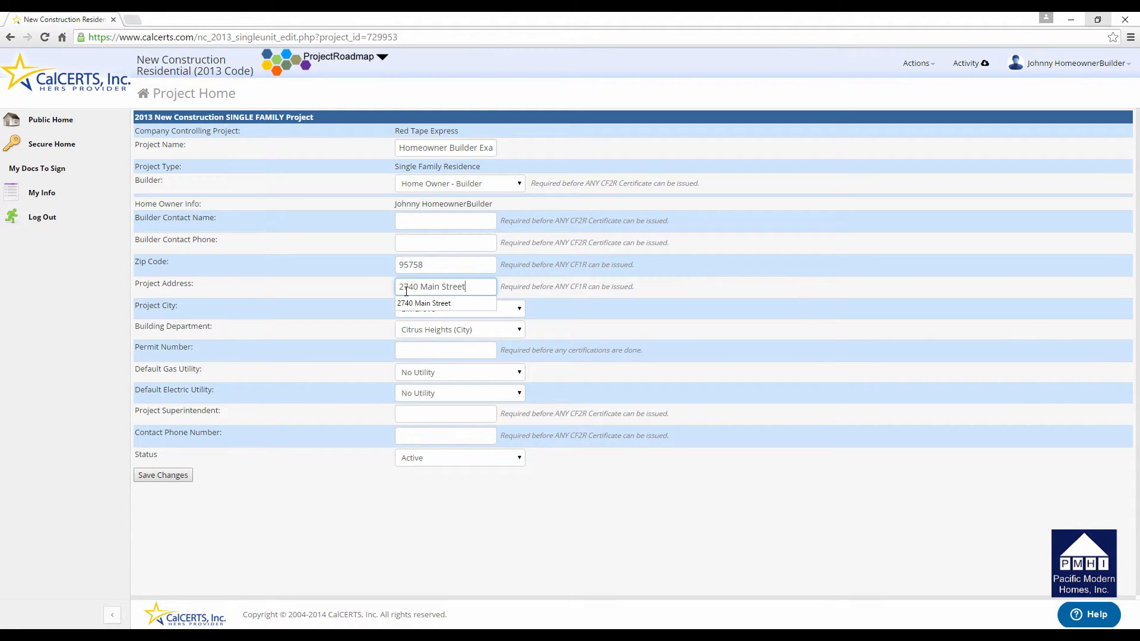
left_click(163, 475)
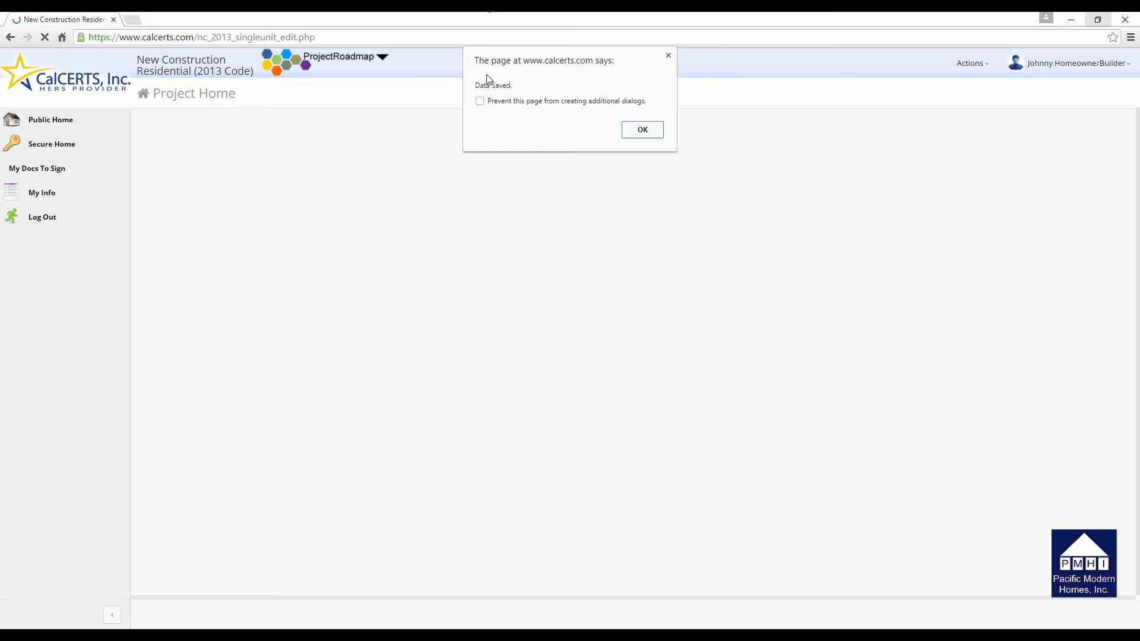
left_click(642, 129)
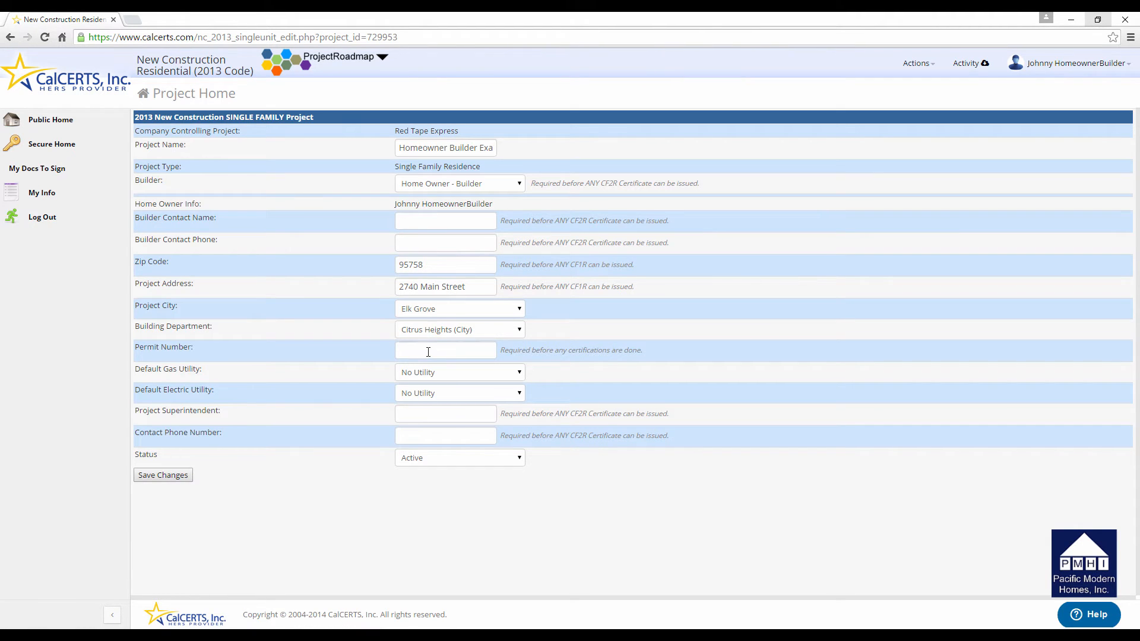
mouse_move(469, 368)
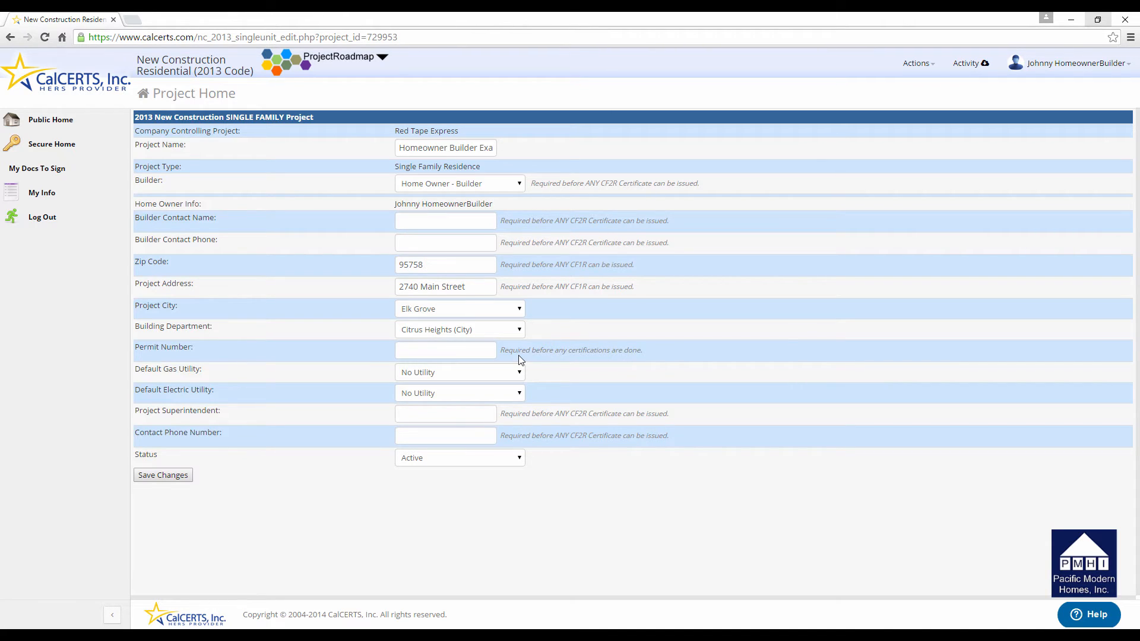
mouse_move(519, 368)
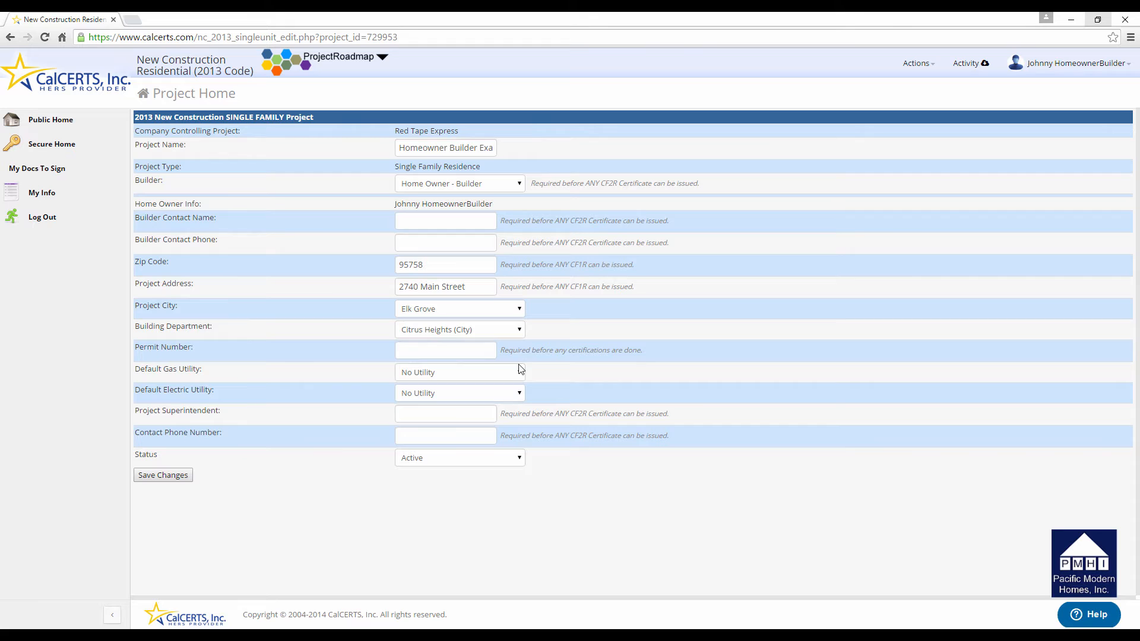
mouse_move(498, 395)
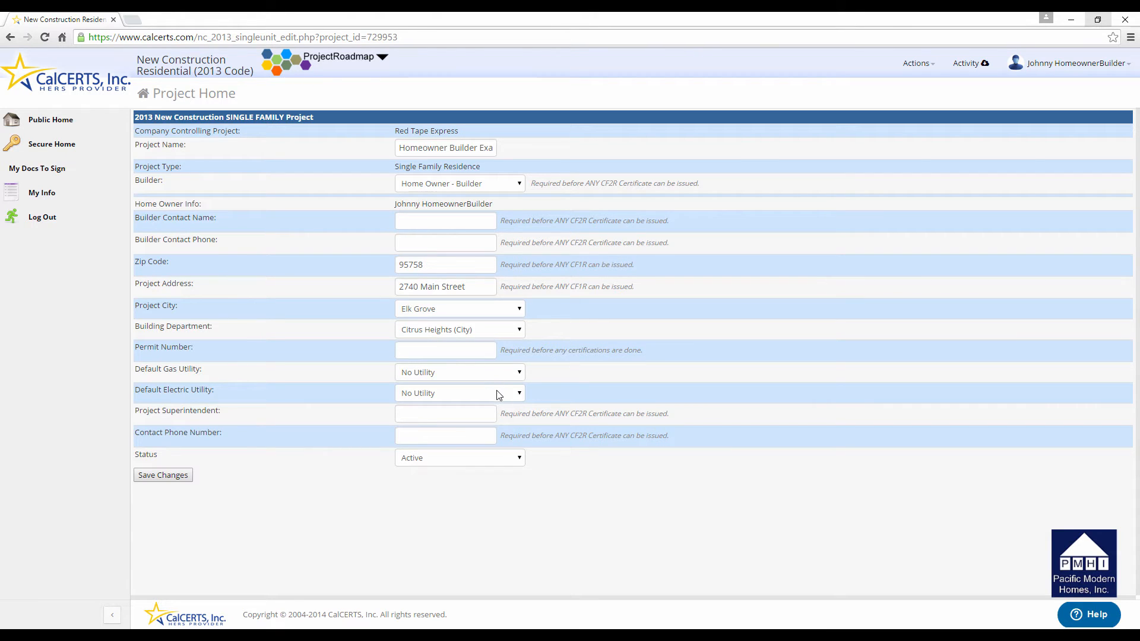
mouse_move(477, 423)
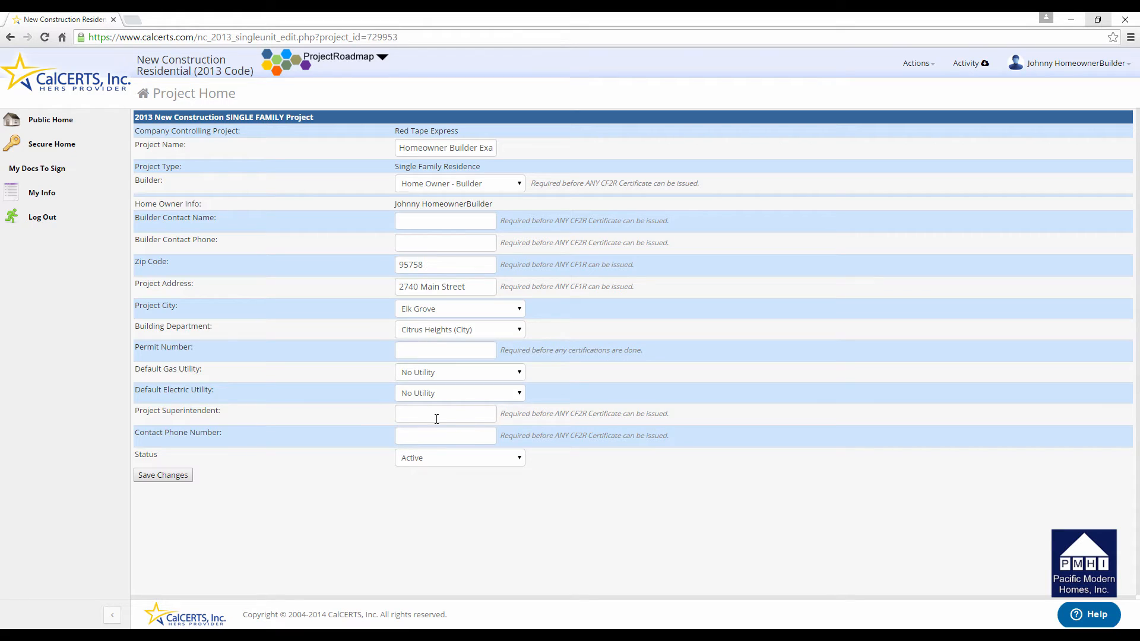
mouse_move(481, 443)
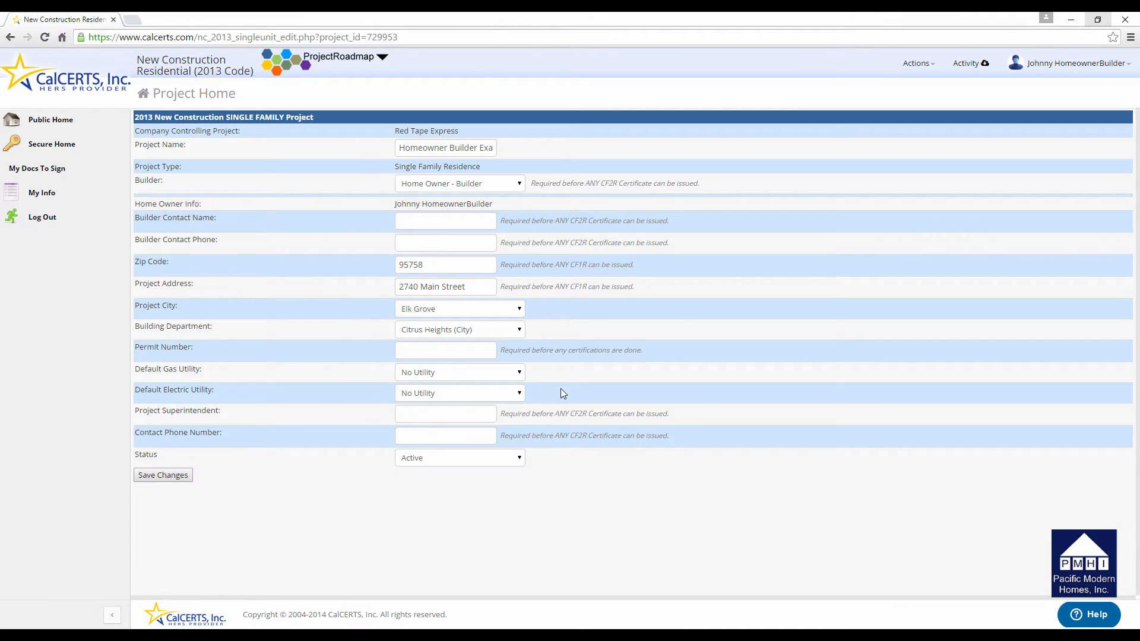
mouse_move(336, 445)
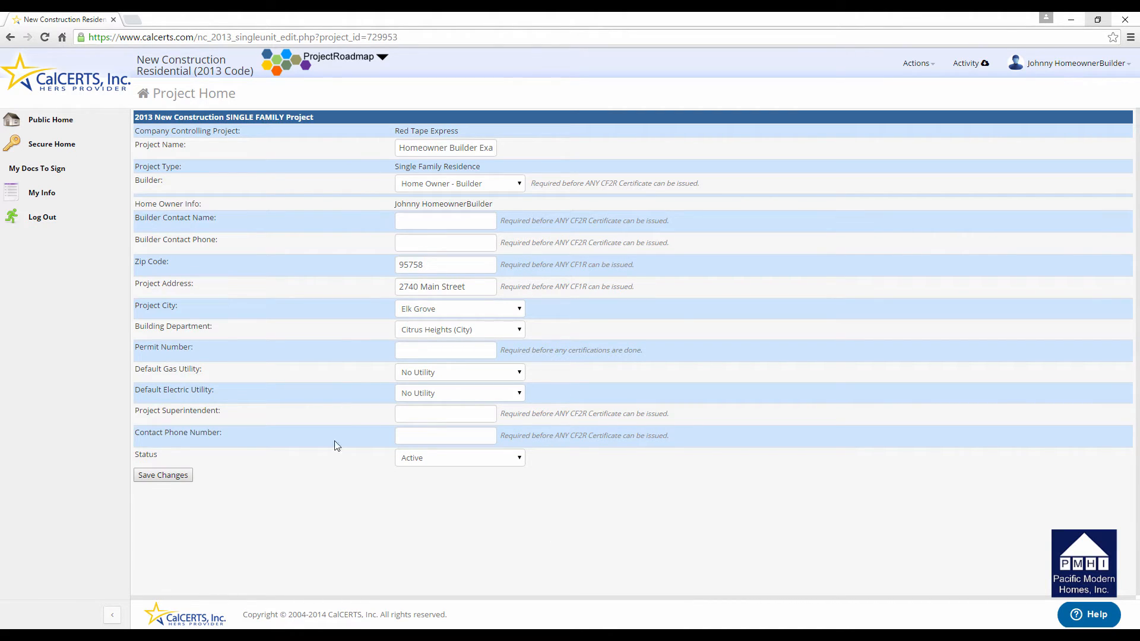
left_click(162, 475)
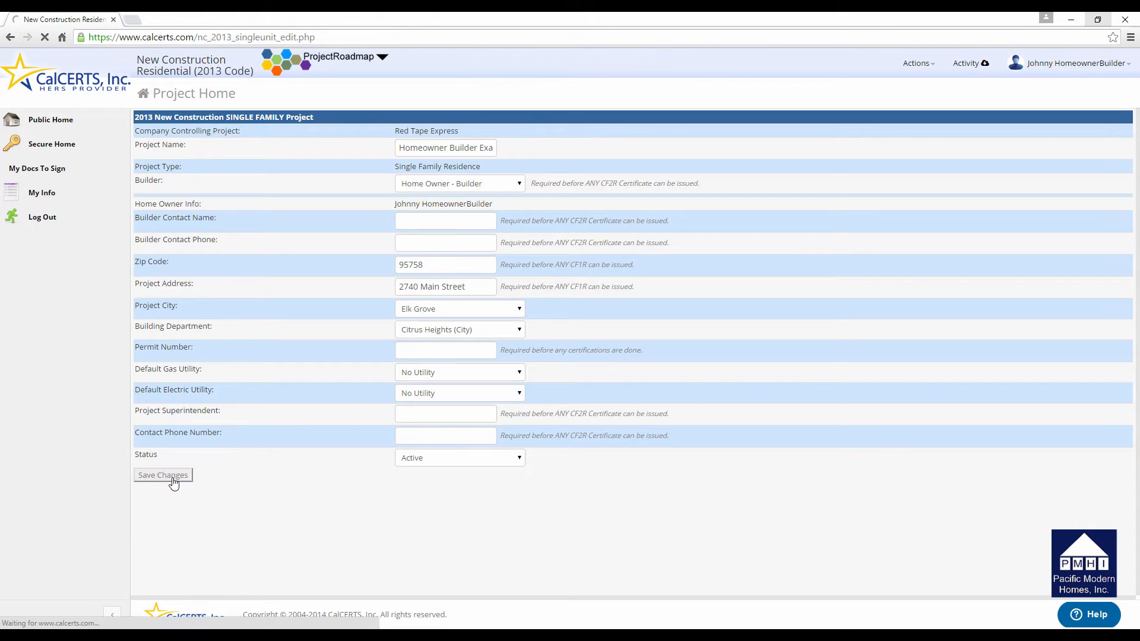
left_click(163, 475)
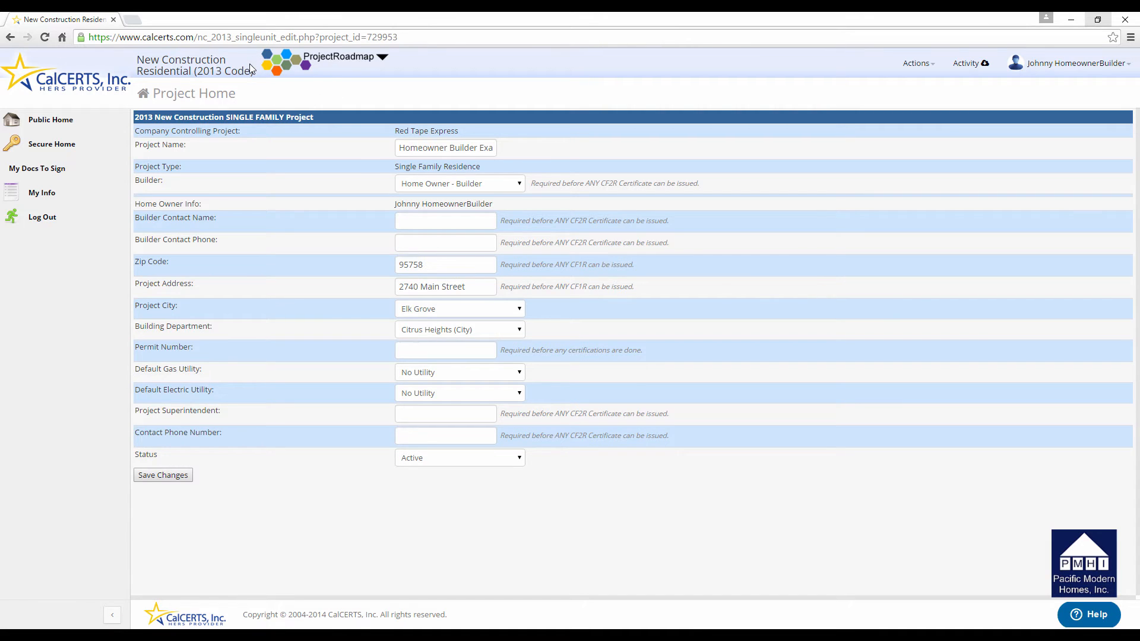
mouse_move(262, 62)
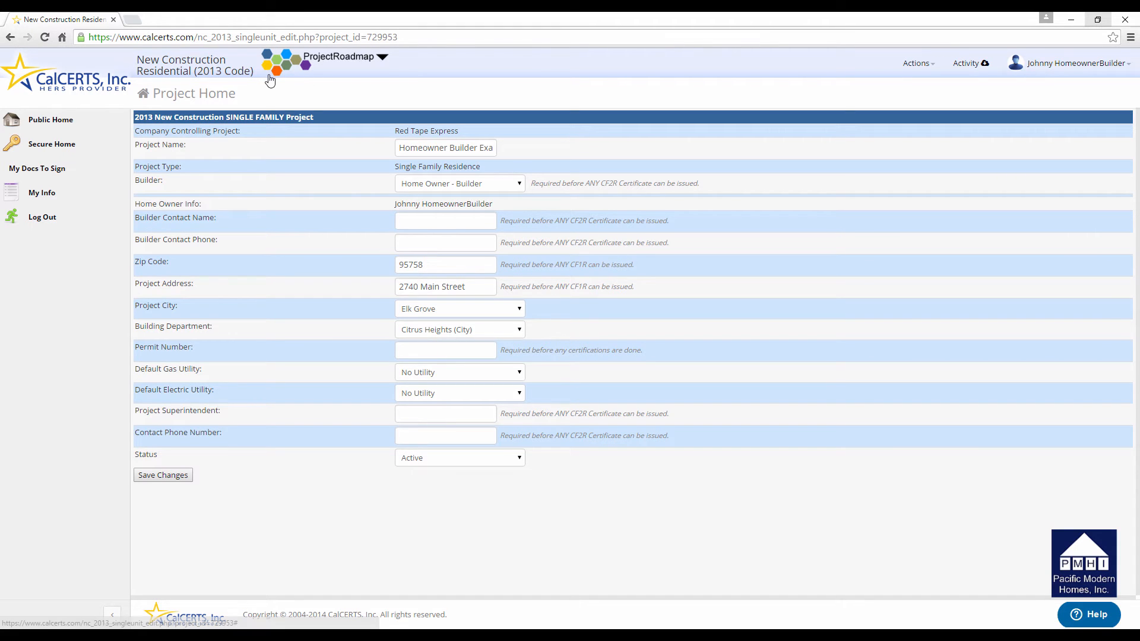
mouse_move(316, 62)
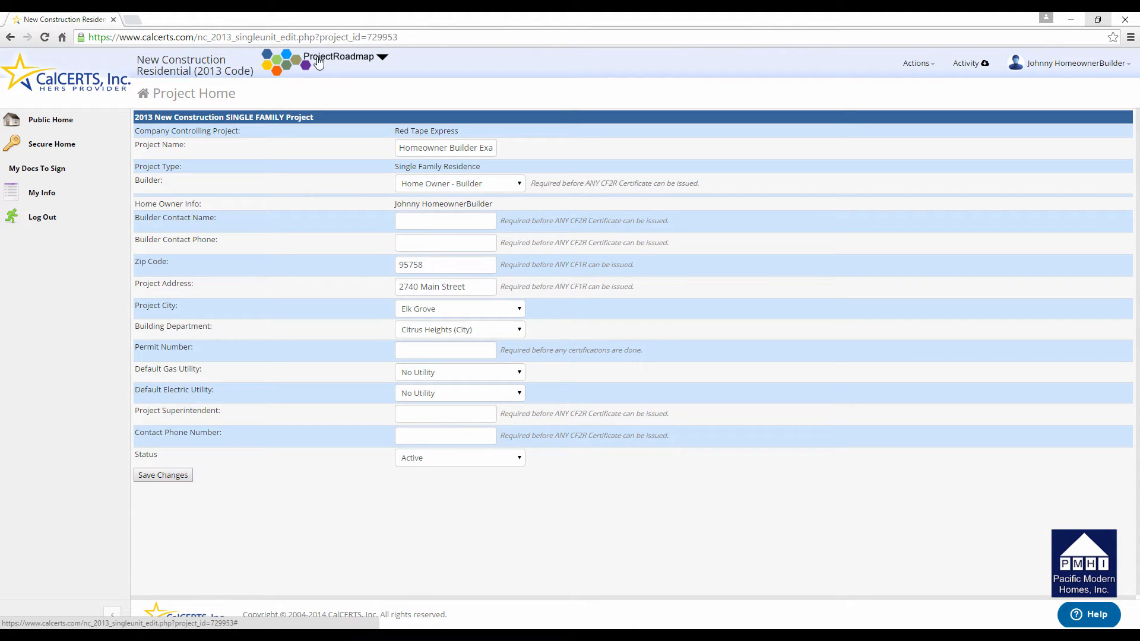
Navigate from the project roadmap to the CF1R plans section
left_click(339, 57)
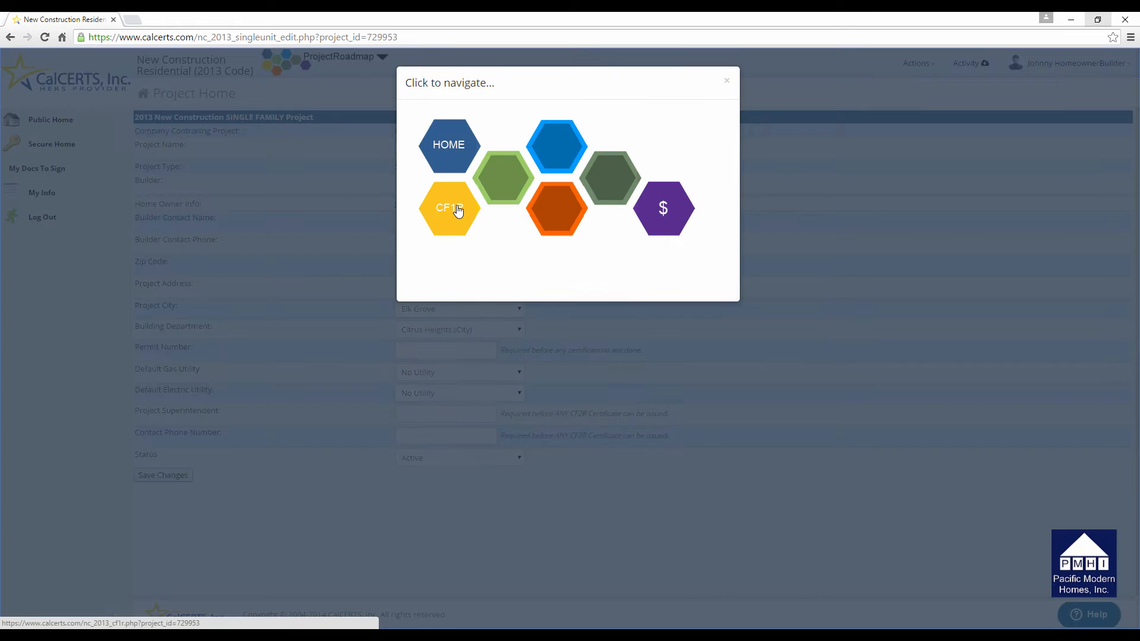
mouse_move(449, 209)
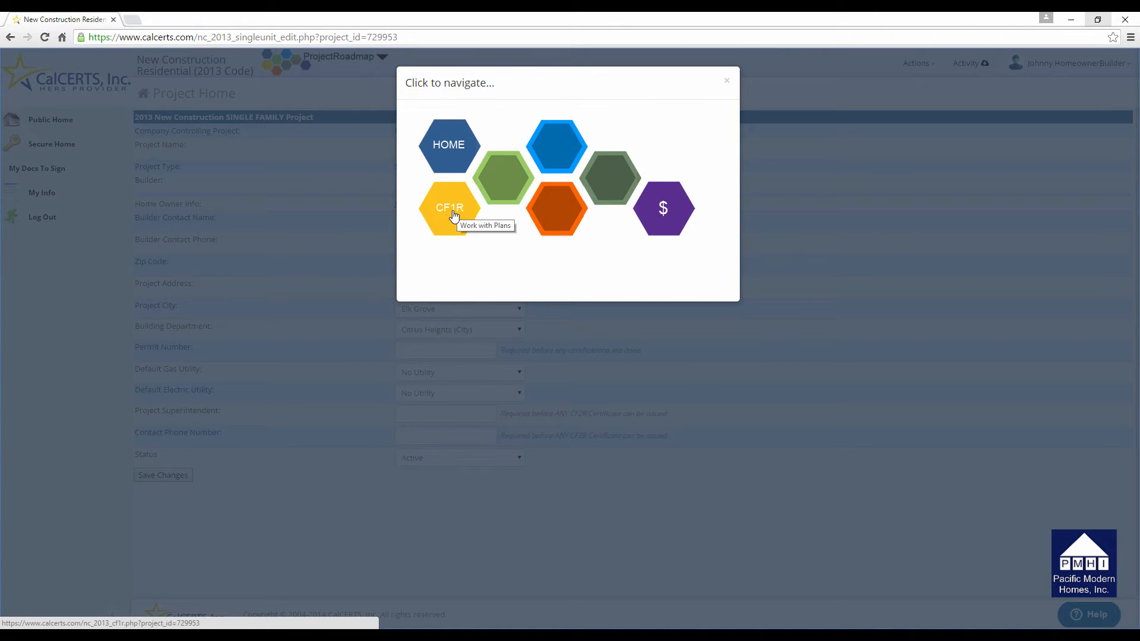
left_click(449, 207)
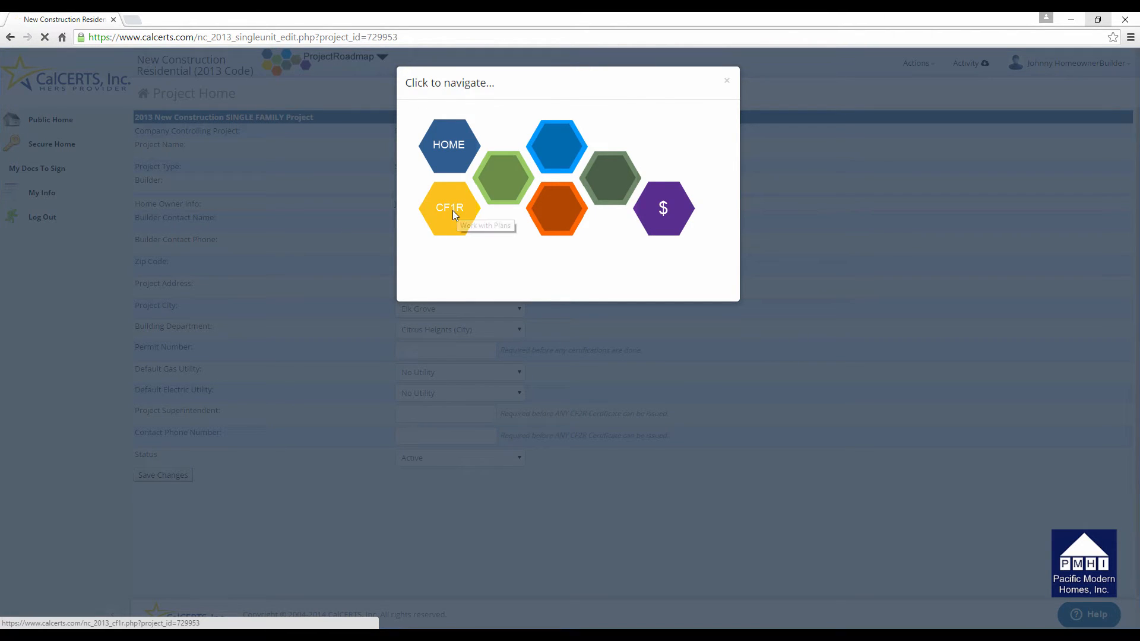
left_click(448, 207)
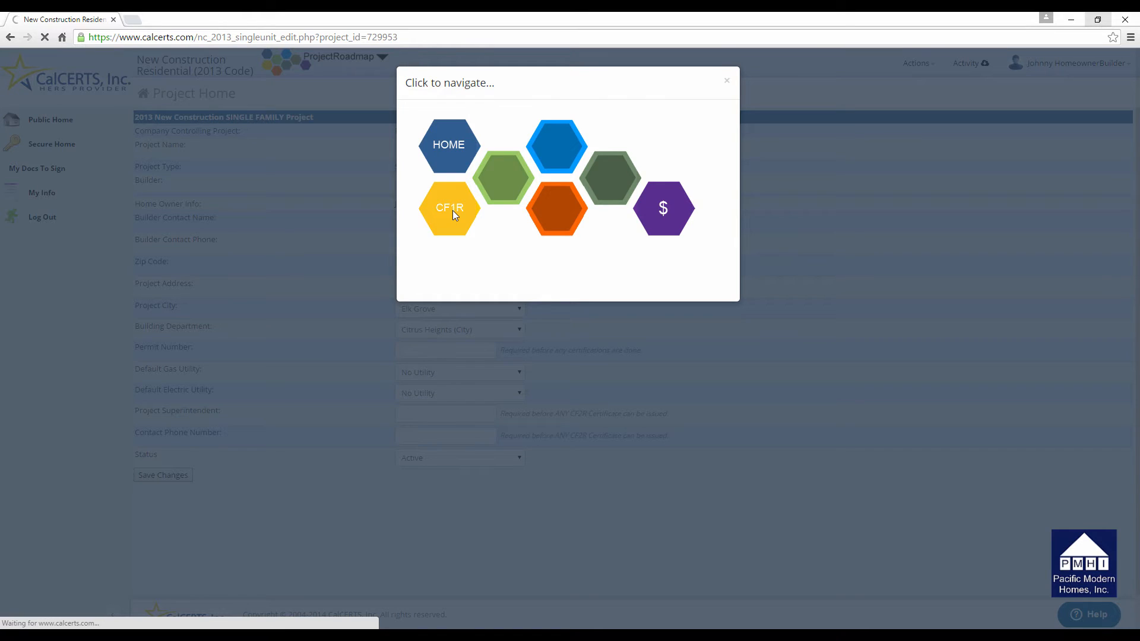
Choose Work With File for the Compliance entry in the plan's energy calculation files
left_click(449, 208)
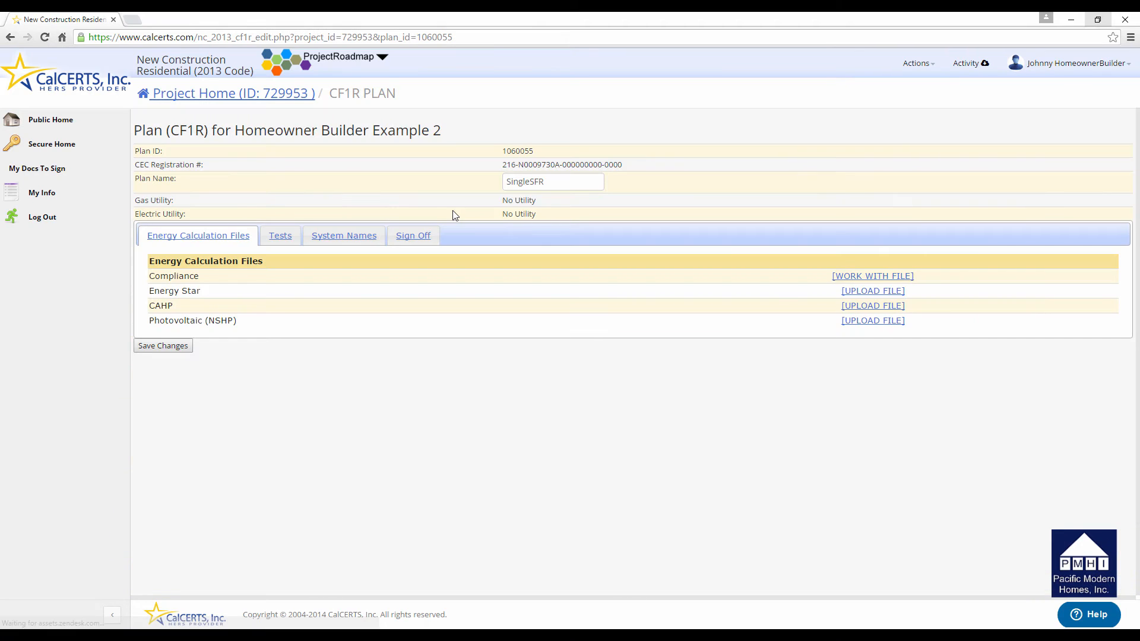
mouse_move(427, 216)
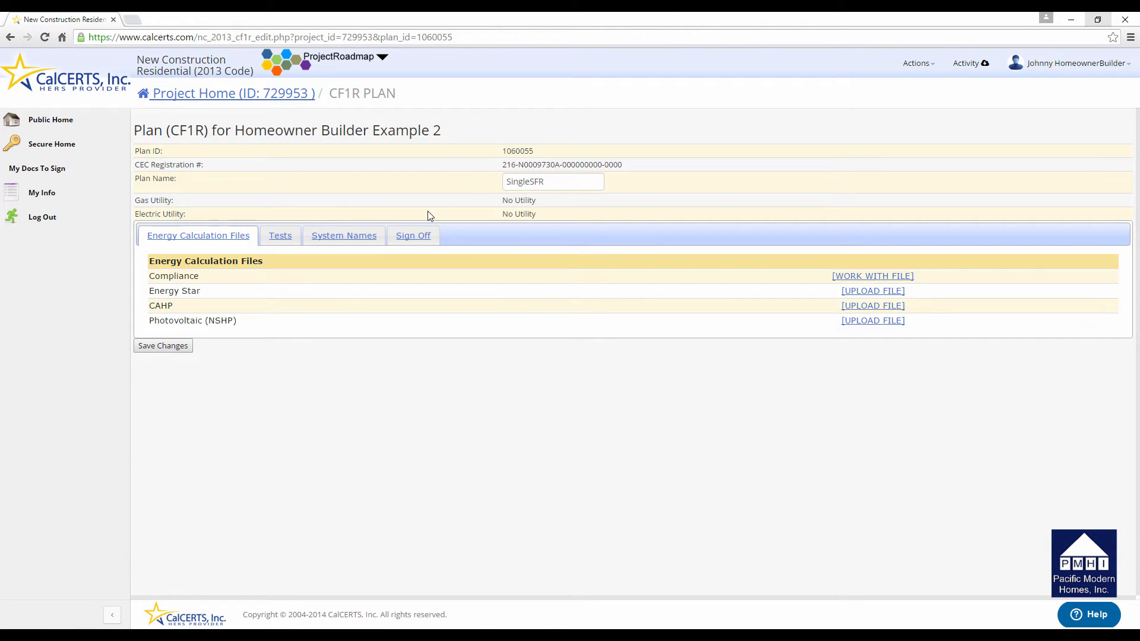
mouse_move(343, 235)
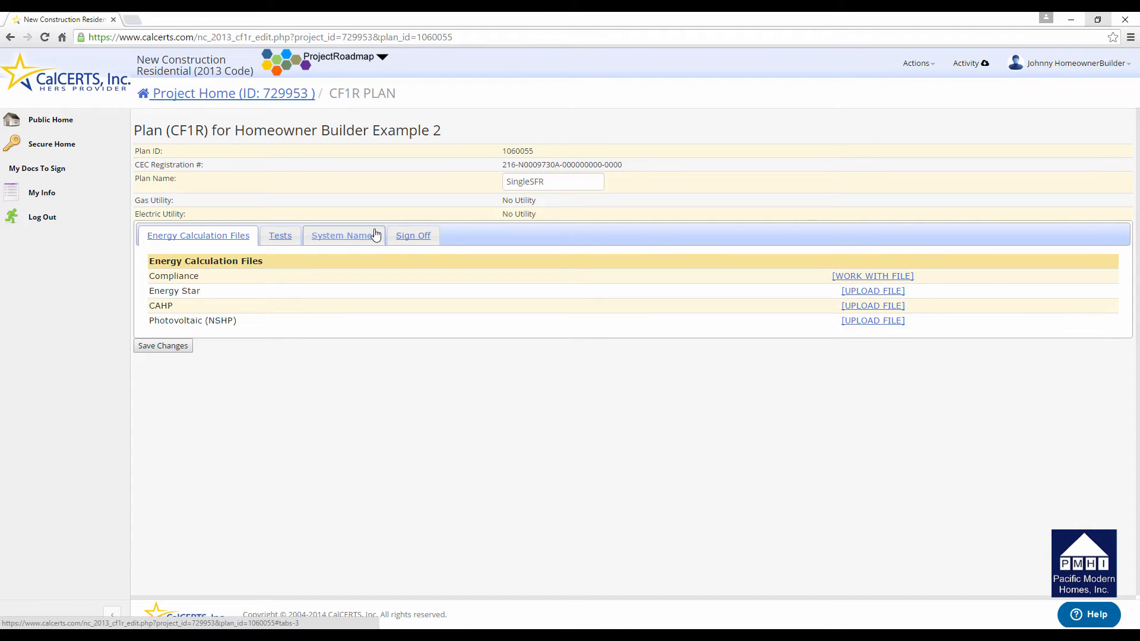
mouse_move(339, 239)
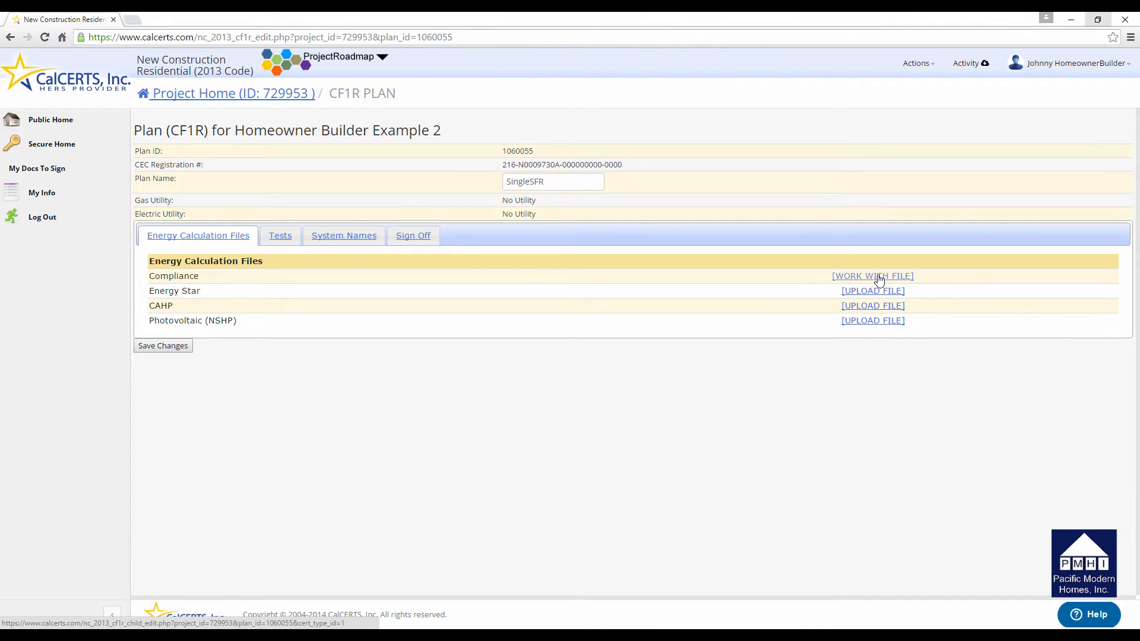
left_click(872, 275)
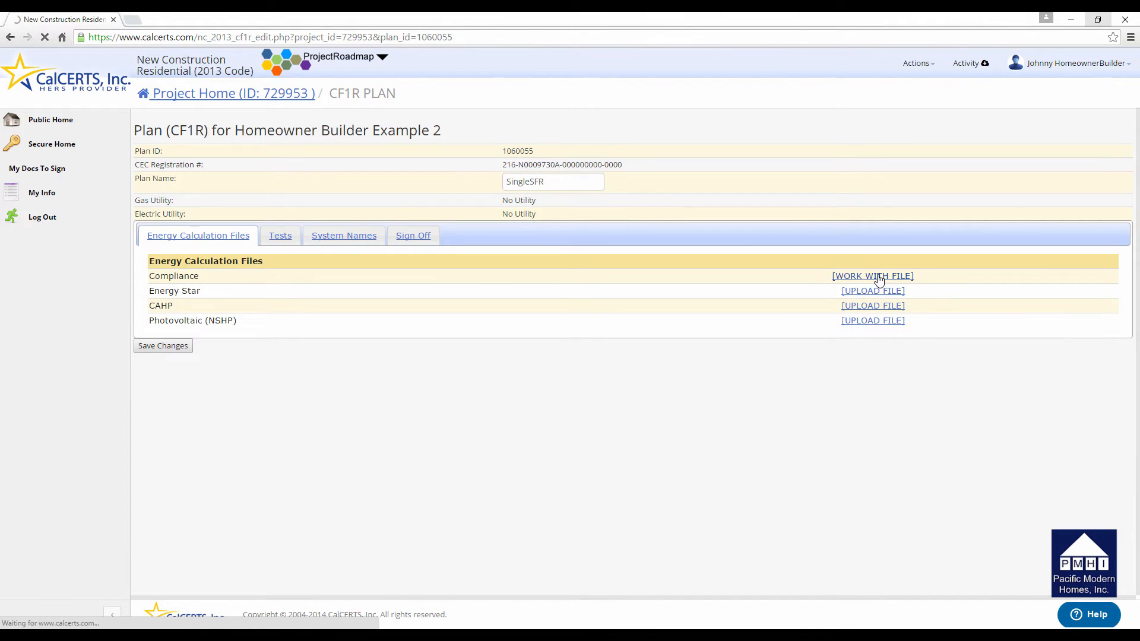
View the compliance calculation file details and download its draft CF1R PDF
left_click(873, 276)
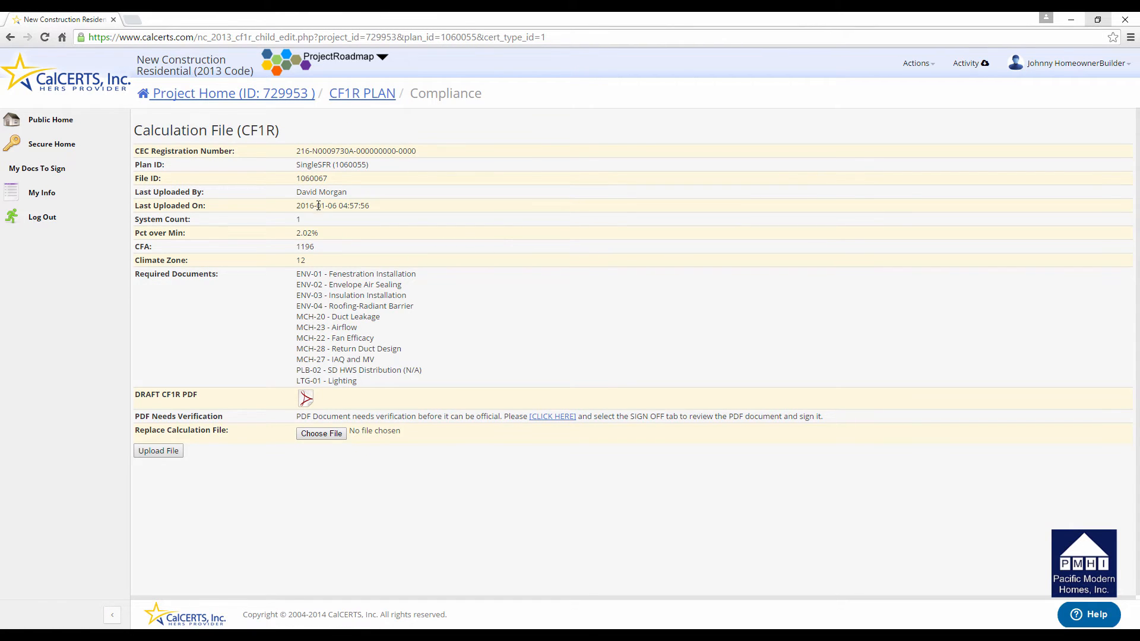
mouse_move(352, 268)
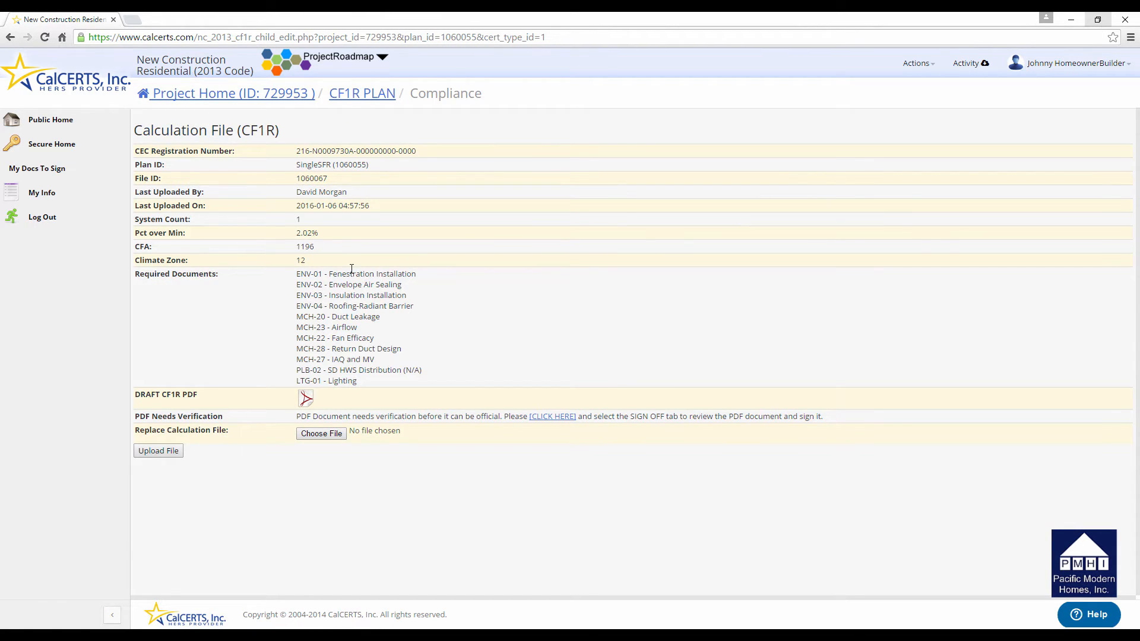
mouse_move(294, 229)
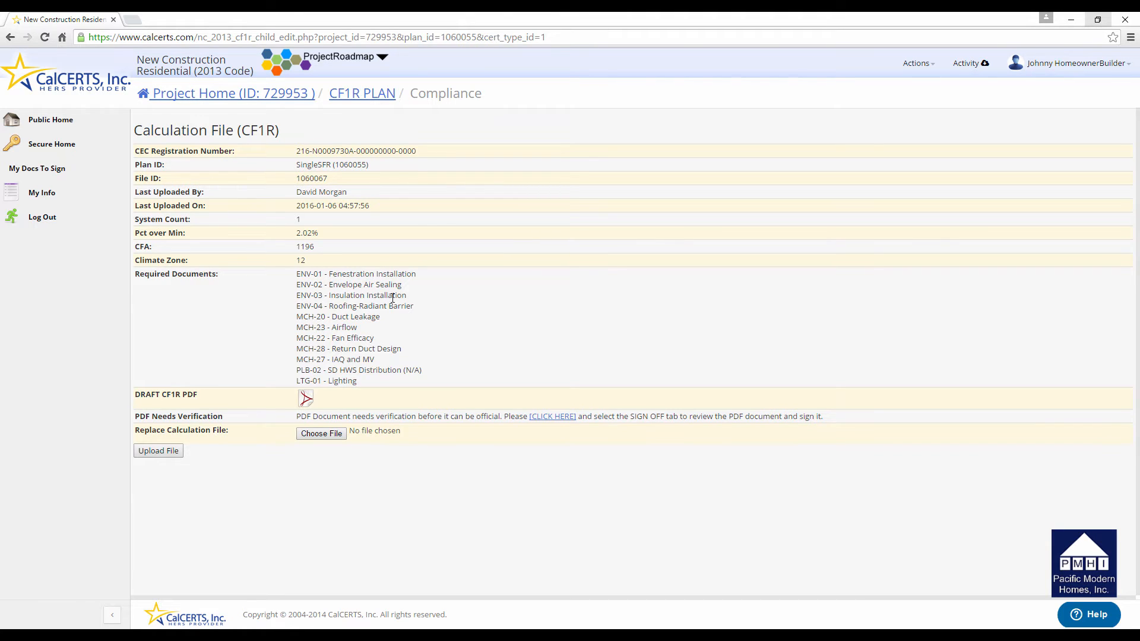
mouse_move(373, 387)
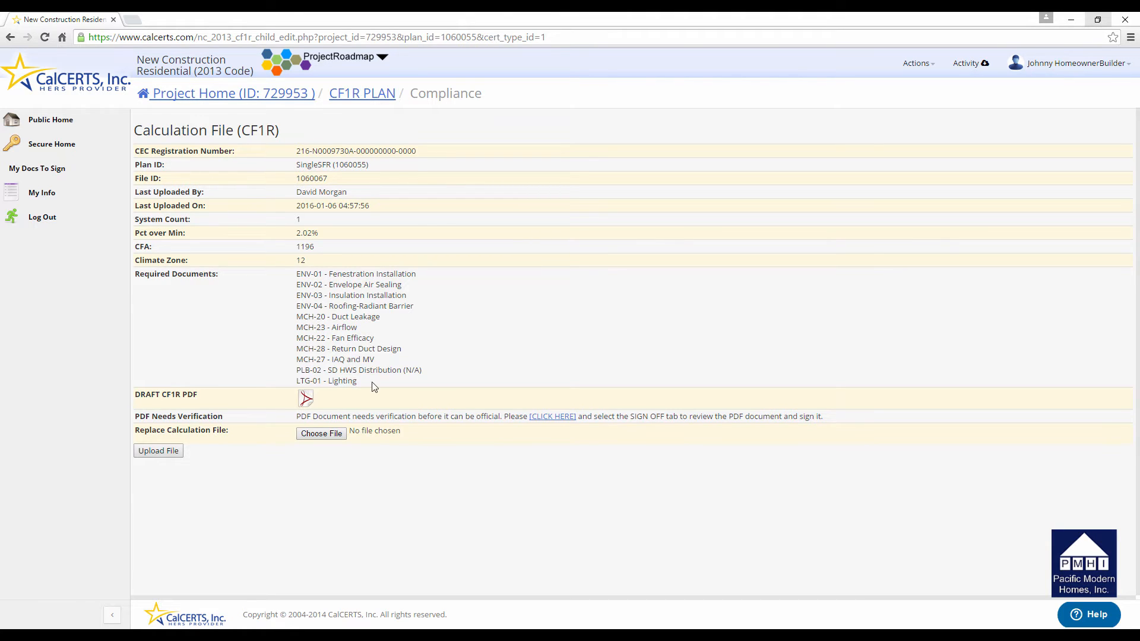
mouse_move(339, 320)
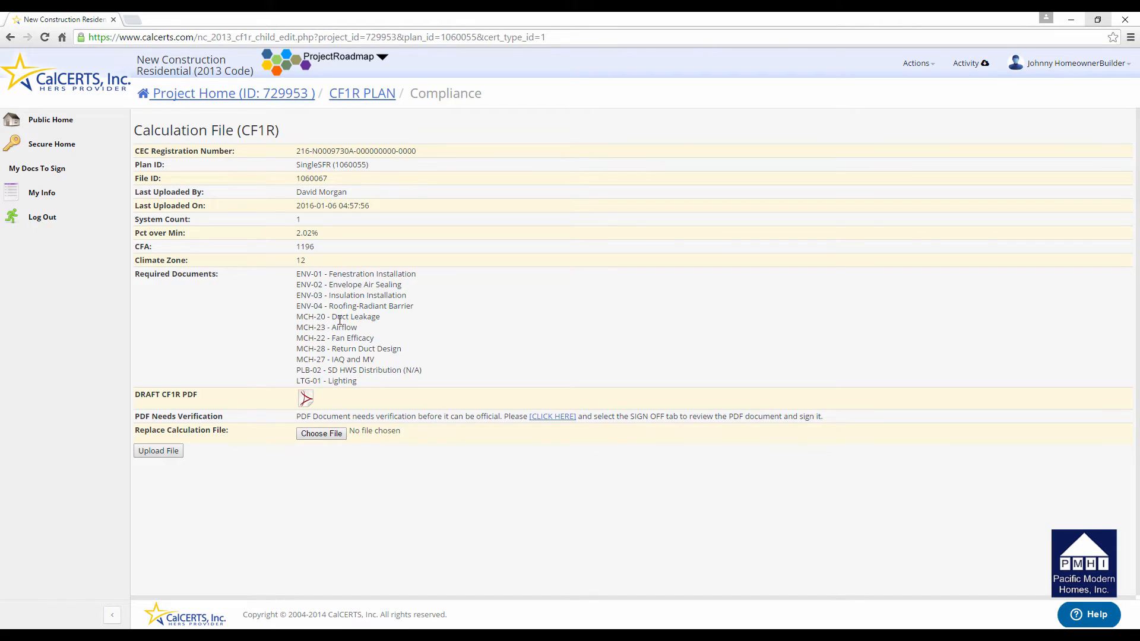
mouse_move(349, 378)
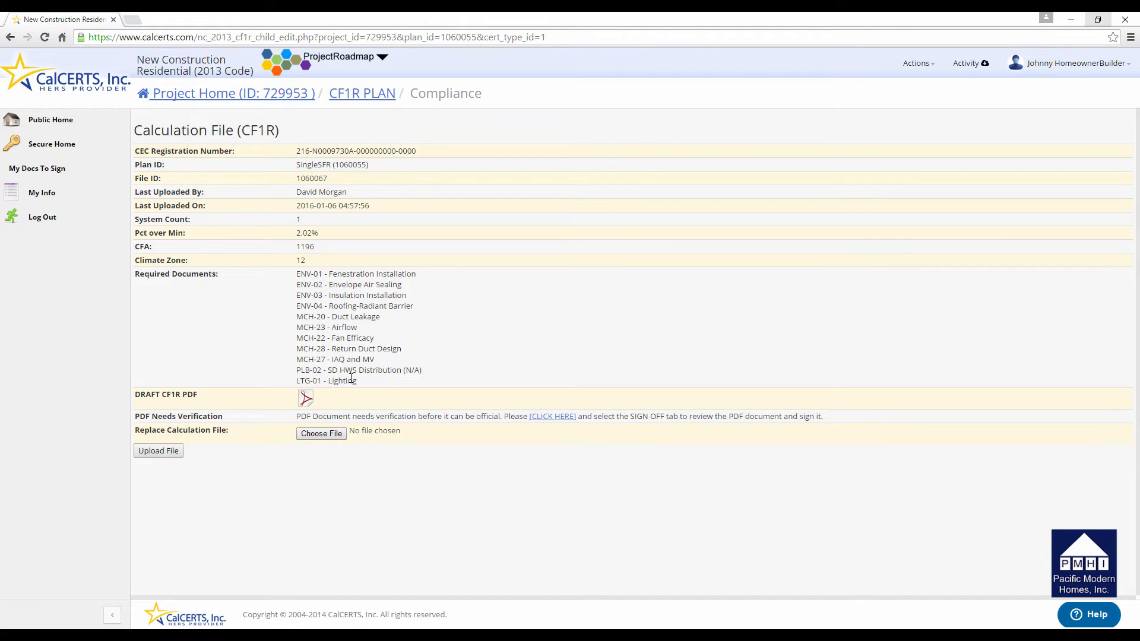
mouse_move(351, 385)
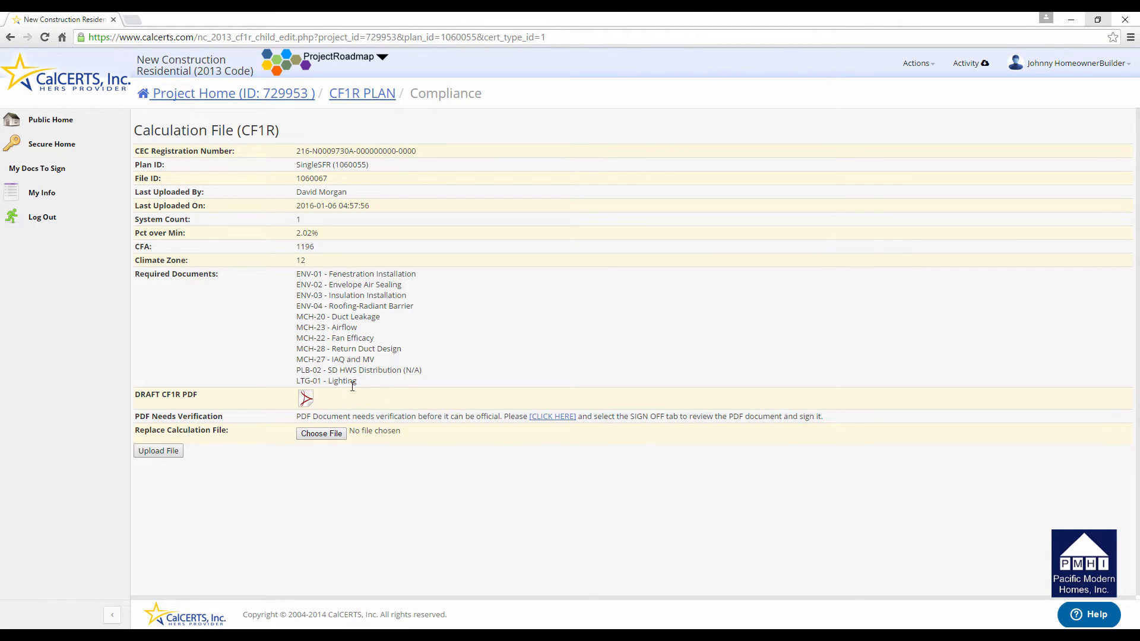
left_click(305, 398)
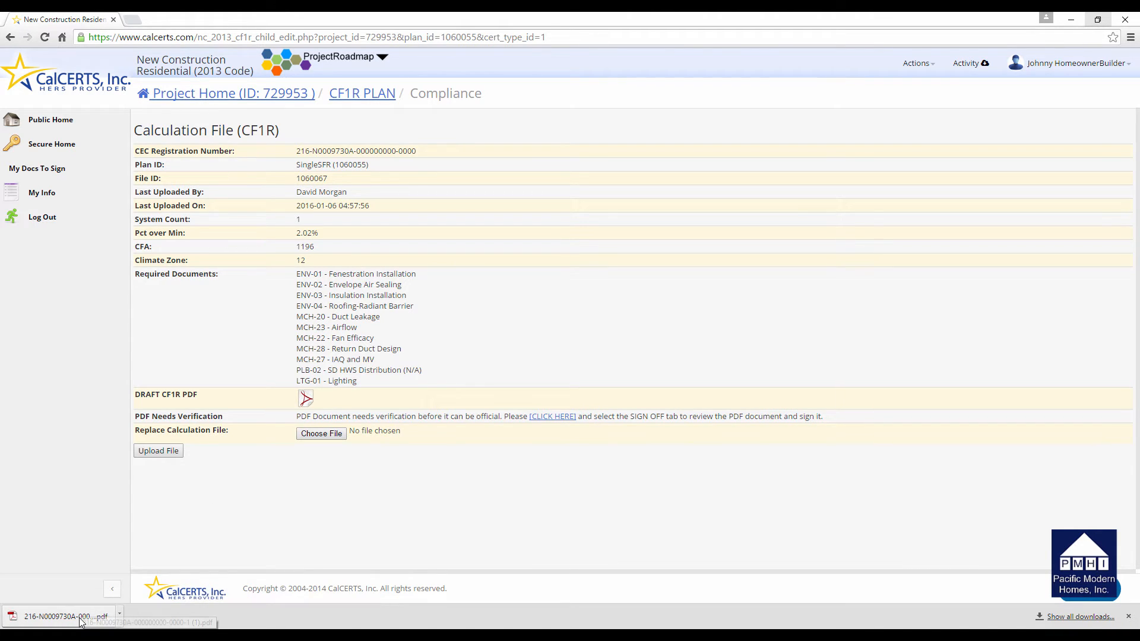
View the downloaded draft CF1R and read page 1's general information, compliance results and energy use summary
left_click(62, 617)
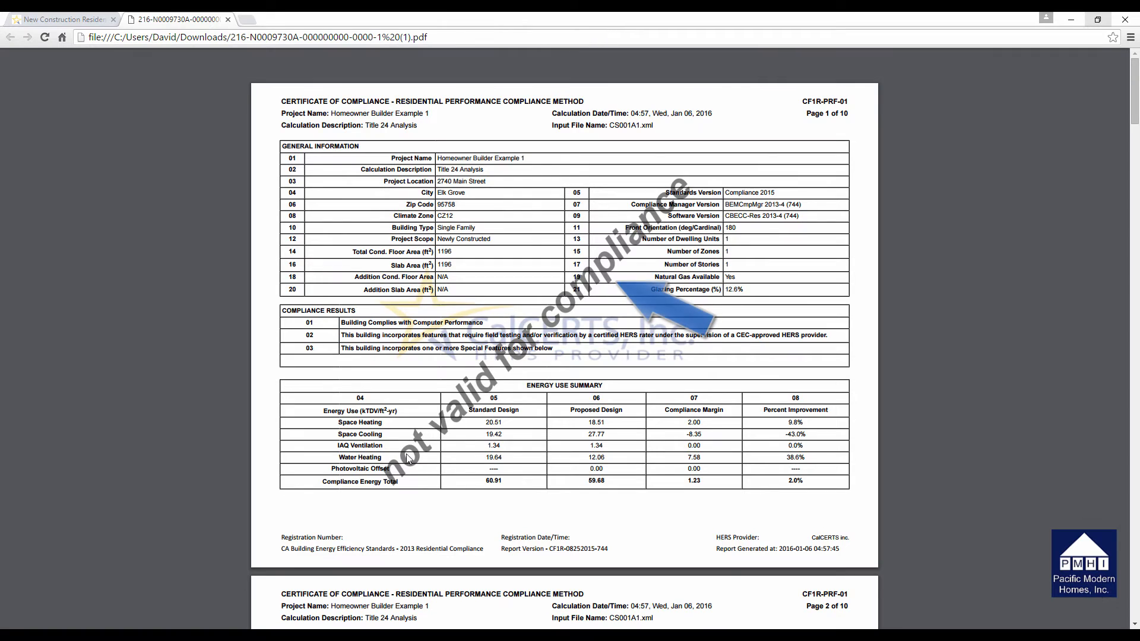
mouse_move(593, 277)
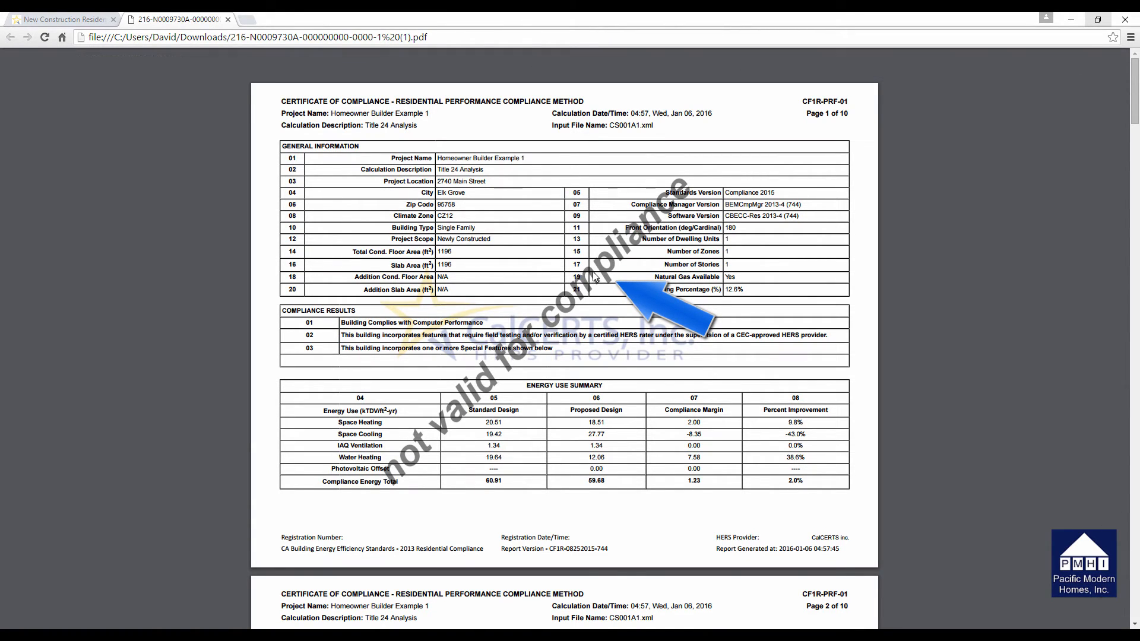
mouse_move(629, 141)
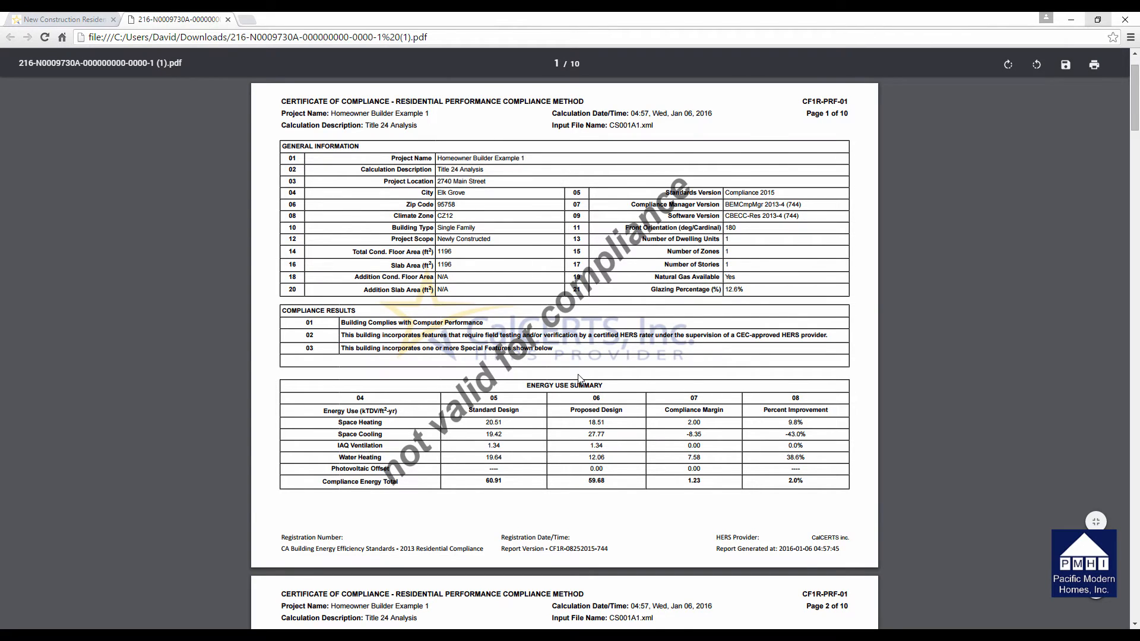
scroll("down", 3)
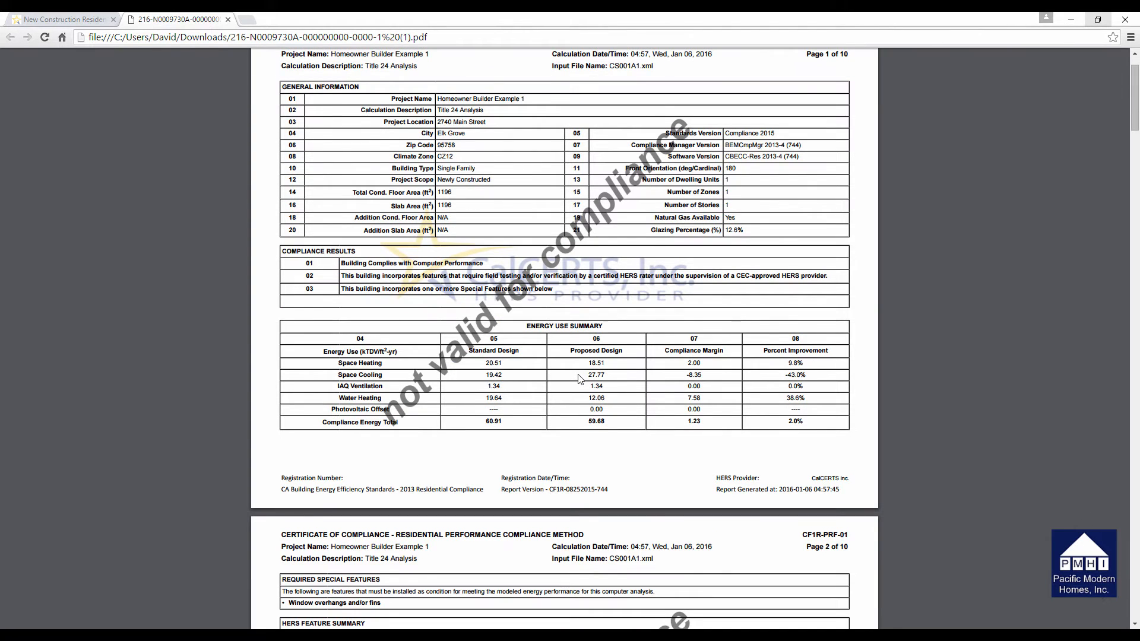
scroll("down", 3)
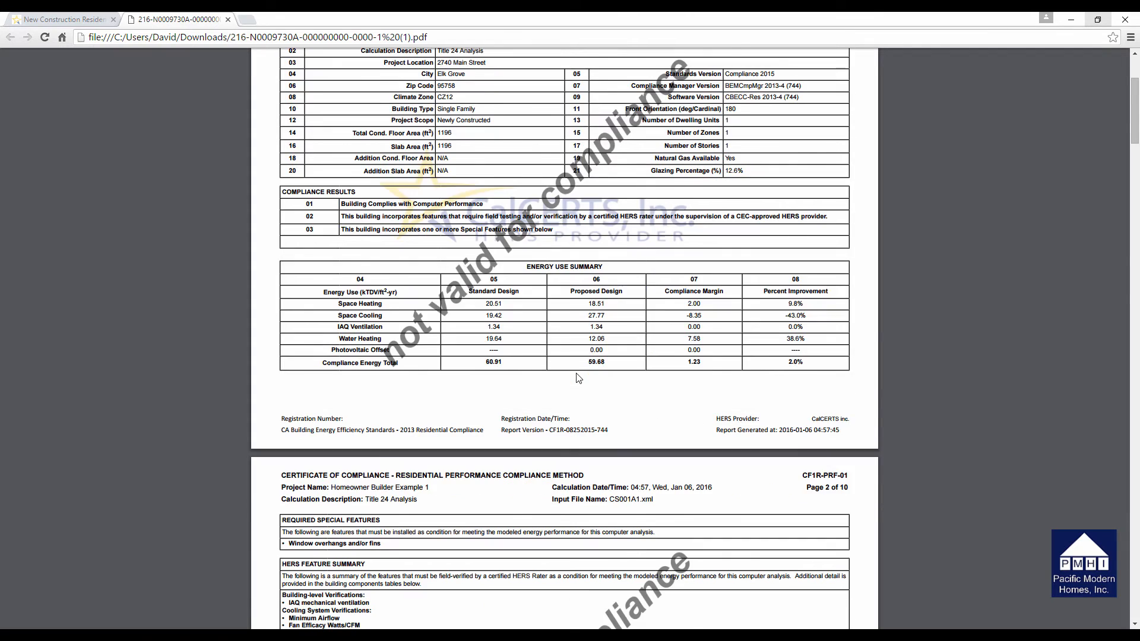
scroll("down", 3)
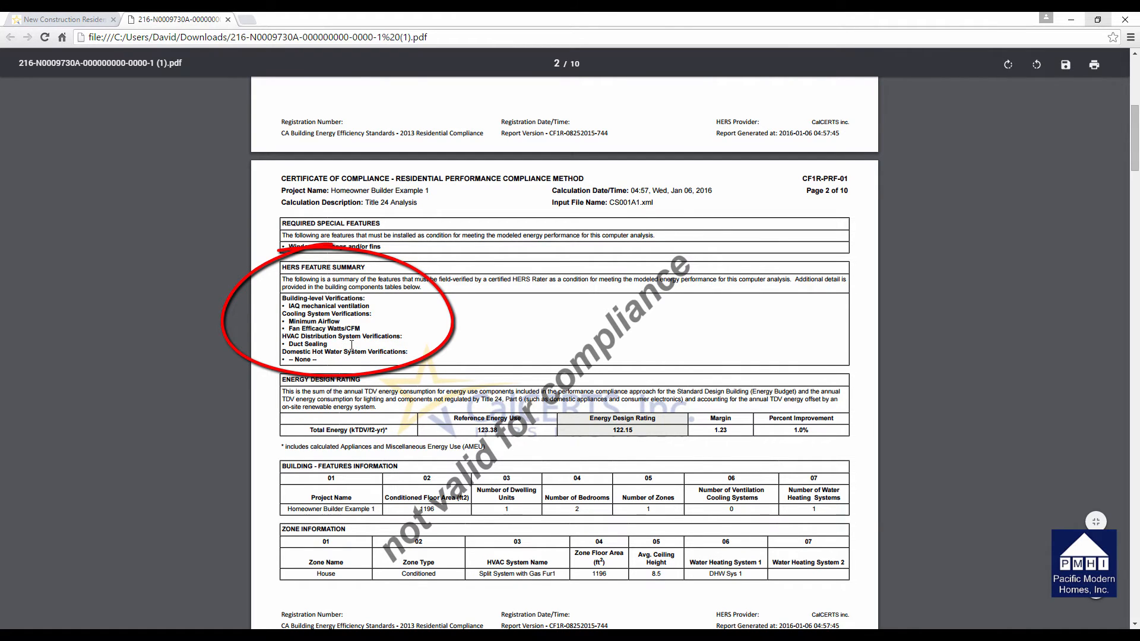
Scroll through pages 2-3 reviewing the energy design rating, zone, opaque surface and attic tables
scroll("down", 3)
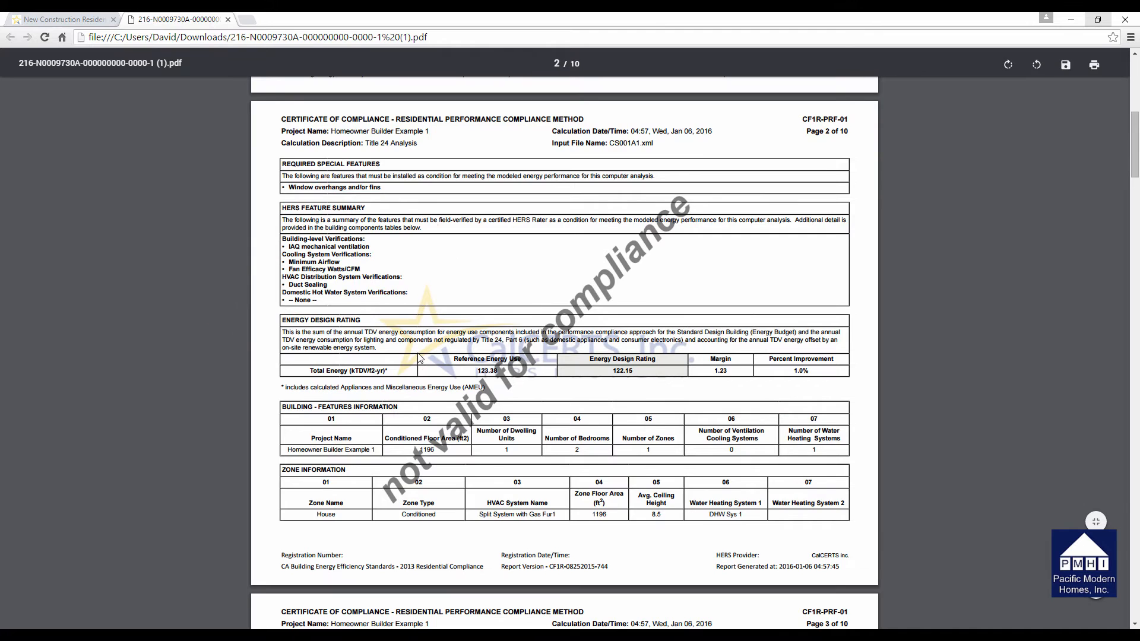
scroll("down", 3)
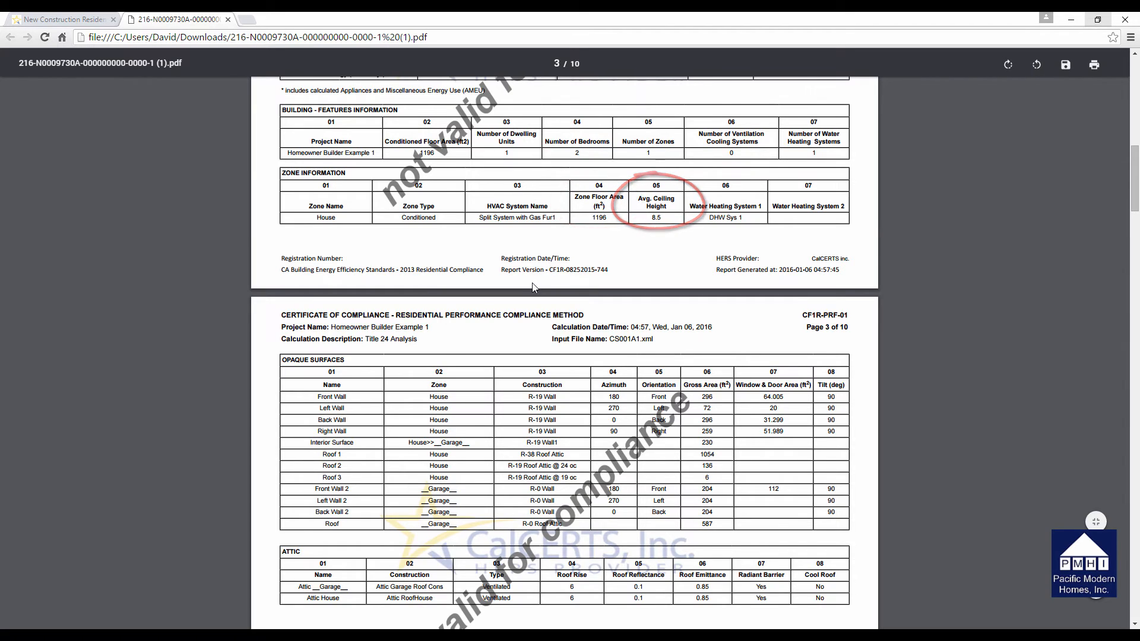
scroll("down", 3)
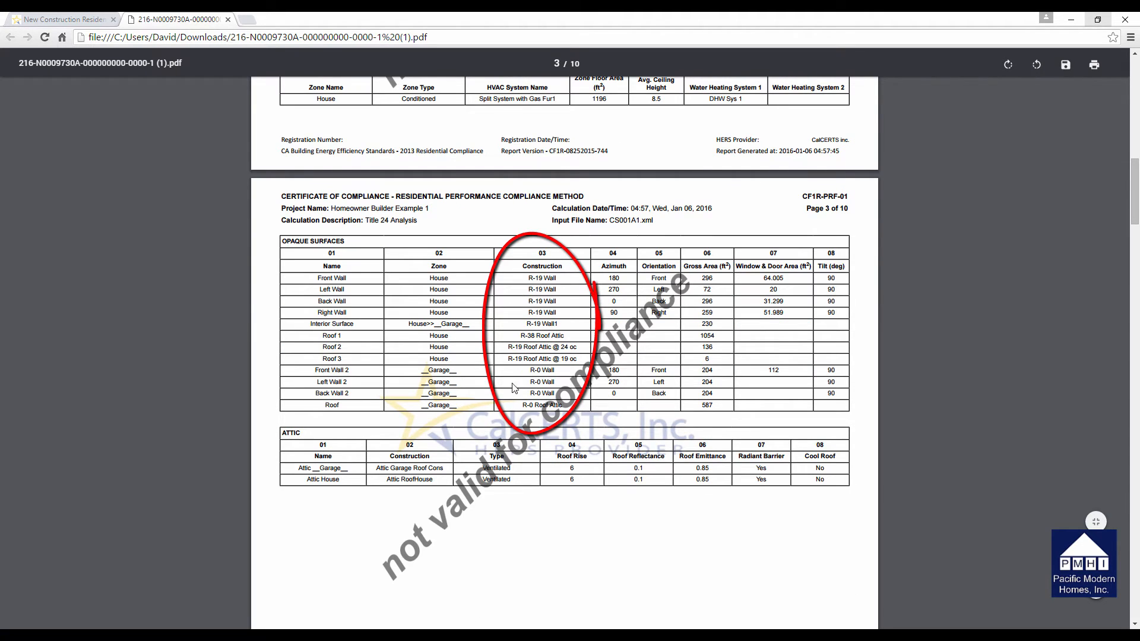
mouse_move(517, 278)
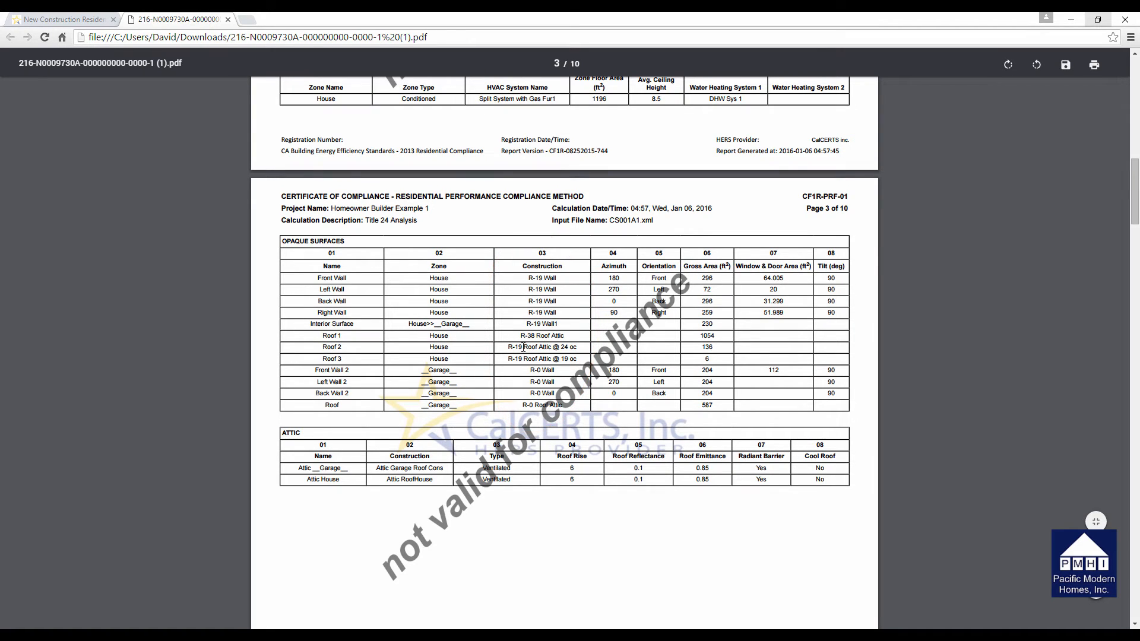
scroll("down", 3)
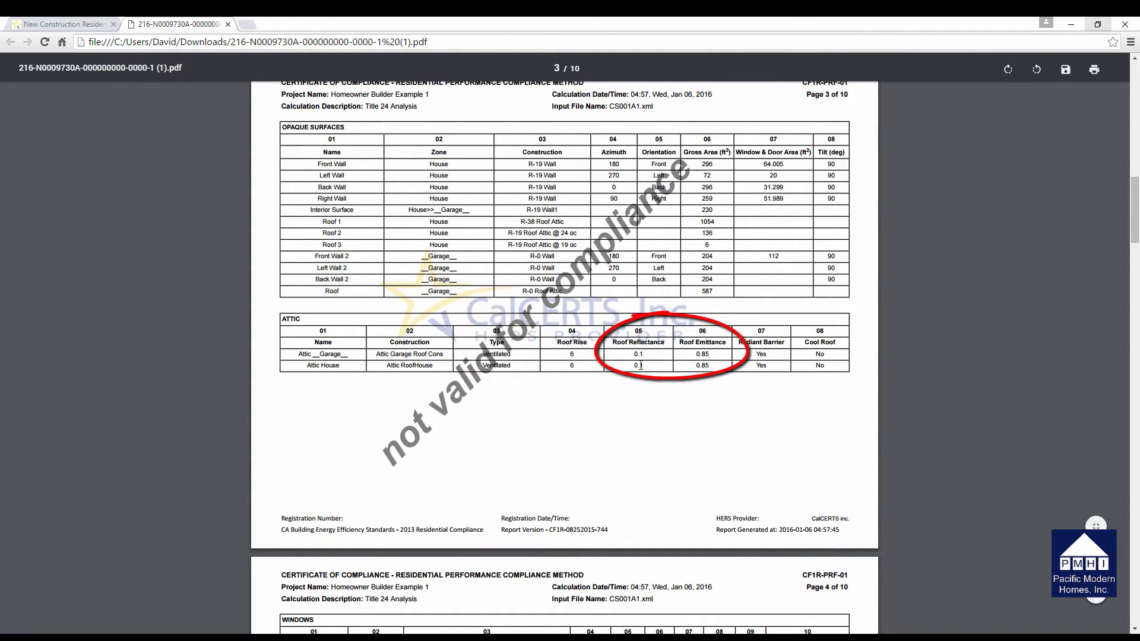
mouse_move(714, 357)
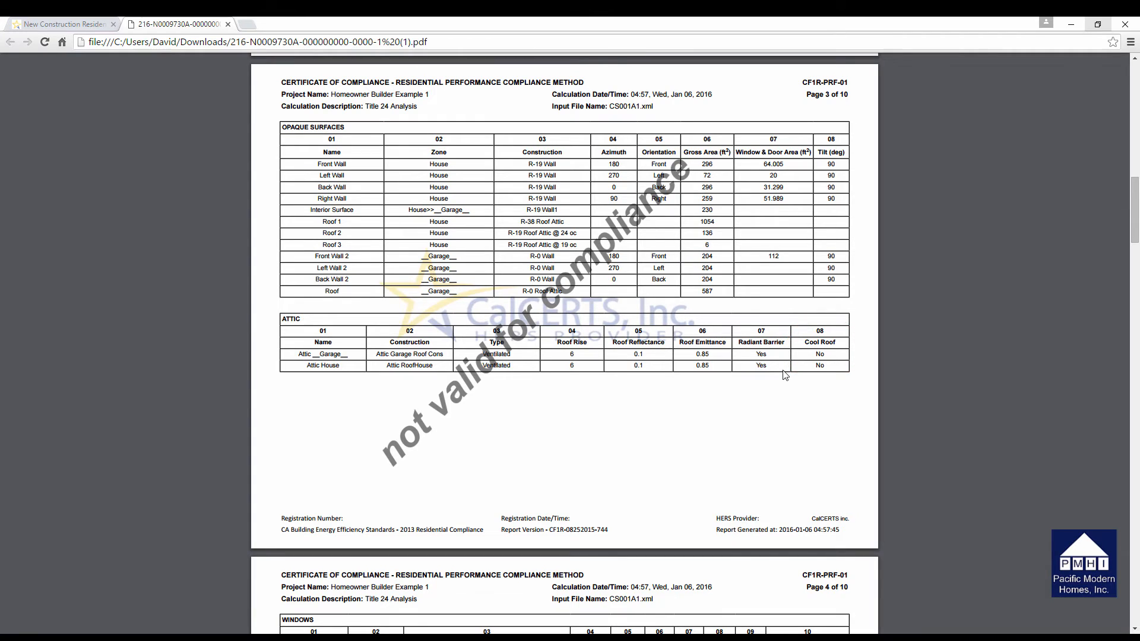
mouse_move(770, 372)
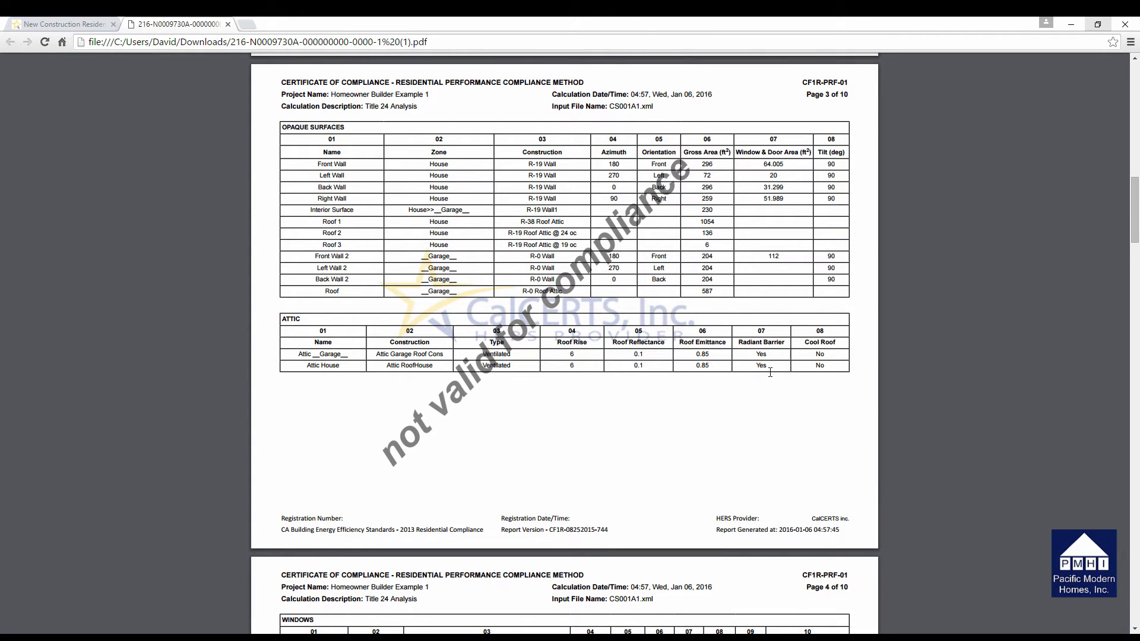
scroll("down", 3)
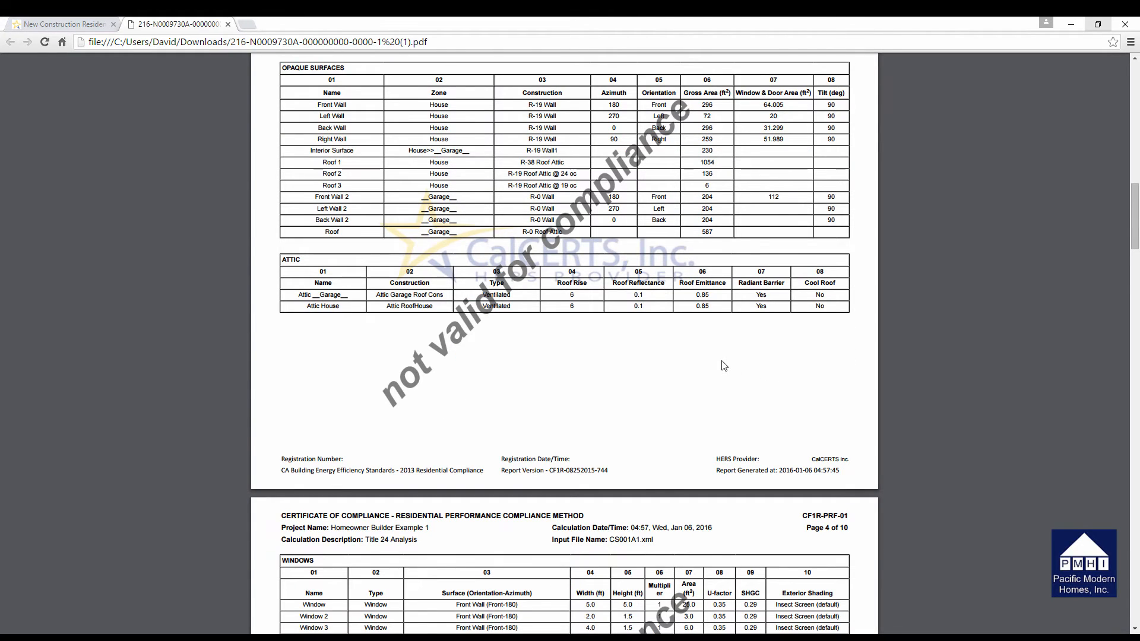
Scroll through page 6 past Opaque Surface Constructions to the Slab Floors table and the top of page 7
scroll("down", 3)
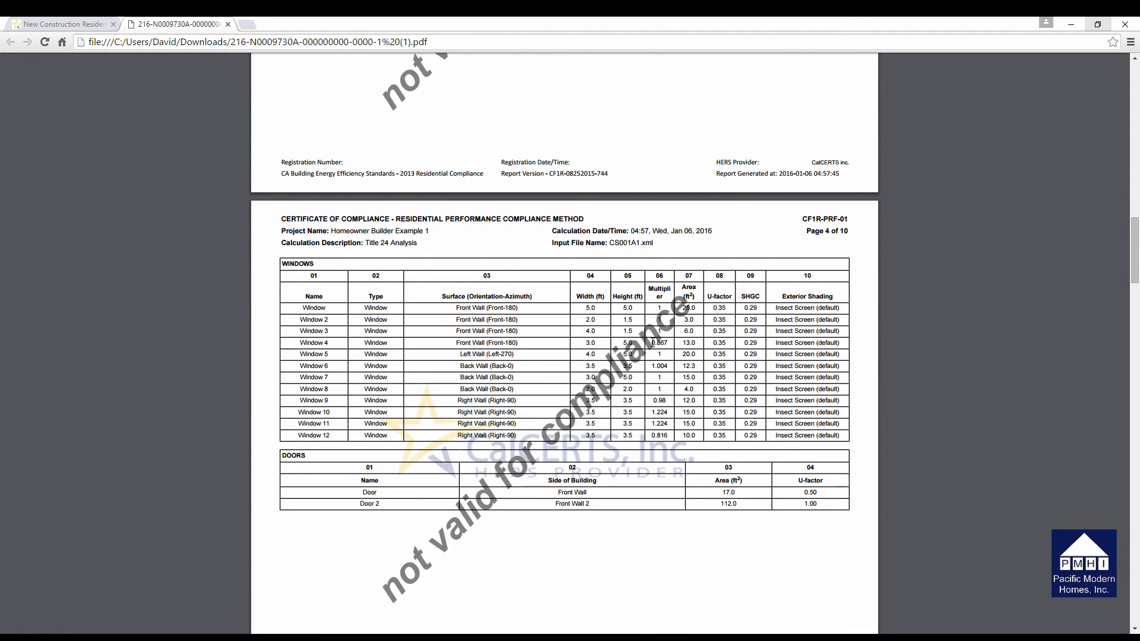
mouse_move(557, 314)
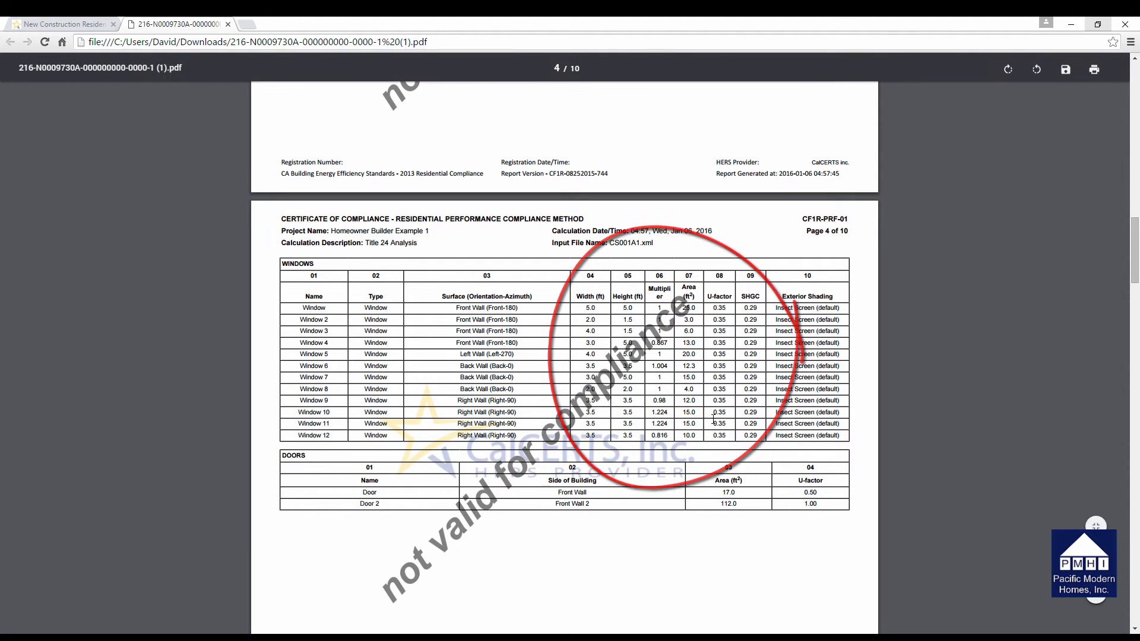
scroll("down", 3)
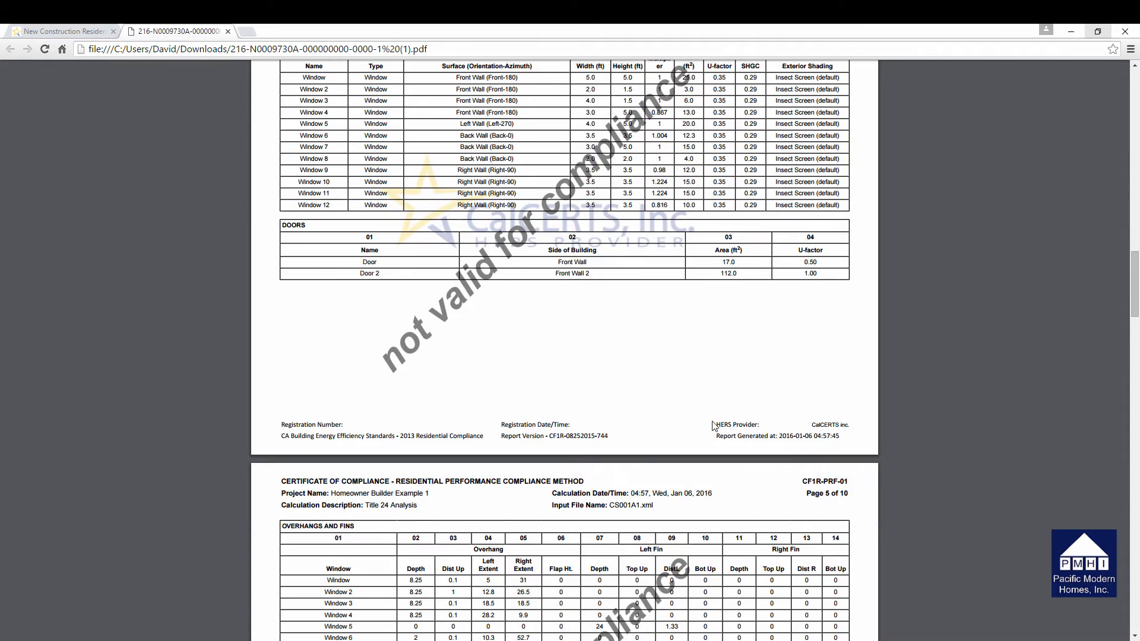
scroll("down", 3)
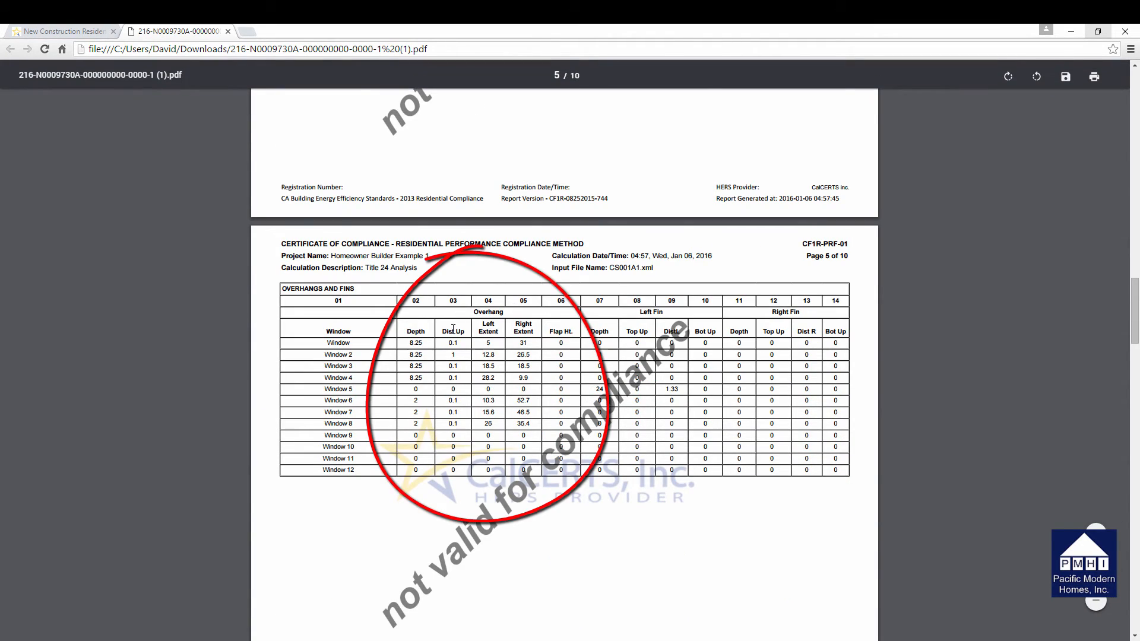
scroll("down", 3)
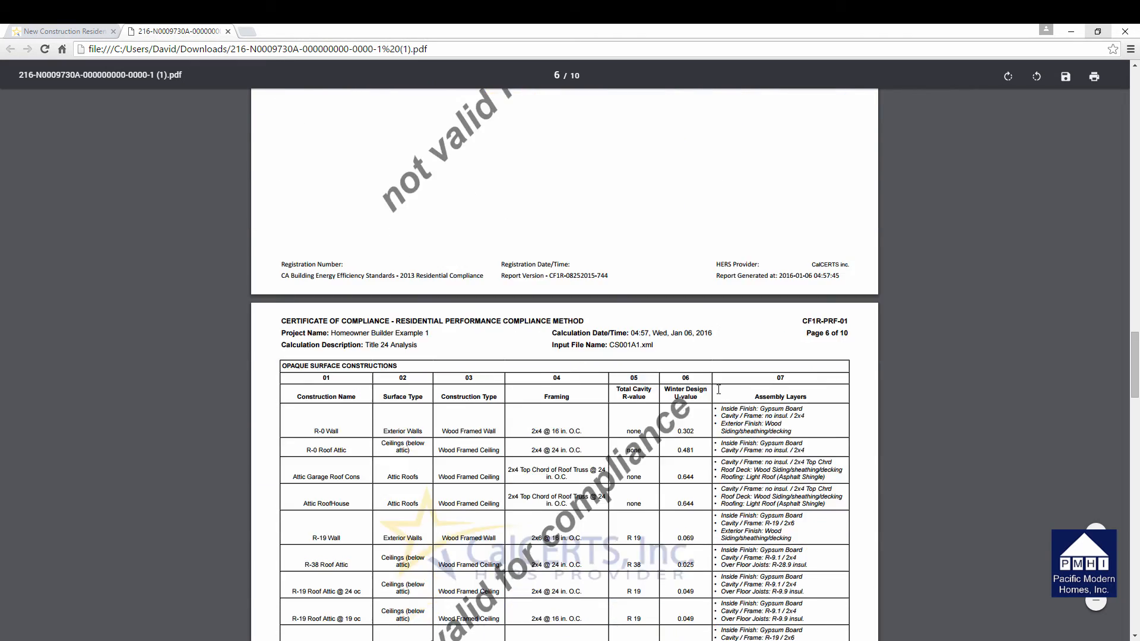
scroll("down", 3)
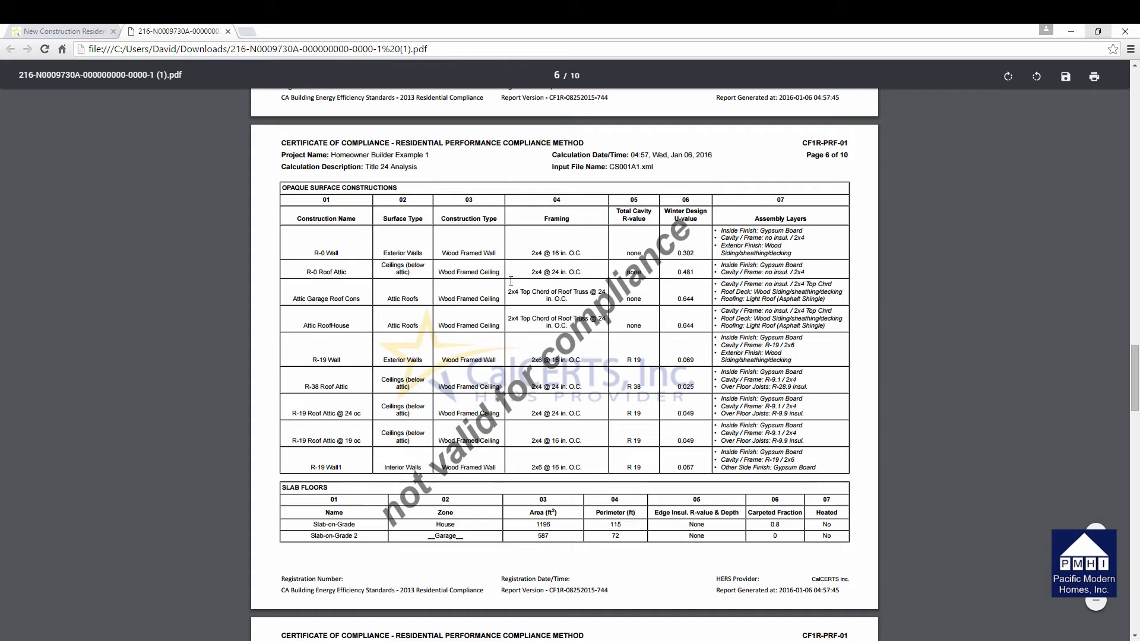
mouse_move(712, 492)
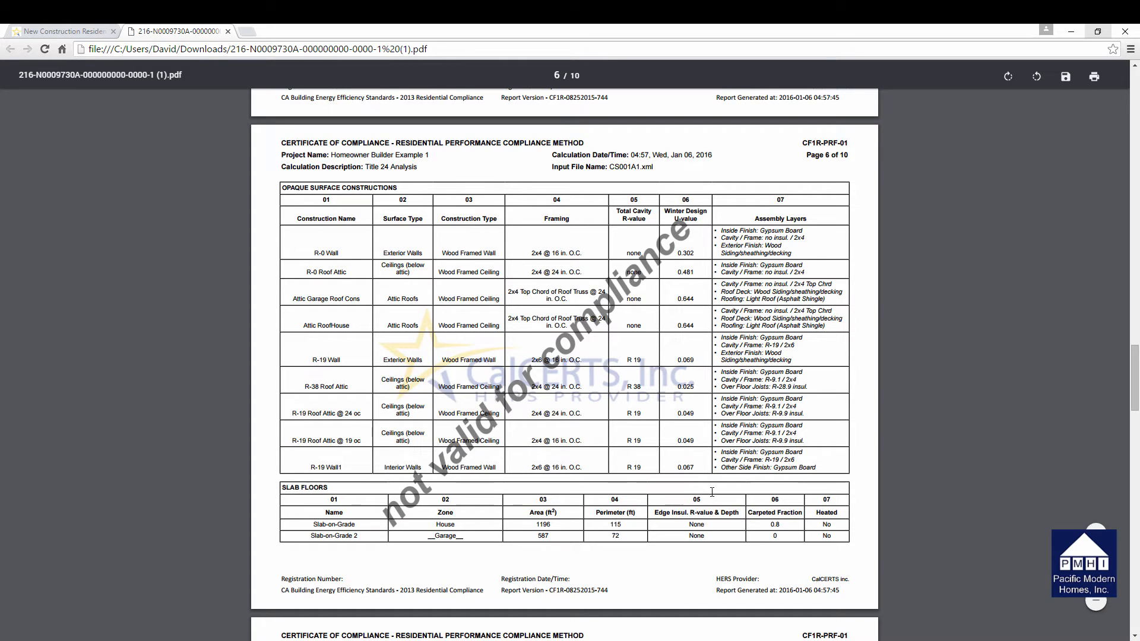
mouse_move(535, 258)
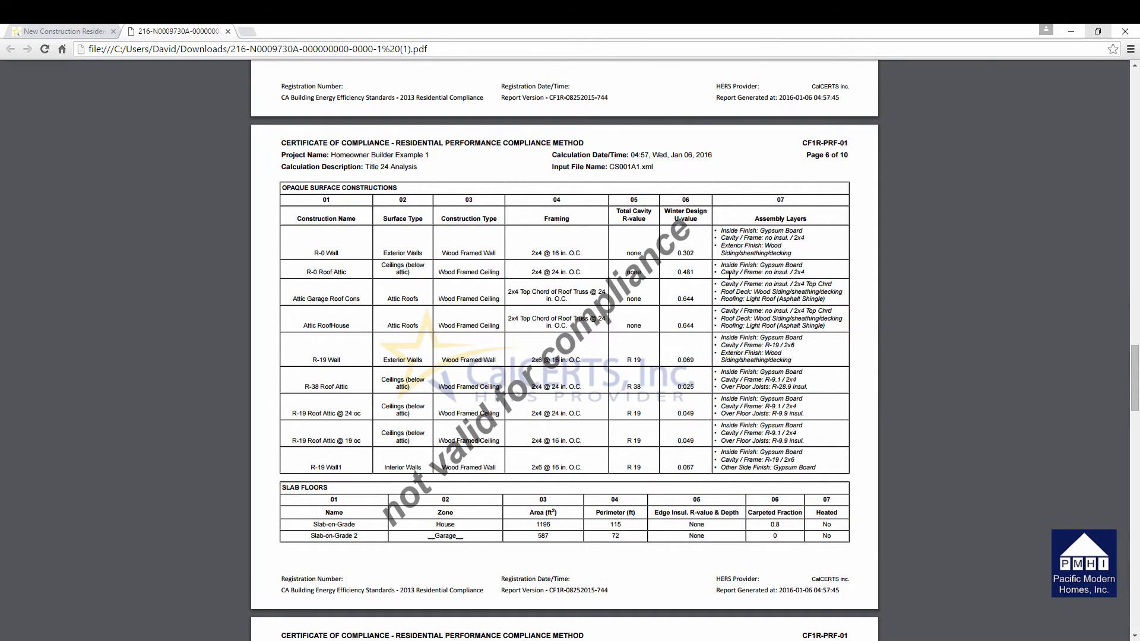
scroll("down", 3)
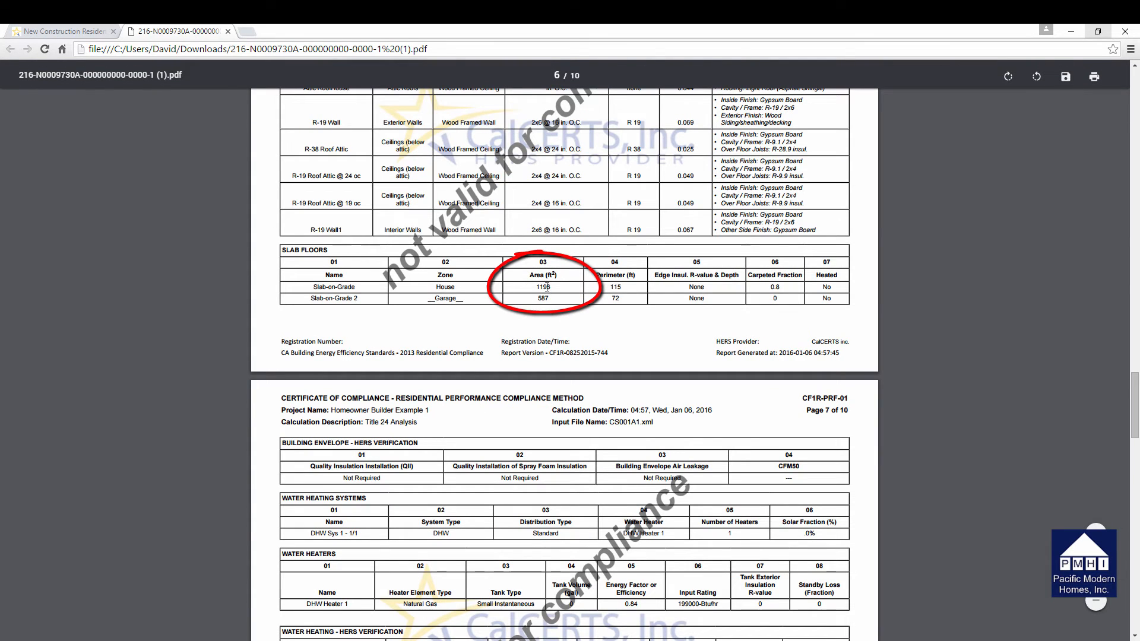
mouse_move(513, 318)
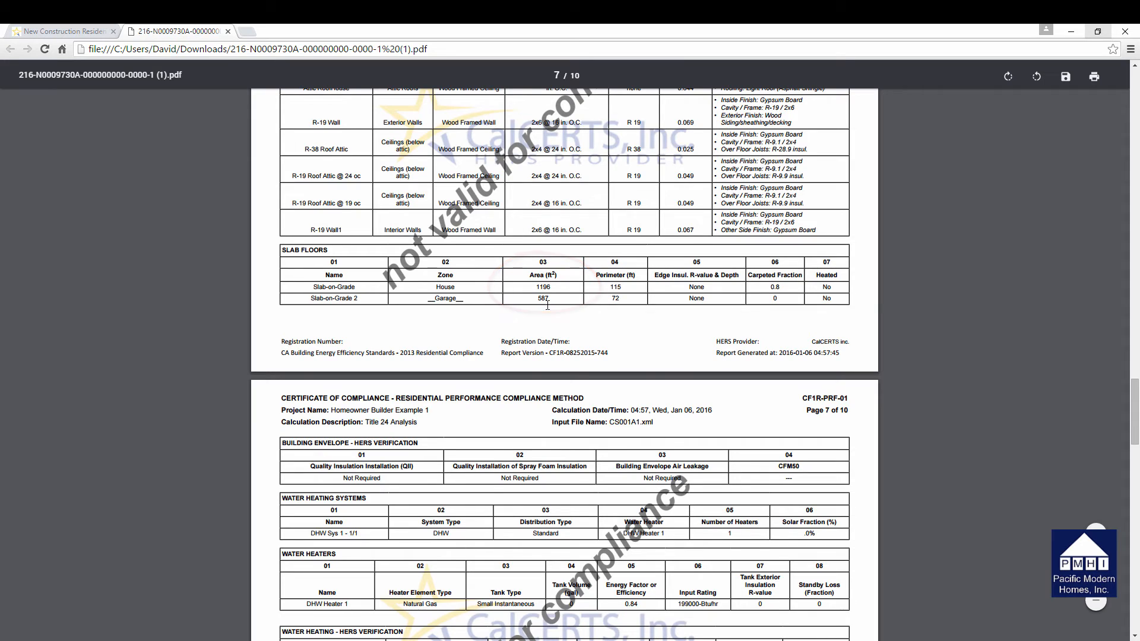
Scroll past page 7's HERS verification, water heater and heating unit tables to page 8's HVAC cooling tables
scroll("down", 3)
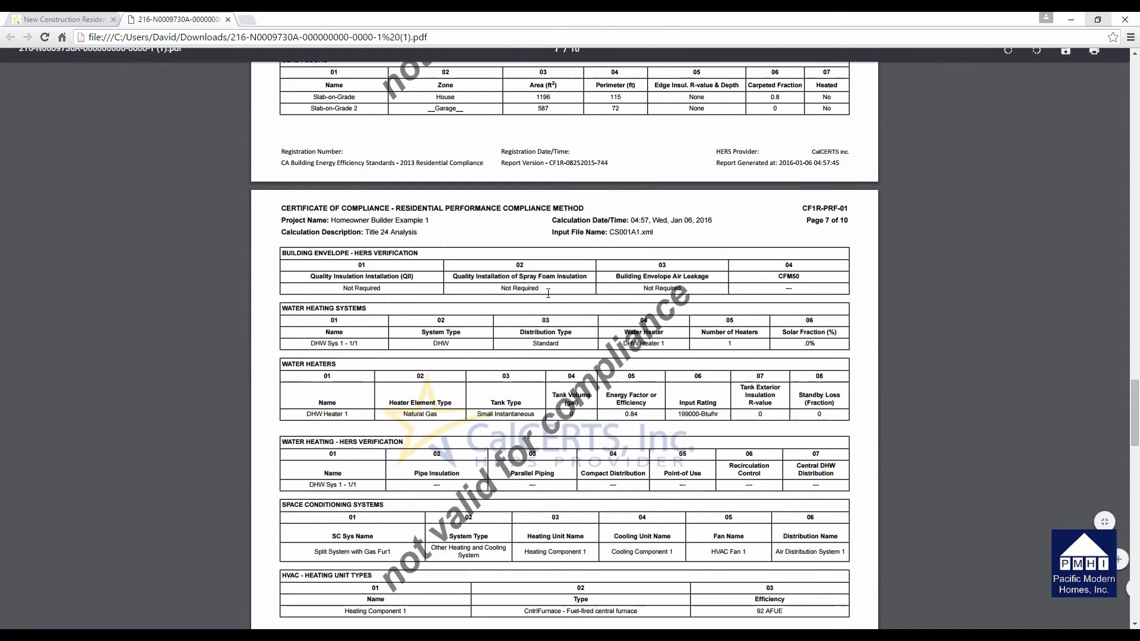
scroll("down", 3)
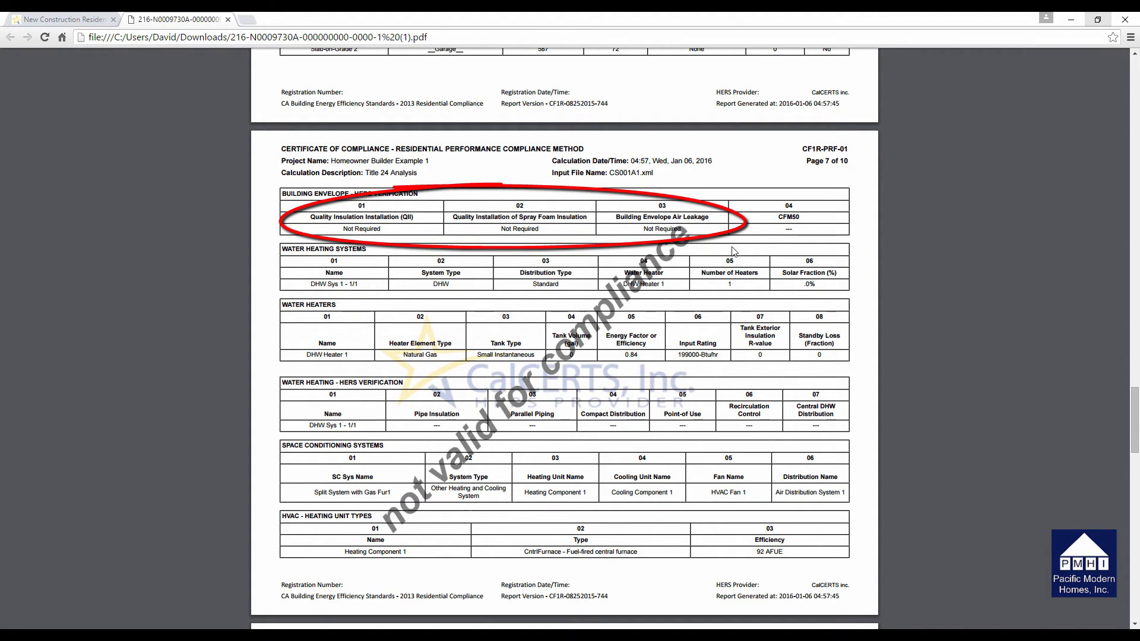
mouse_move(712, 224)
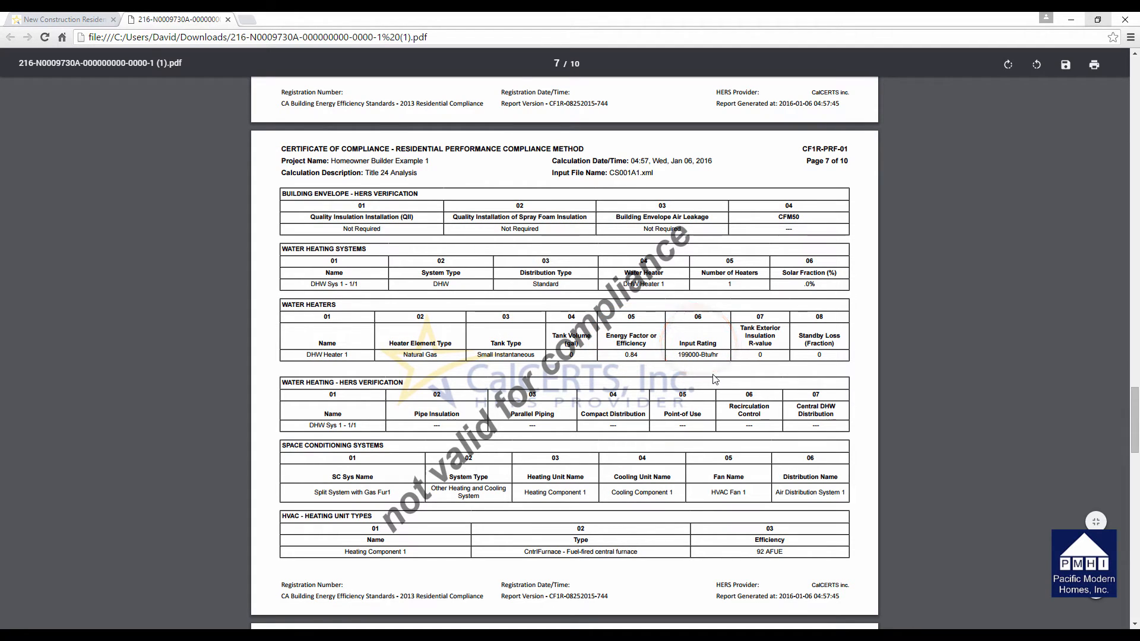
mouse_move(695, 372)
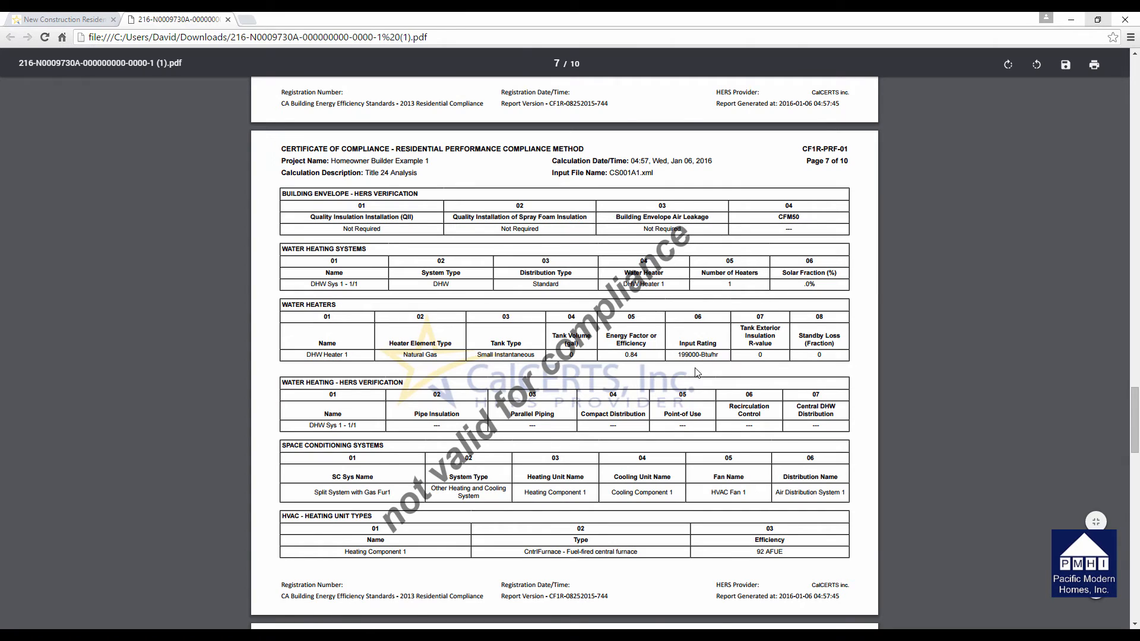
scroll("down", 3)
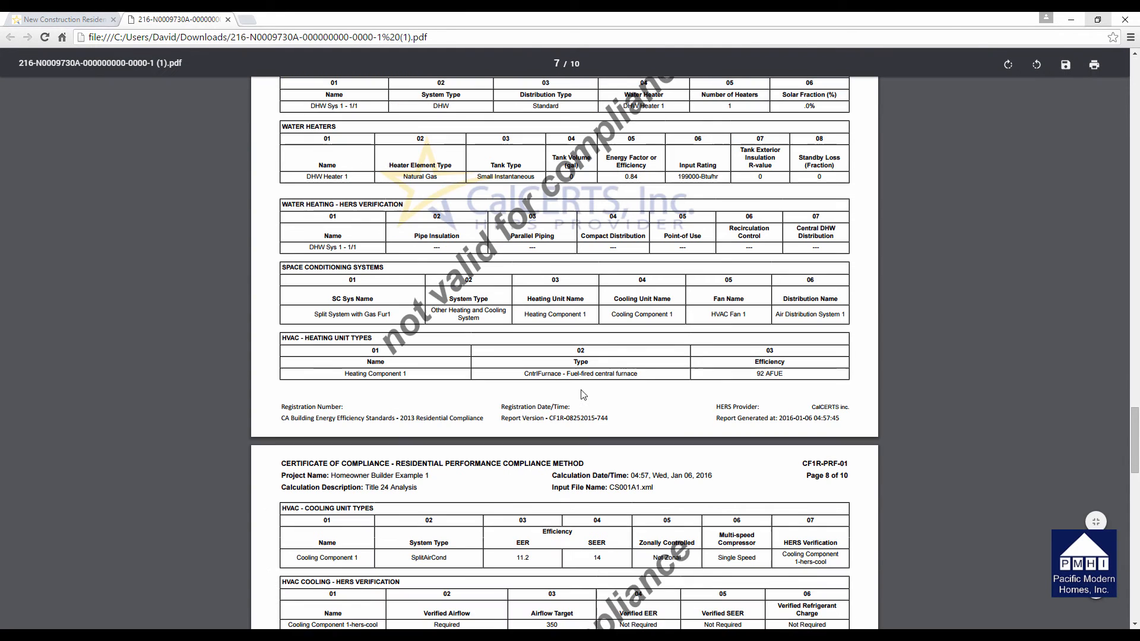
scroll("down", 3)
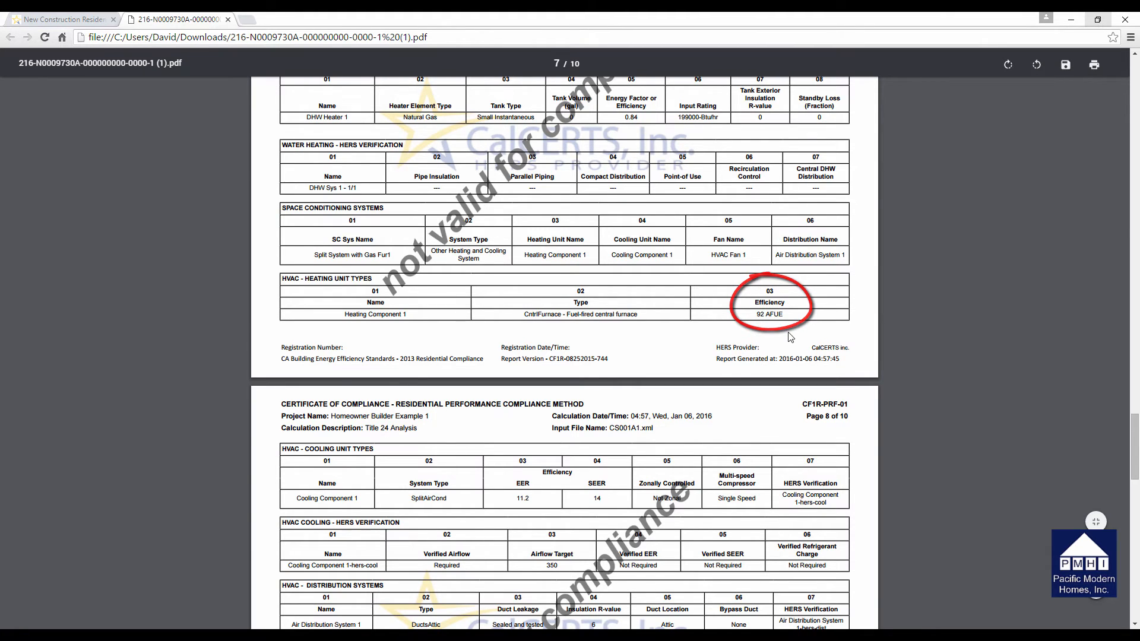
scroll("down", 3)
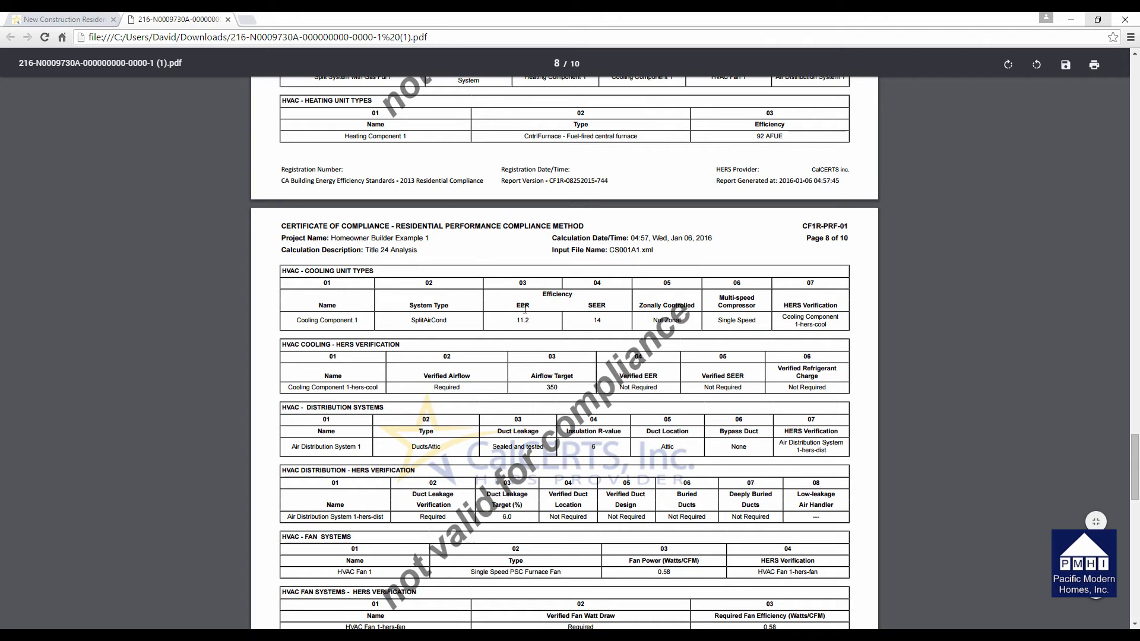
mouse_move(400, 402)
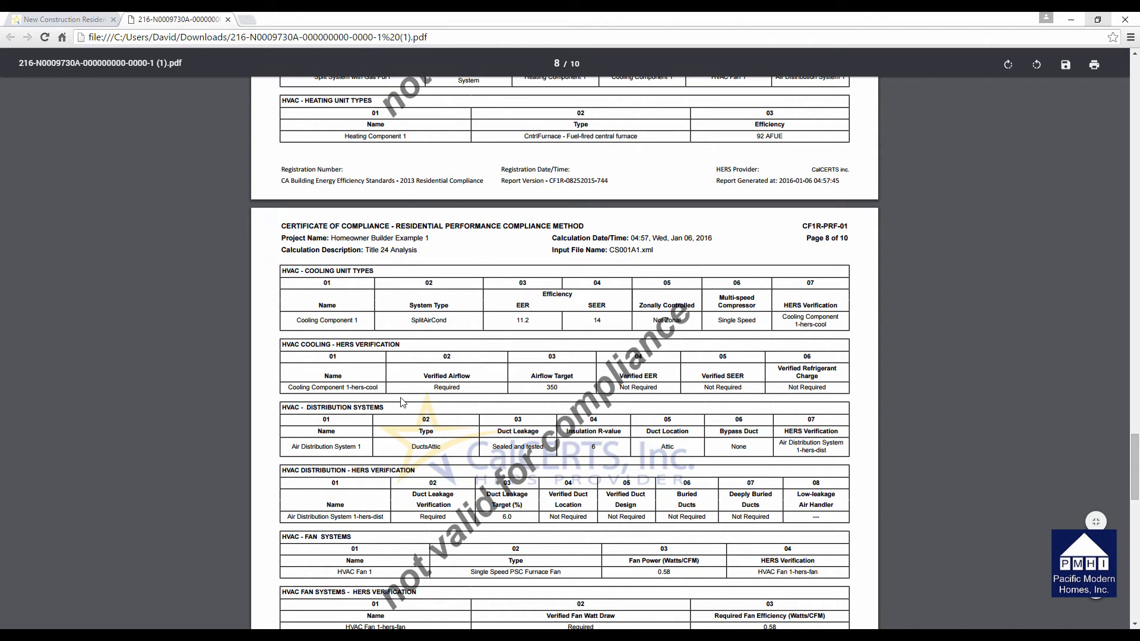
mouse_move(479, 404)
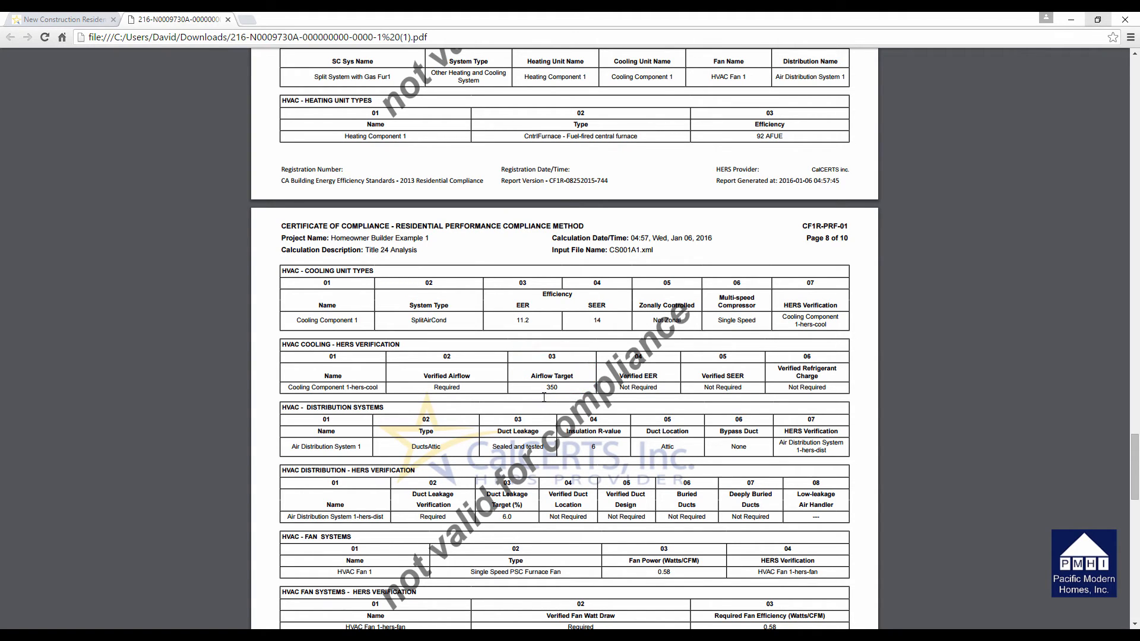
mouse_move(541, 399)
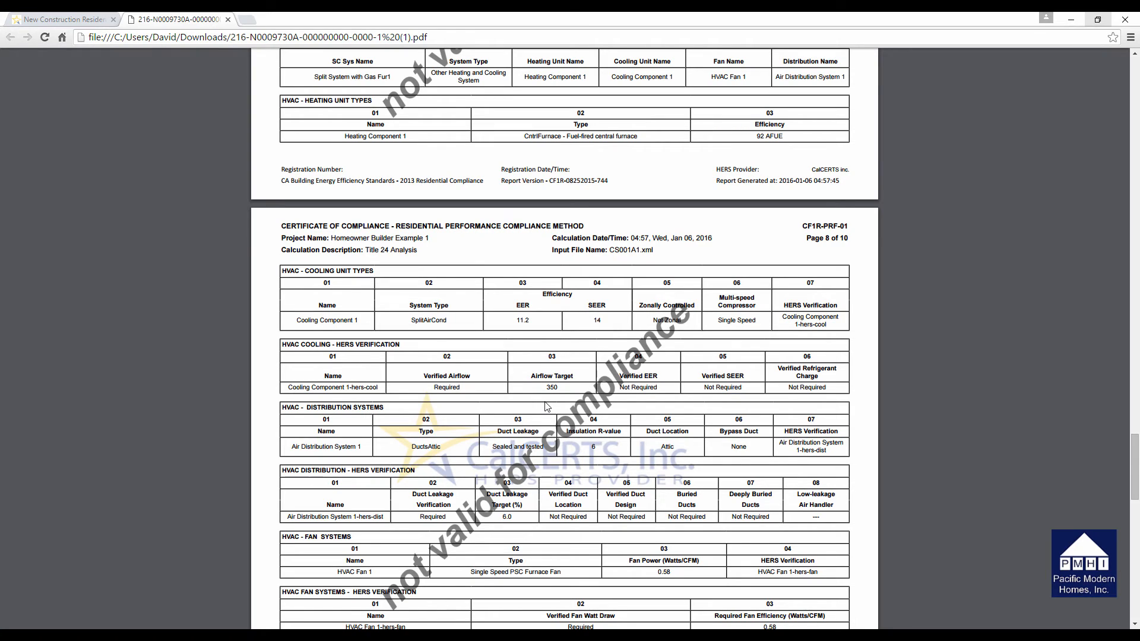
mouse_move(566, 406)
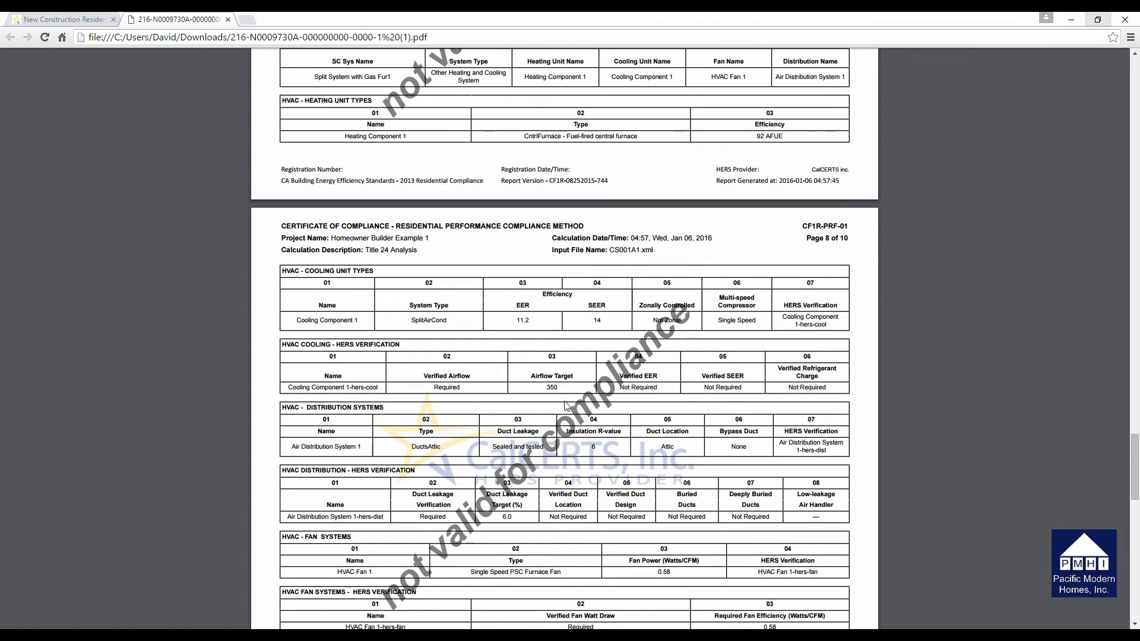
mouse_move(442, 442)
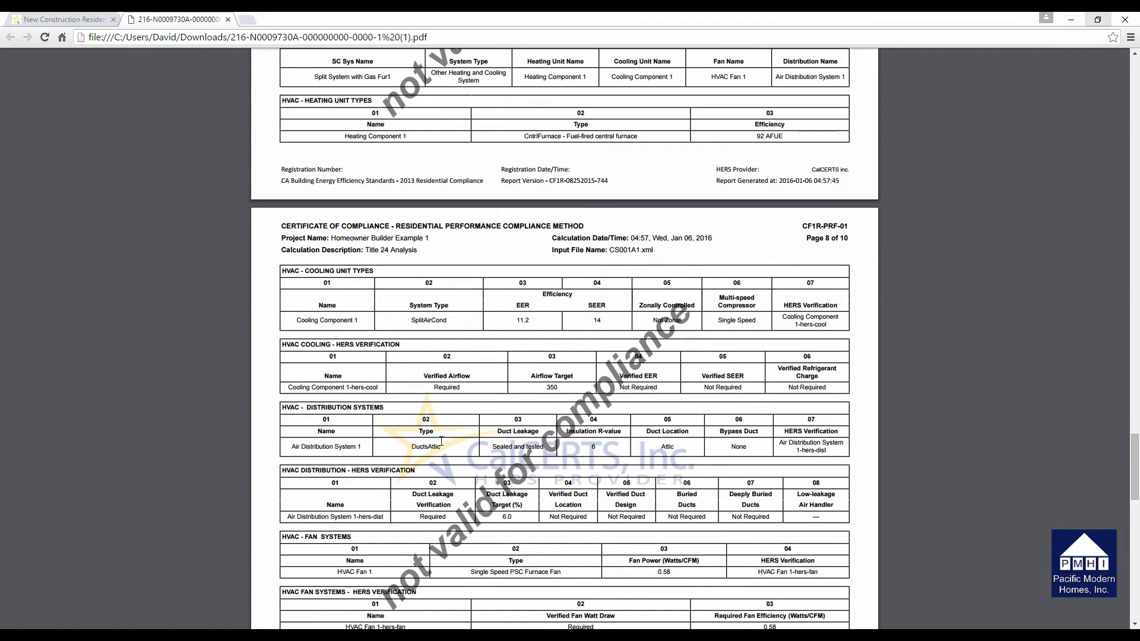
Scroll page 8 to show the HVAC distribution, fan systems and fan systems HERS verification tables with the footer
scroll("down", 3)
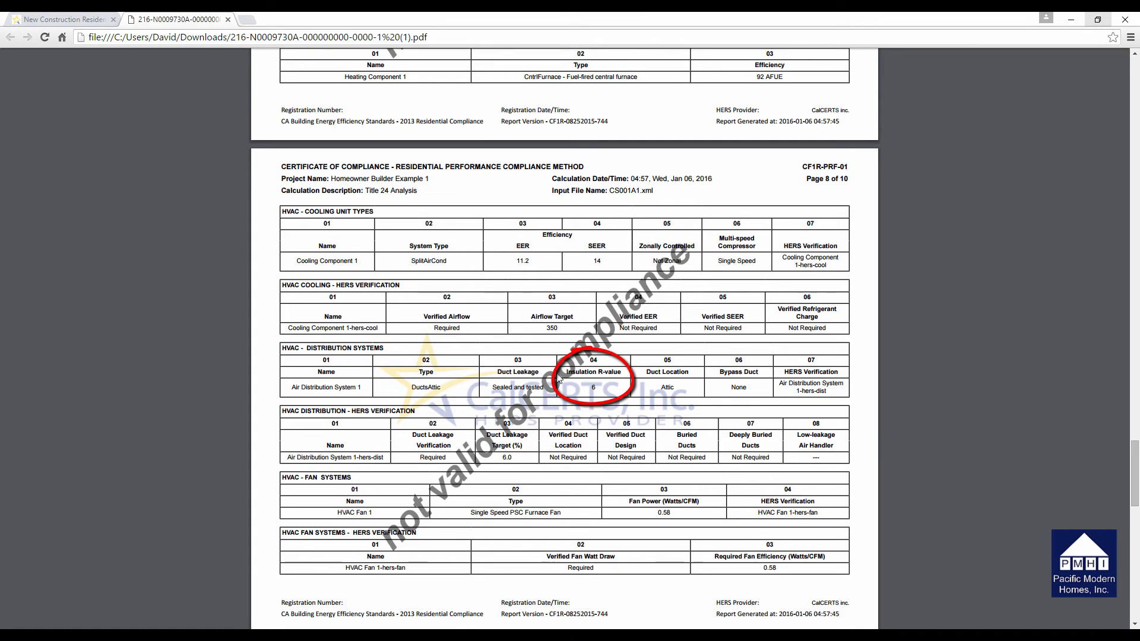
mouse_move(614, 414)
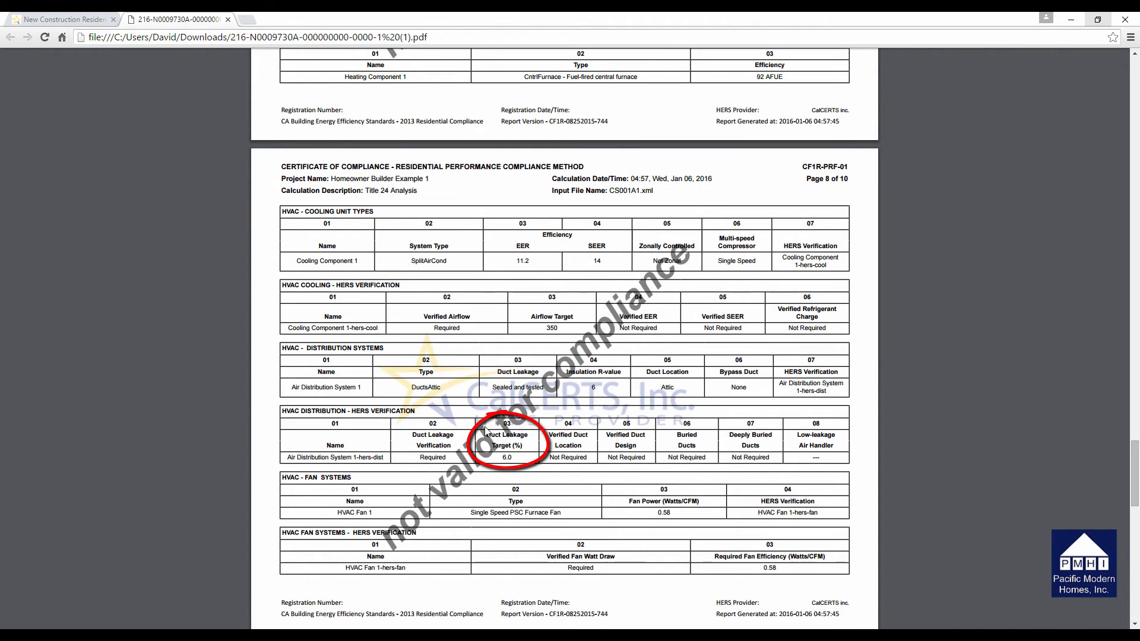
mouse_move(510, 477)
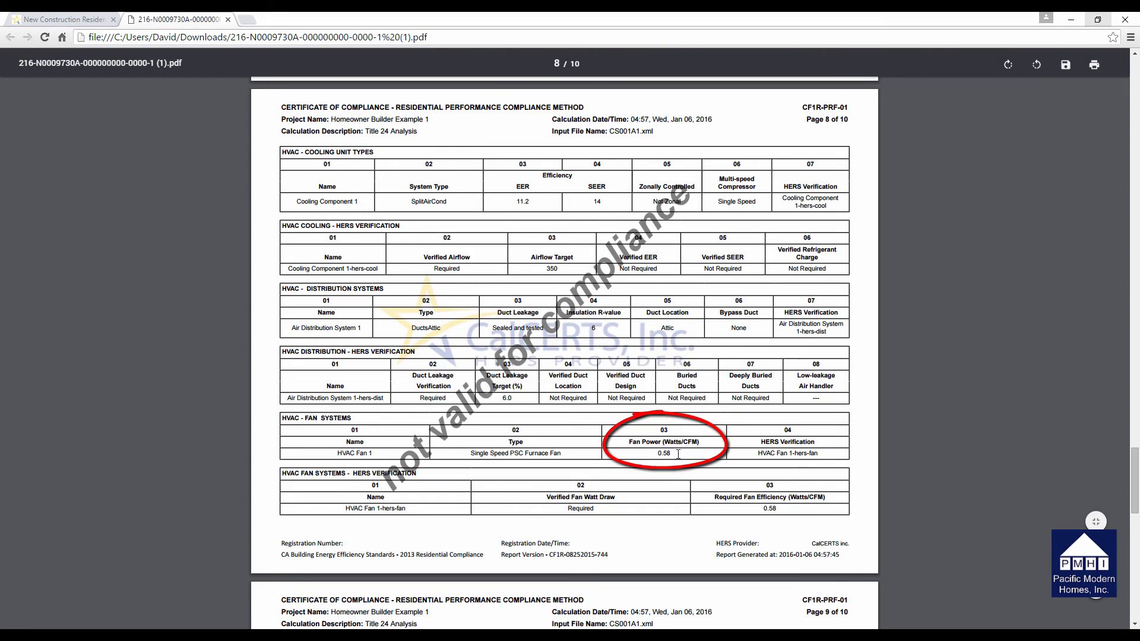
mouse_move(696, 465)
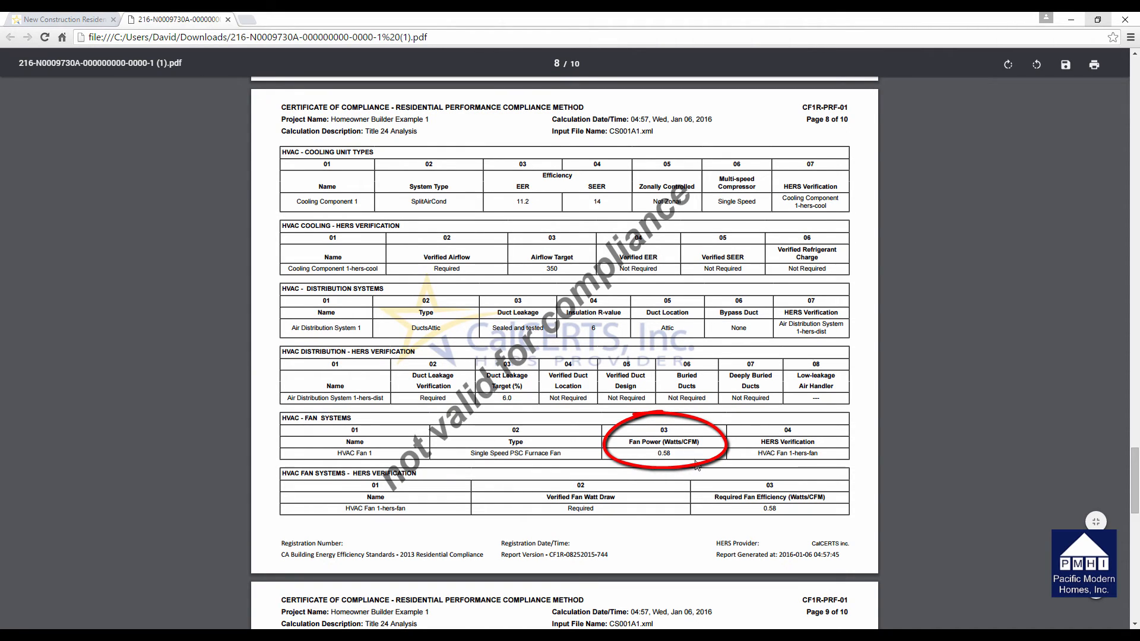
mouse_move(712, 465)
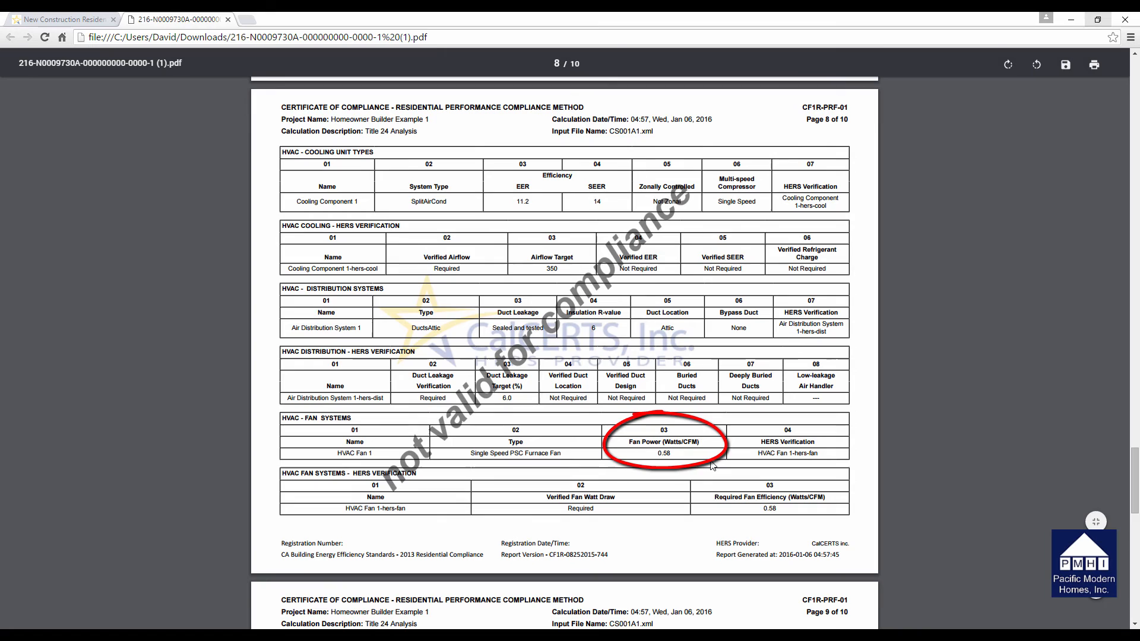
scroll("up", 3)
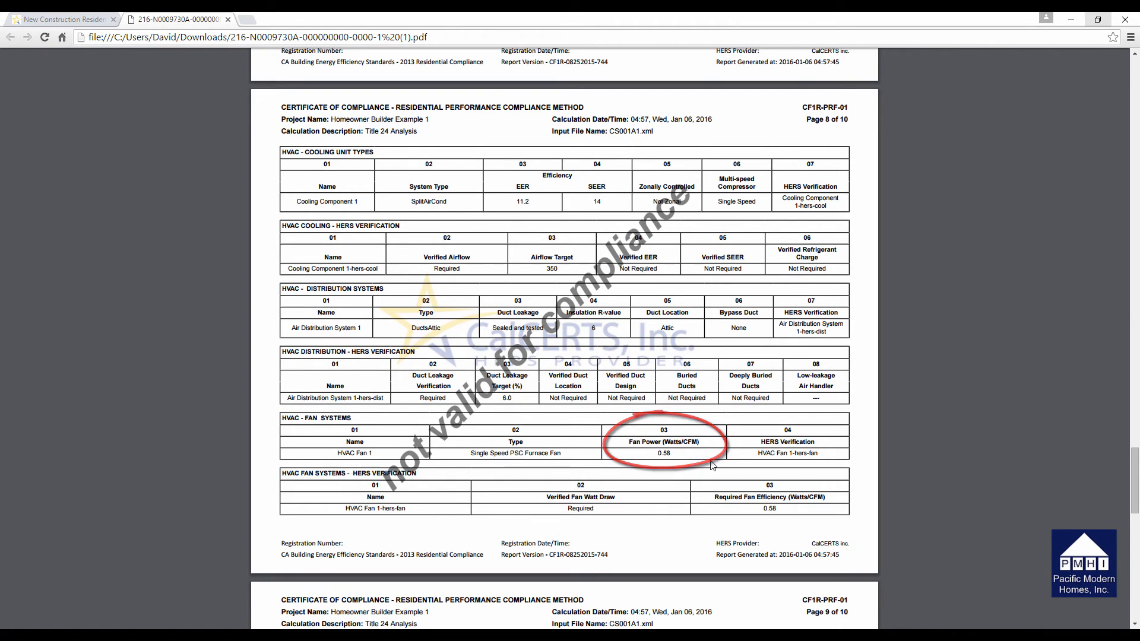
left_click(666, 443)
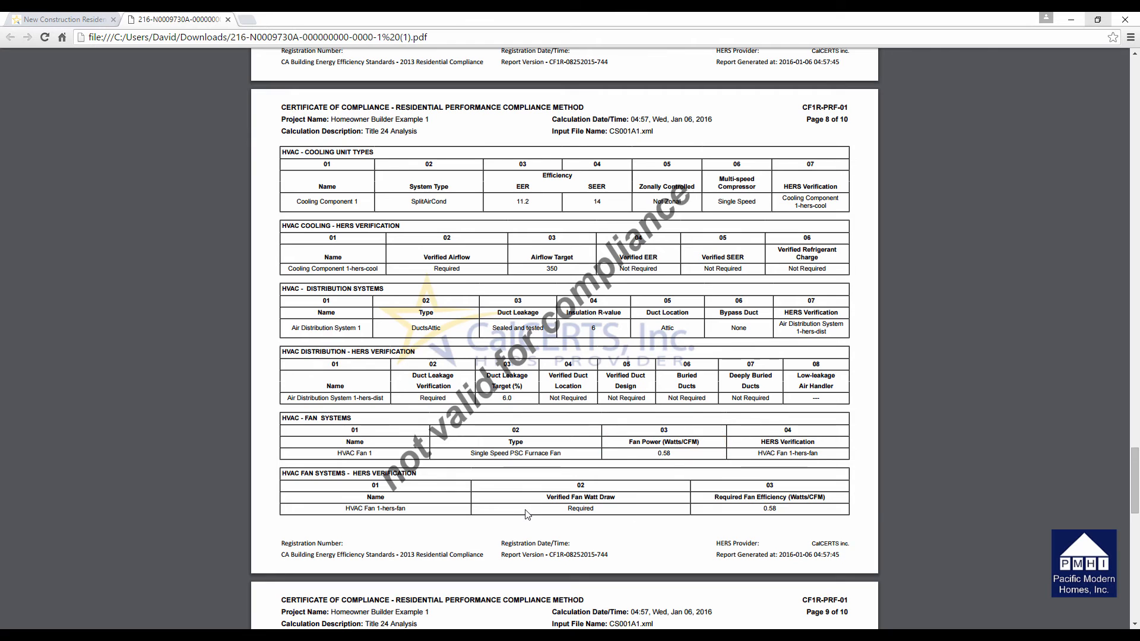
Scroll to page 10 of 10 showing the documentation author and responsible person declaration statements
scroll("down", 3)
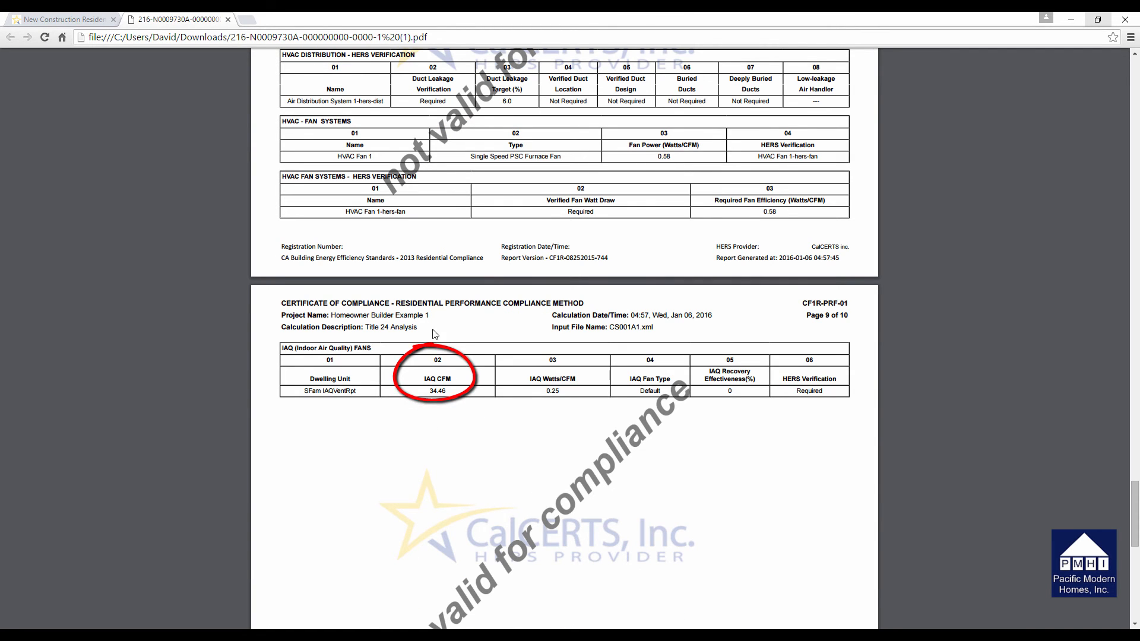
mouse_move(469, 403)
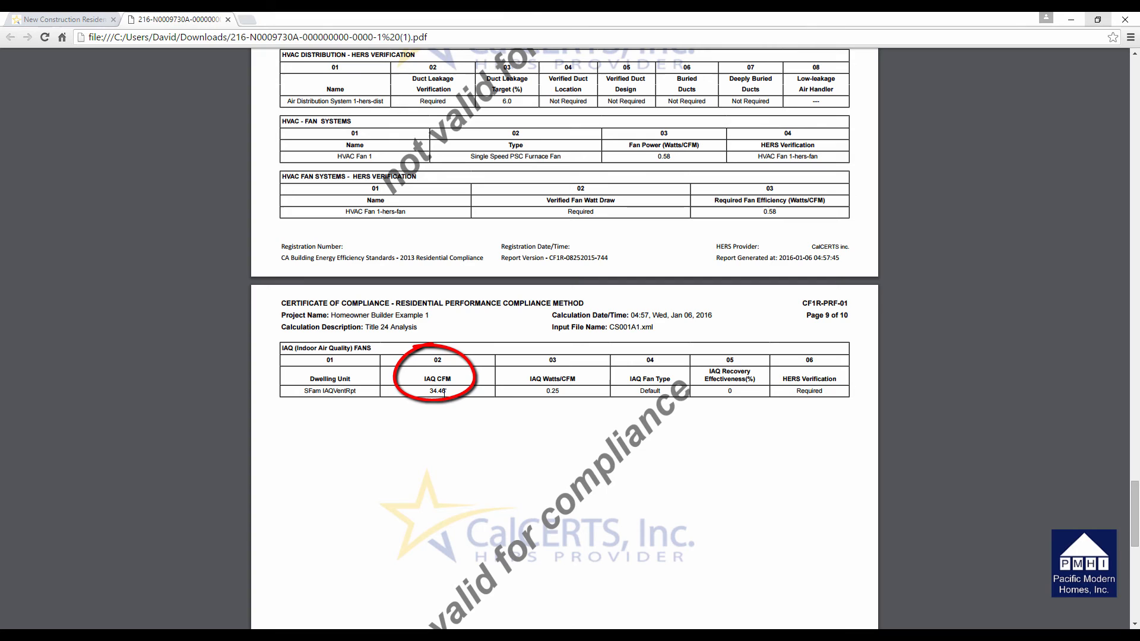
mouse_move(456, 399)
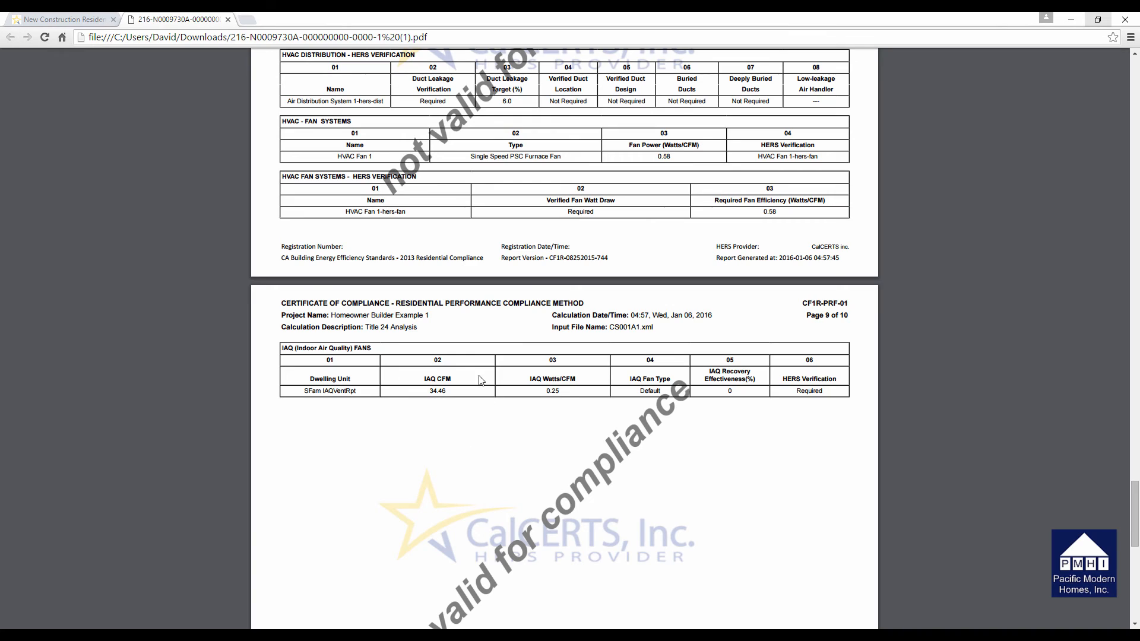
mouse_move(440, 414)
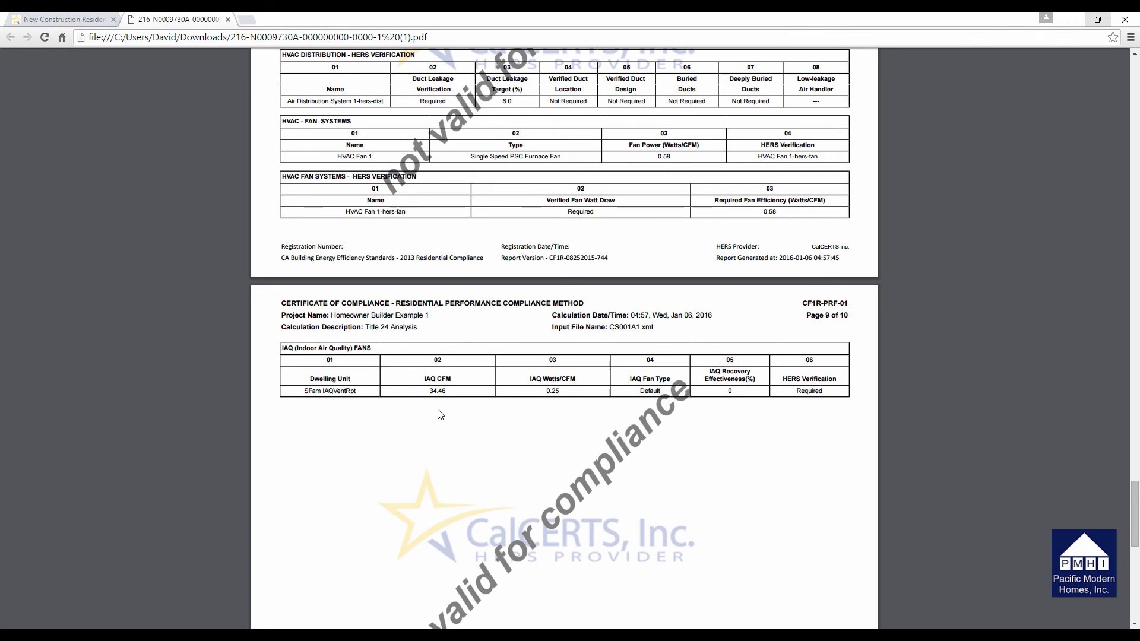
mouse_move(462, 414)
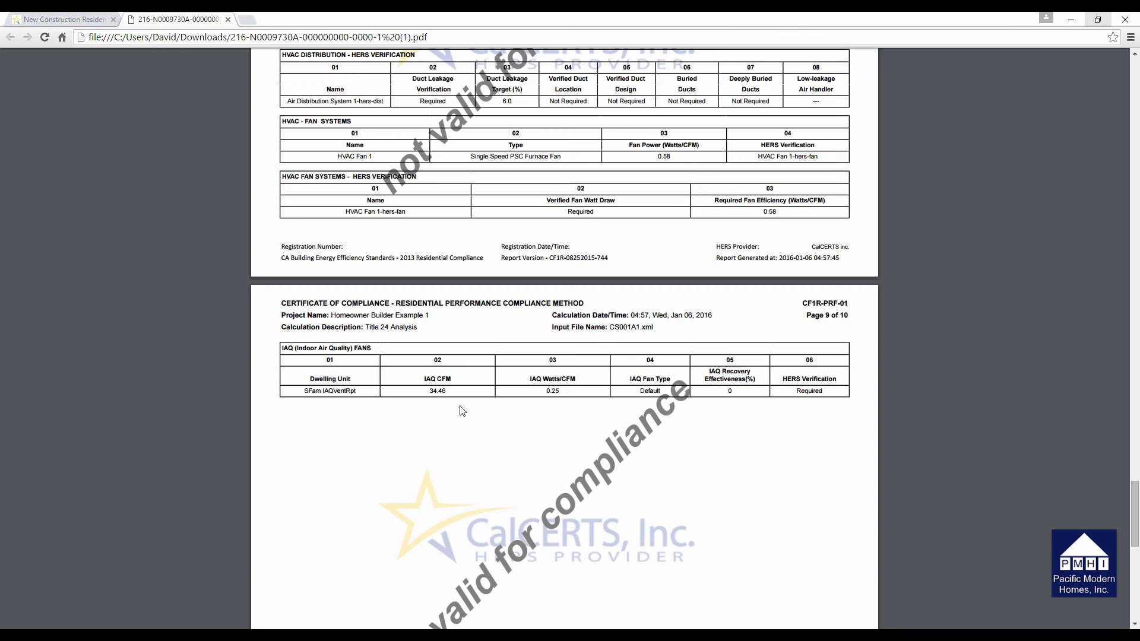
mouse_move(464, 407)
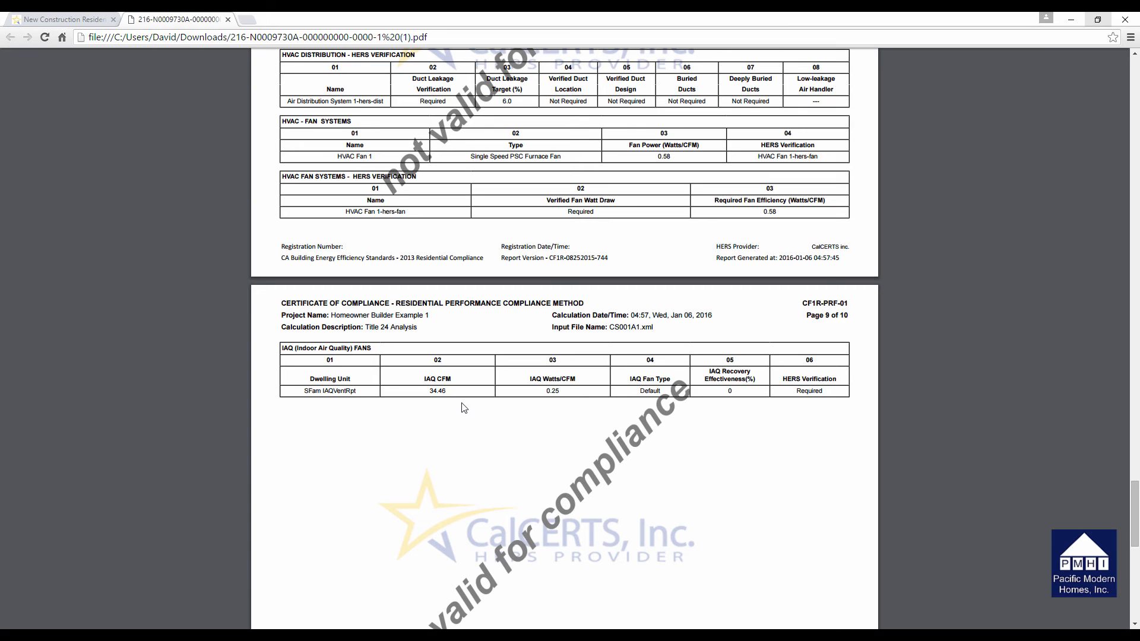
mouse_move(488, 430)
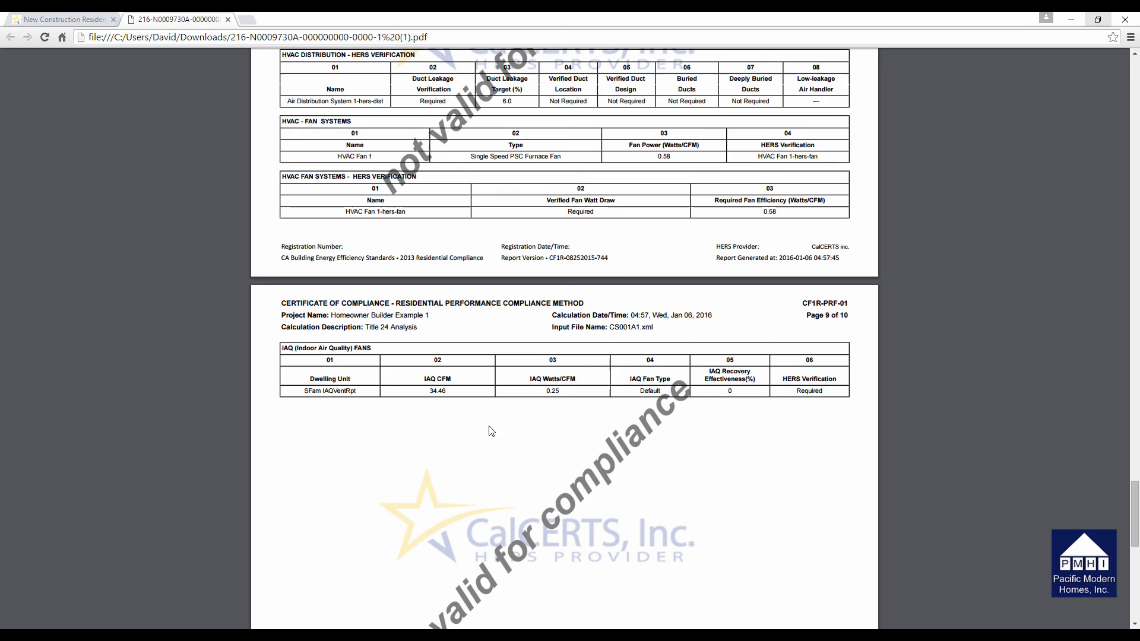
scroll("down", 3)
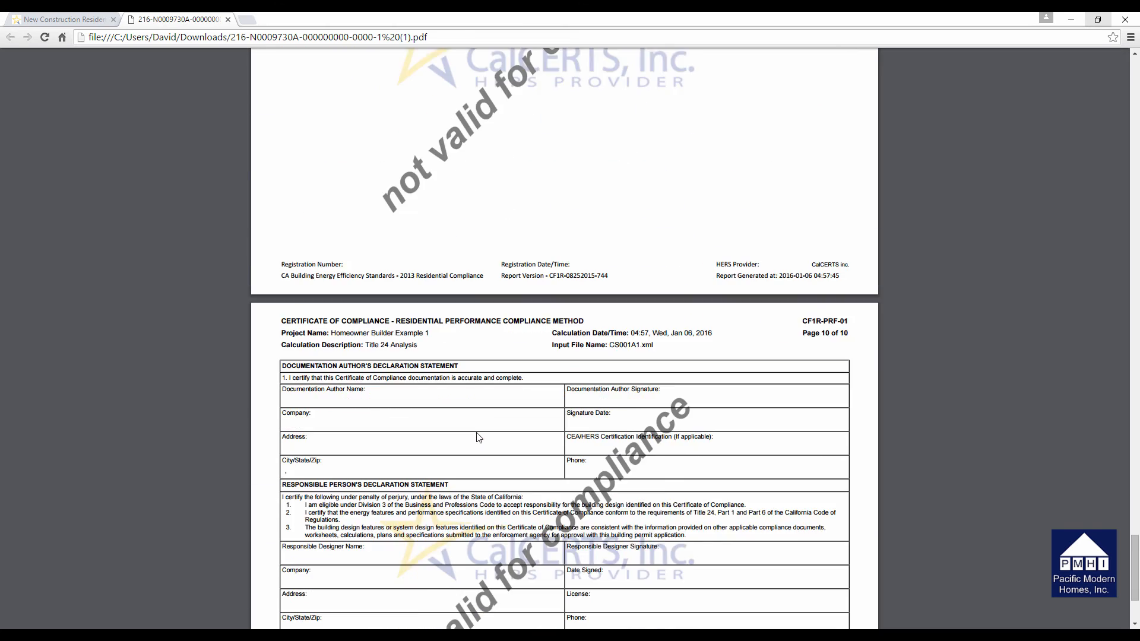
scroll("down", 3)
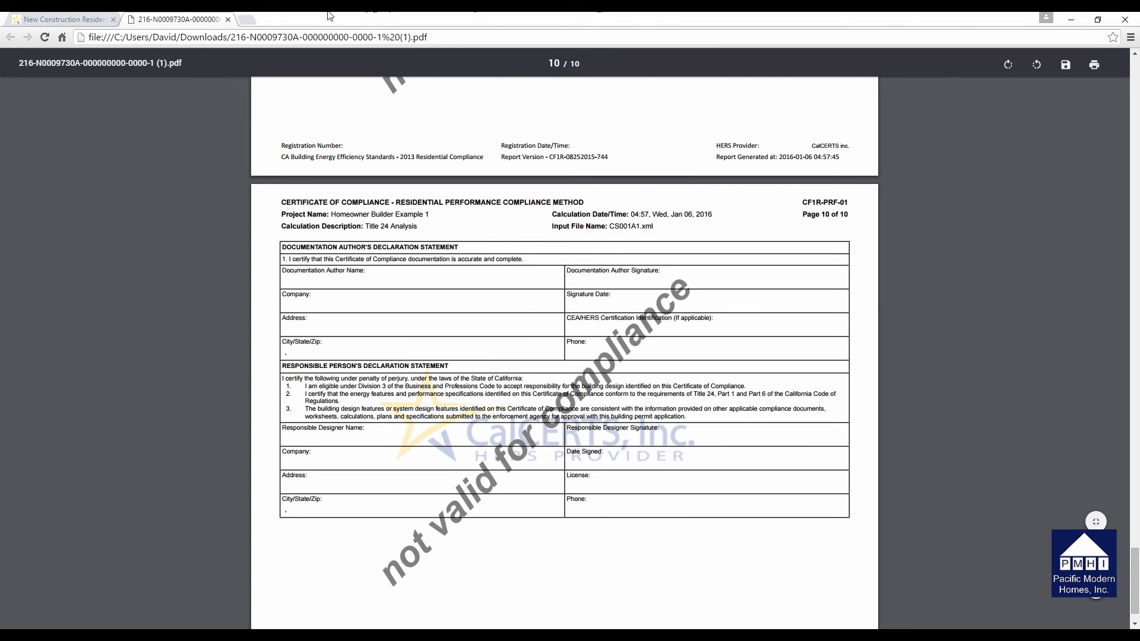
Return to the registry and reach the CF1R plan's Sign Off details via ProjectRoadmap
left_click(228, 19)
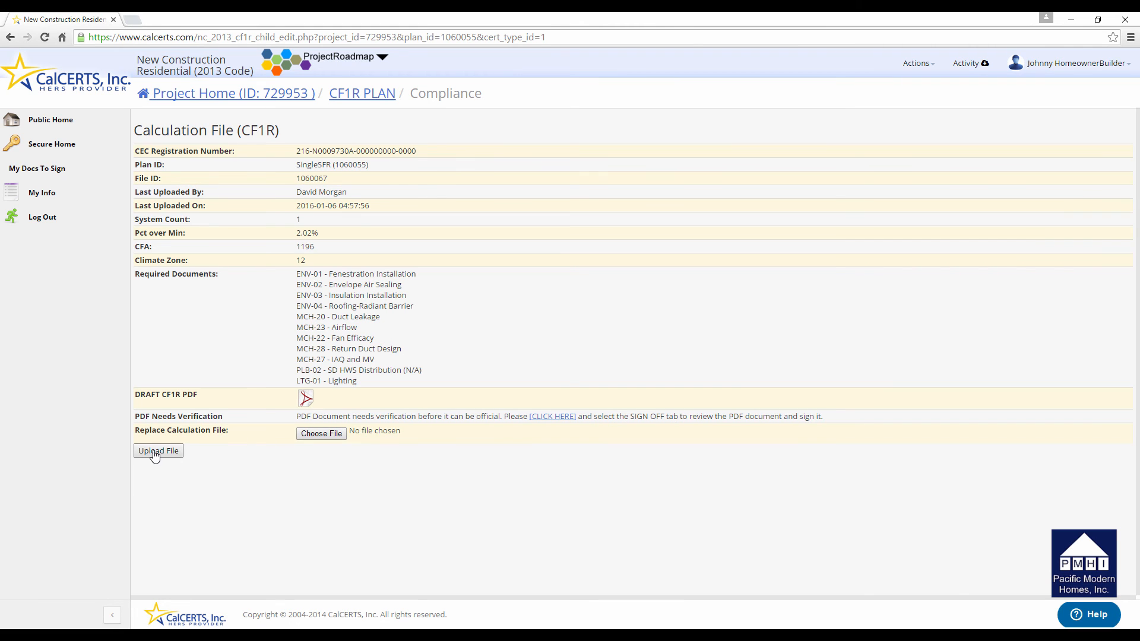
mouse_move(264, 73)
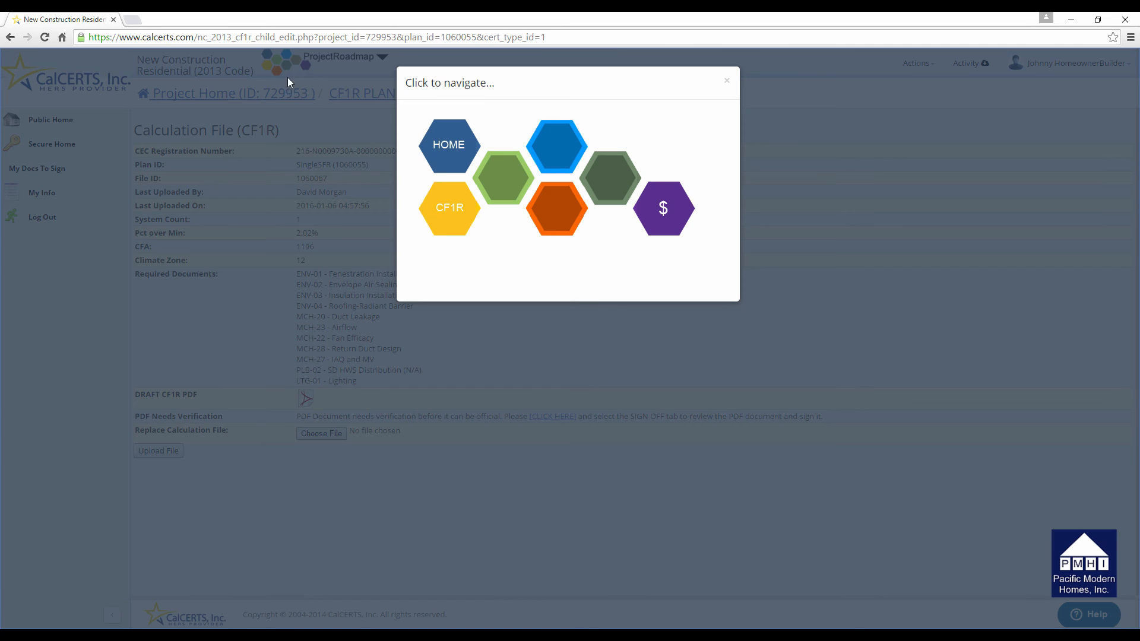
left_click(449, 208)
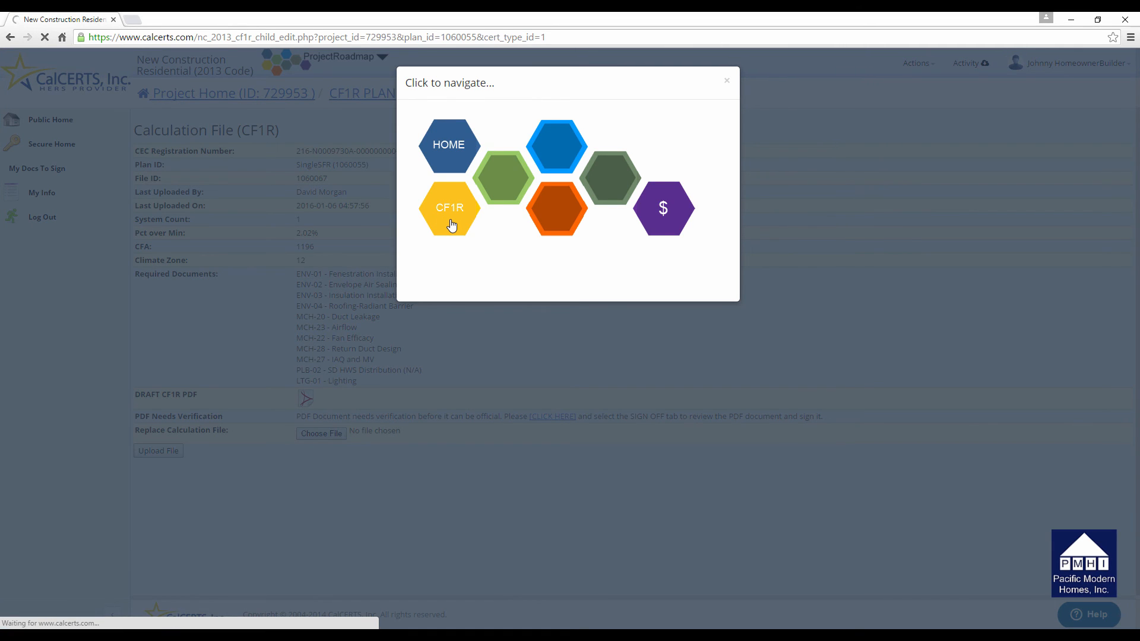
left_click(449, 208)
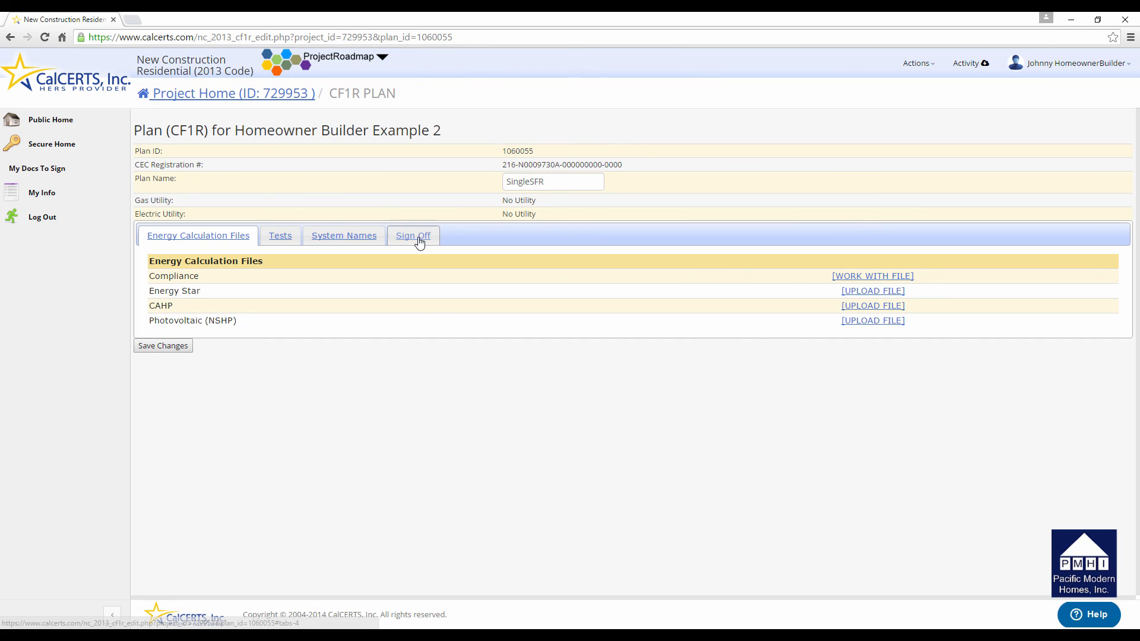
left_click(413, 235)
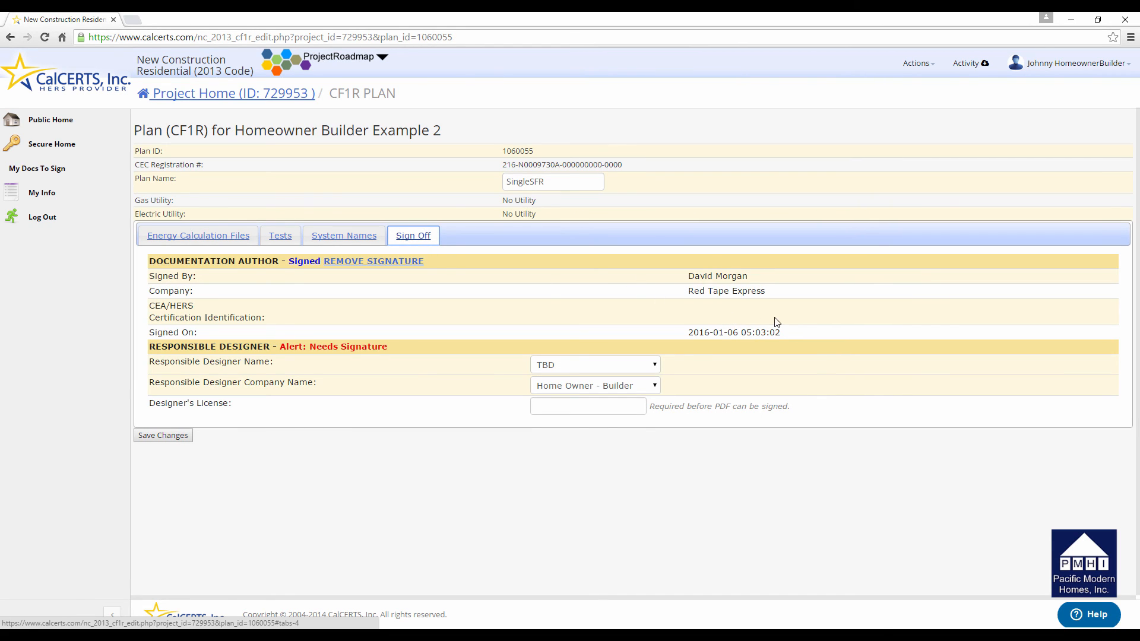
mouse_move(451, 321)
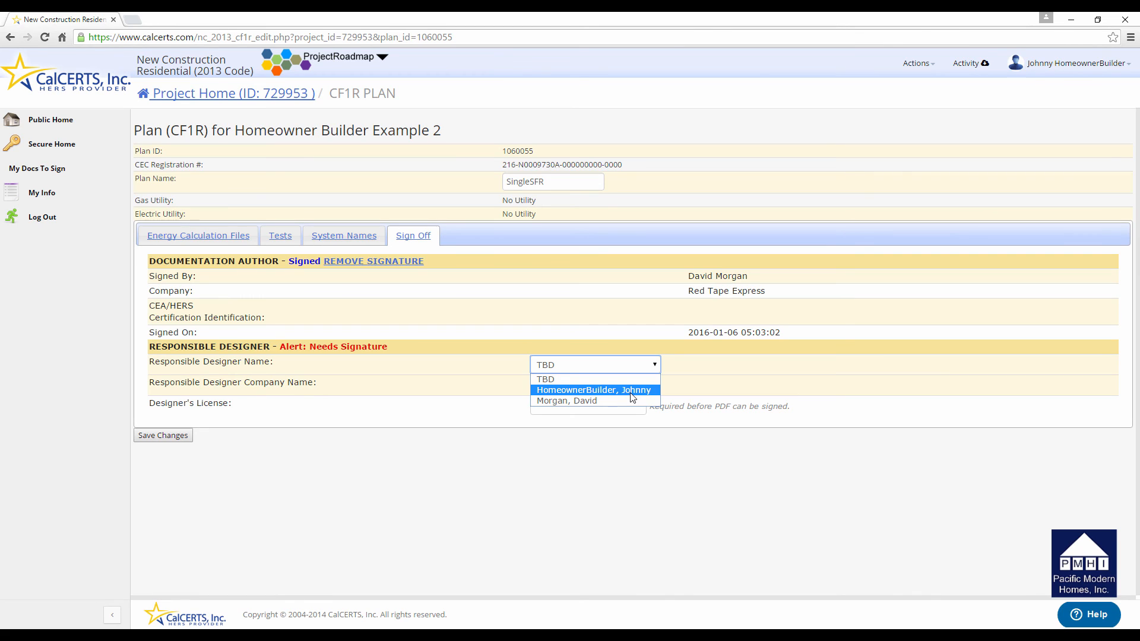
Choose the homeowner builder as Responsible Designer Name and save the change
left_click(590, 390)
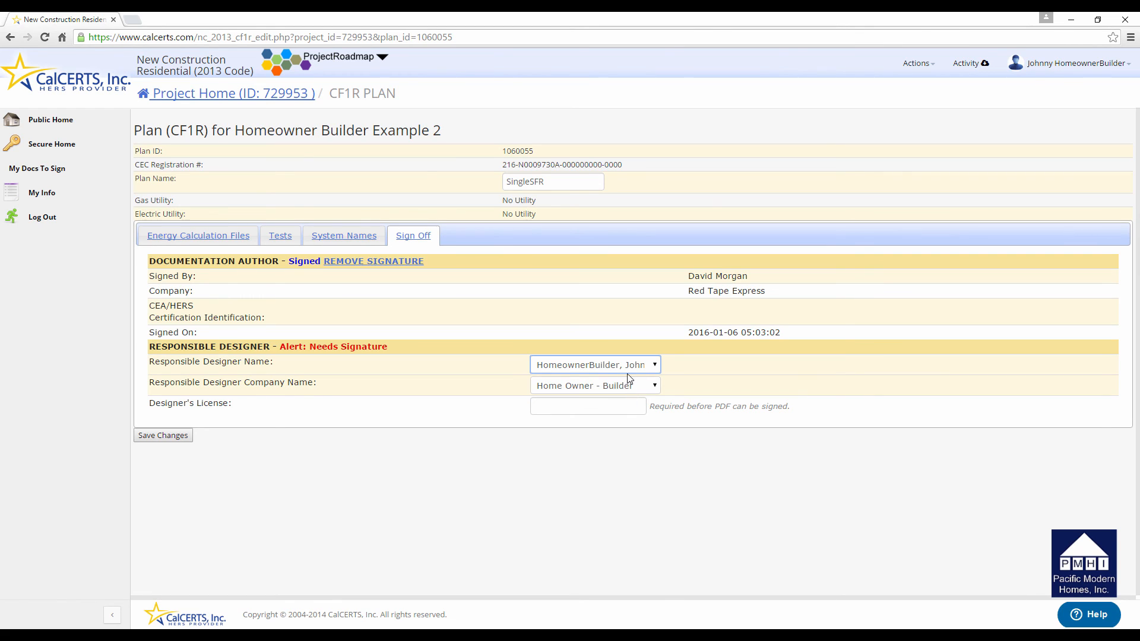
mouse_move(566, 432)
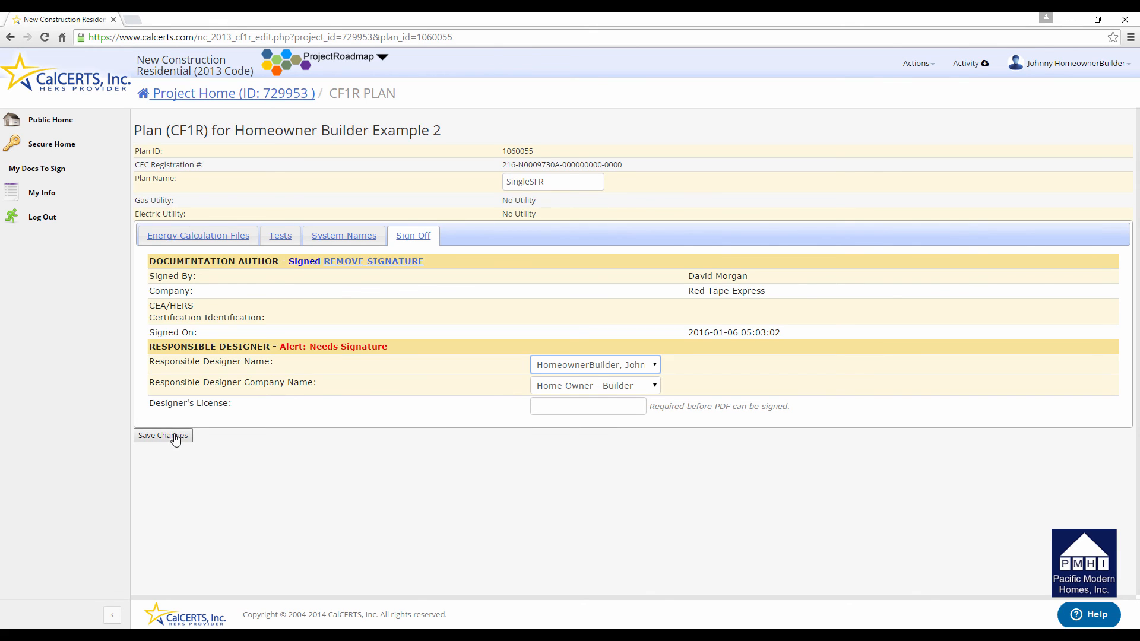
left_click(162, 435)
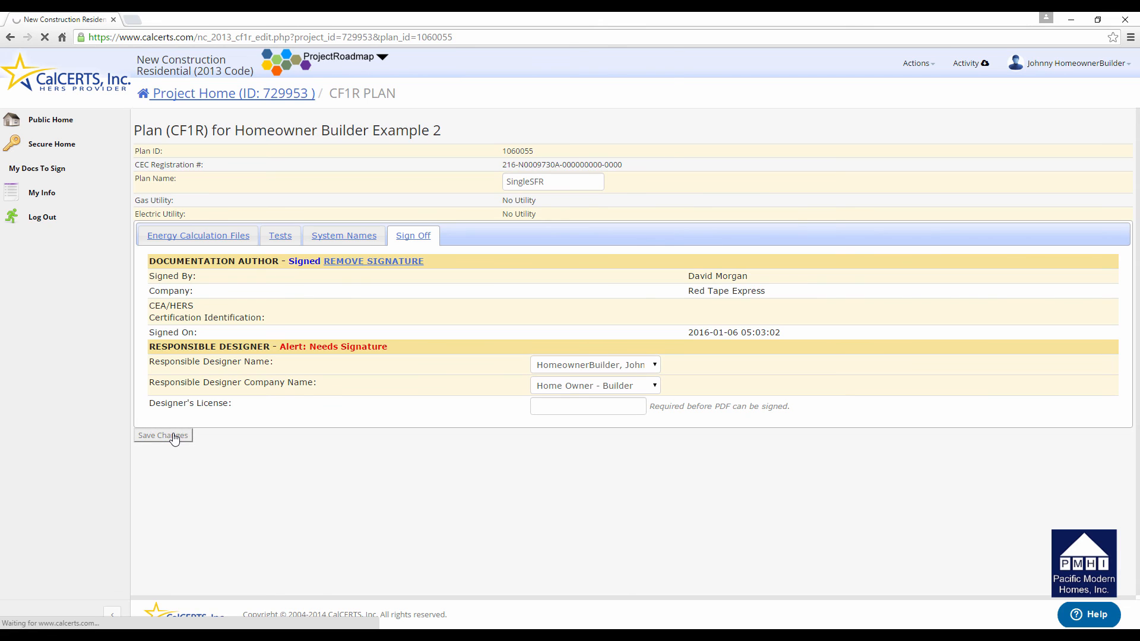
left_click(162, 434)
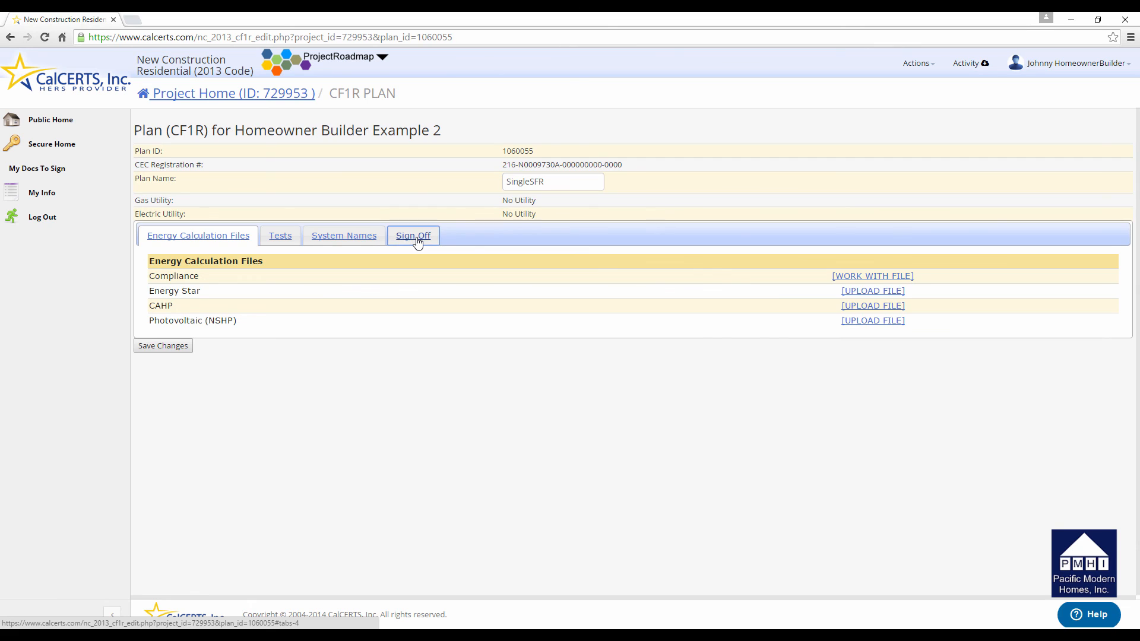
On the Sign Off details, tick the zone/conditioning statement verification and the approve-draft-PDF agreement
left_click(413, 235)
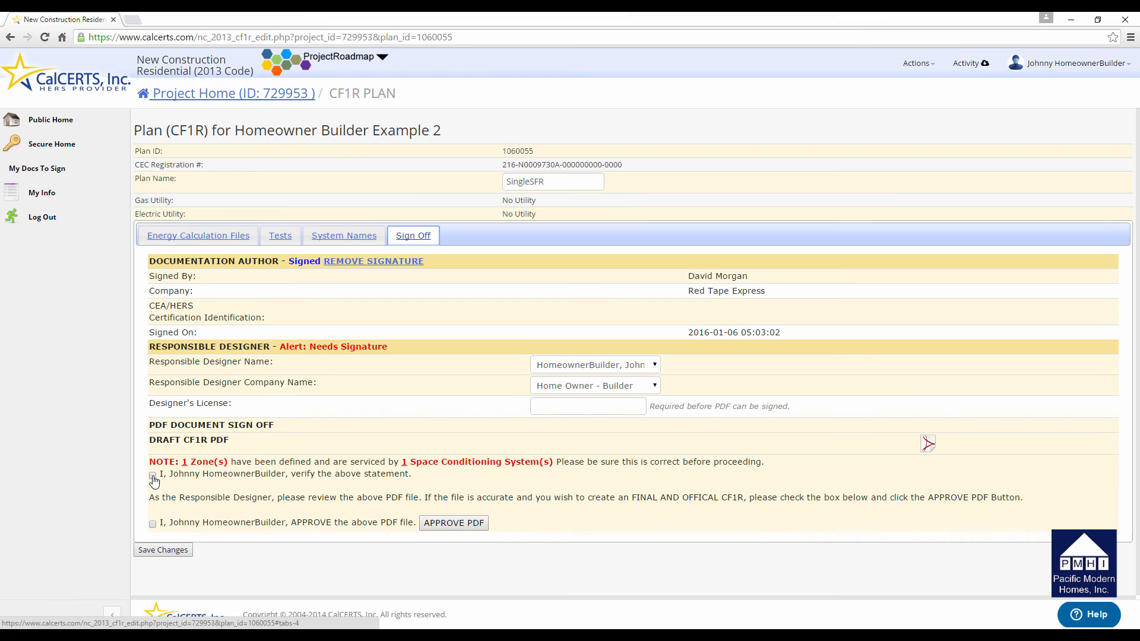
left_click(153, 475)
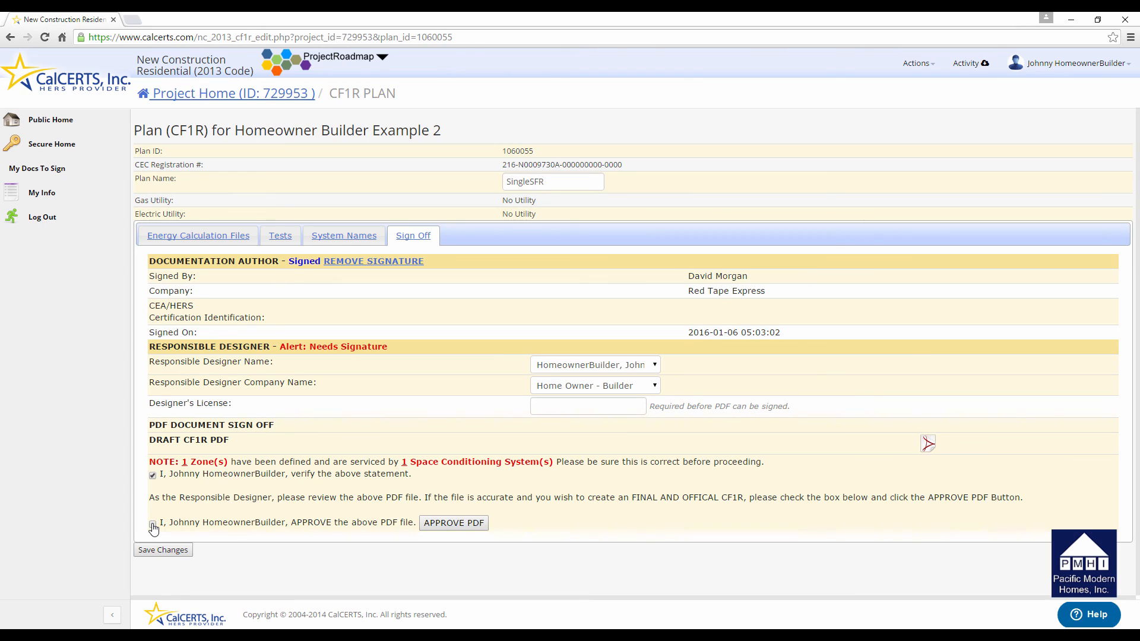
left_click(152, 524)
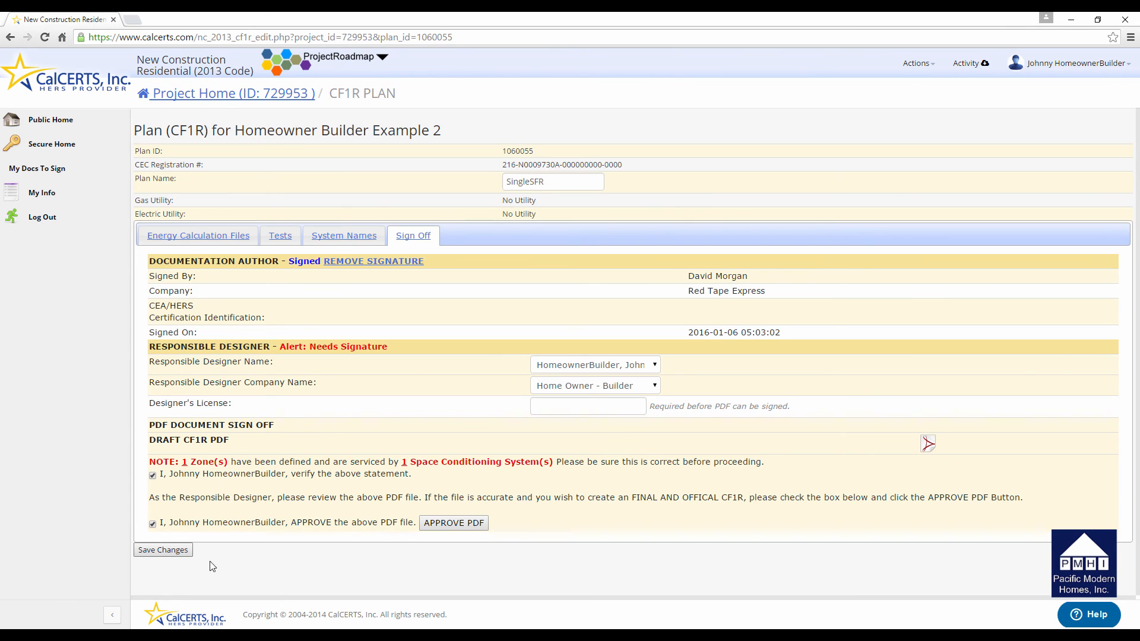
mouse_move(454, 523)
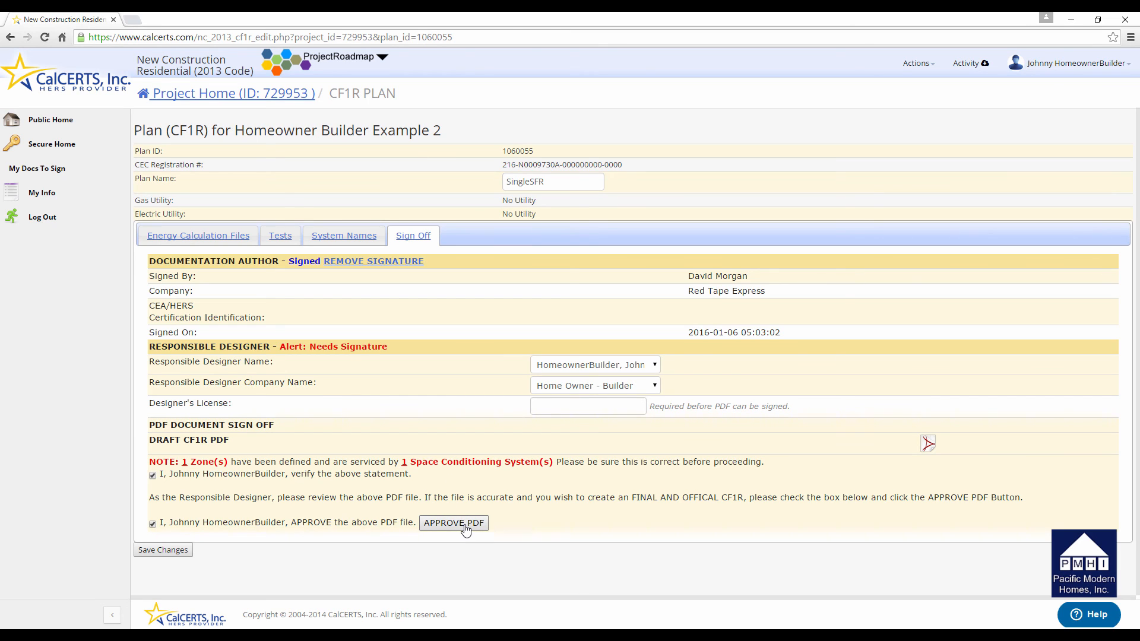
Approve and sign the draft CF1R PDF, then dismiss the 'PDF Signed' confirmation
left_click(454, 523)
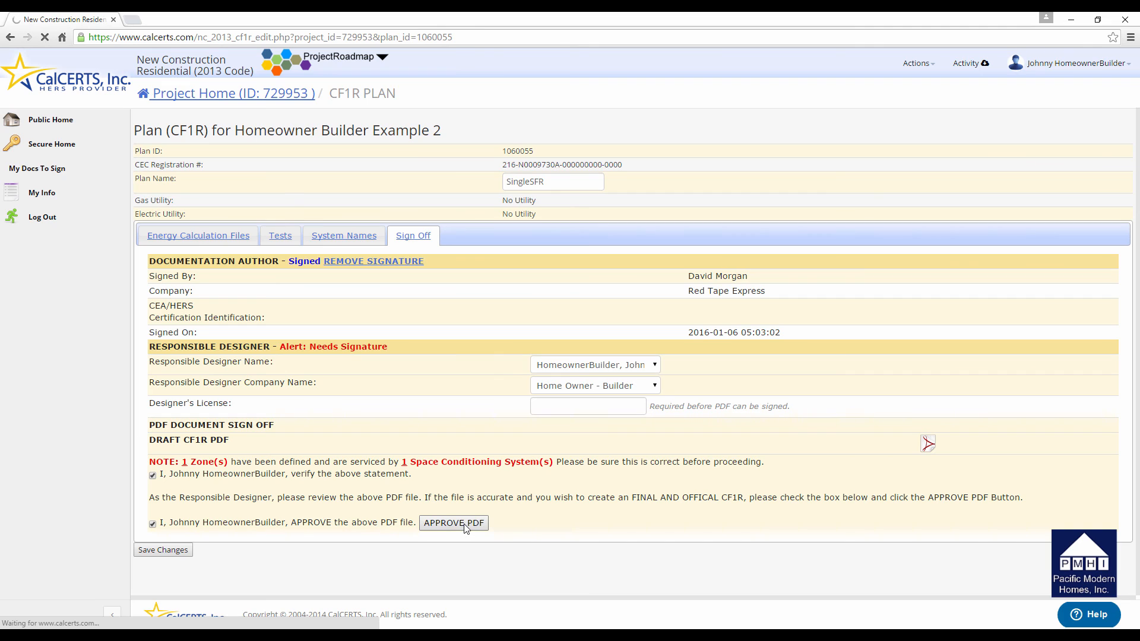
left_click(453, 523)
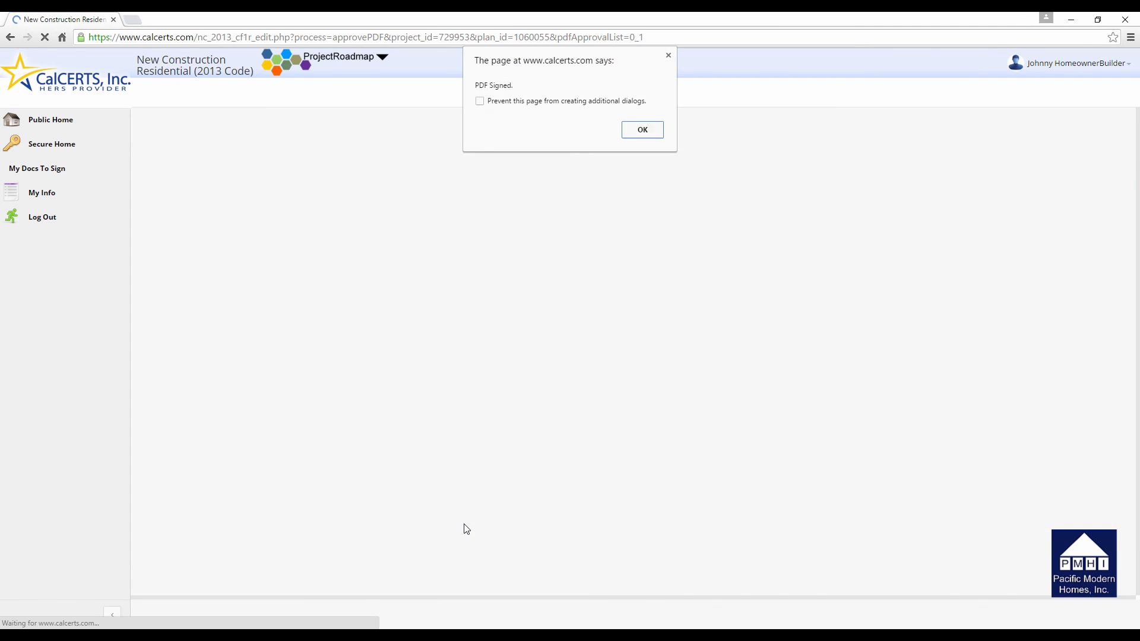
left_click(641, 130)
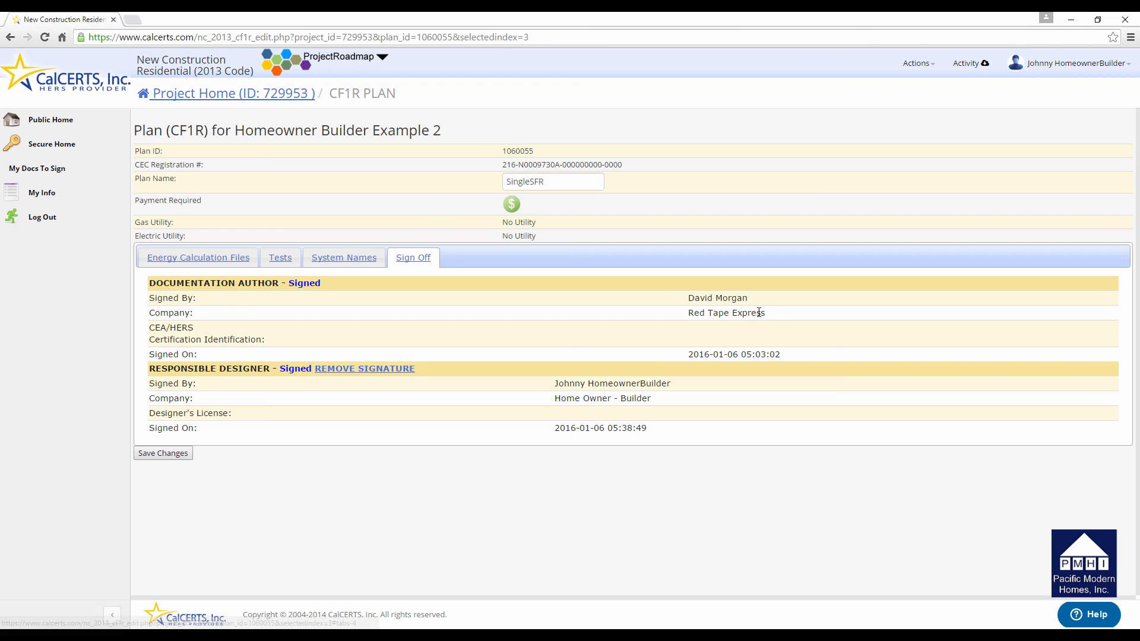
mouse_move(550, 283)
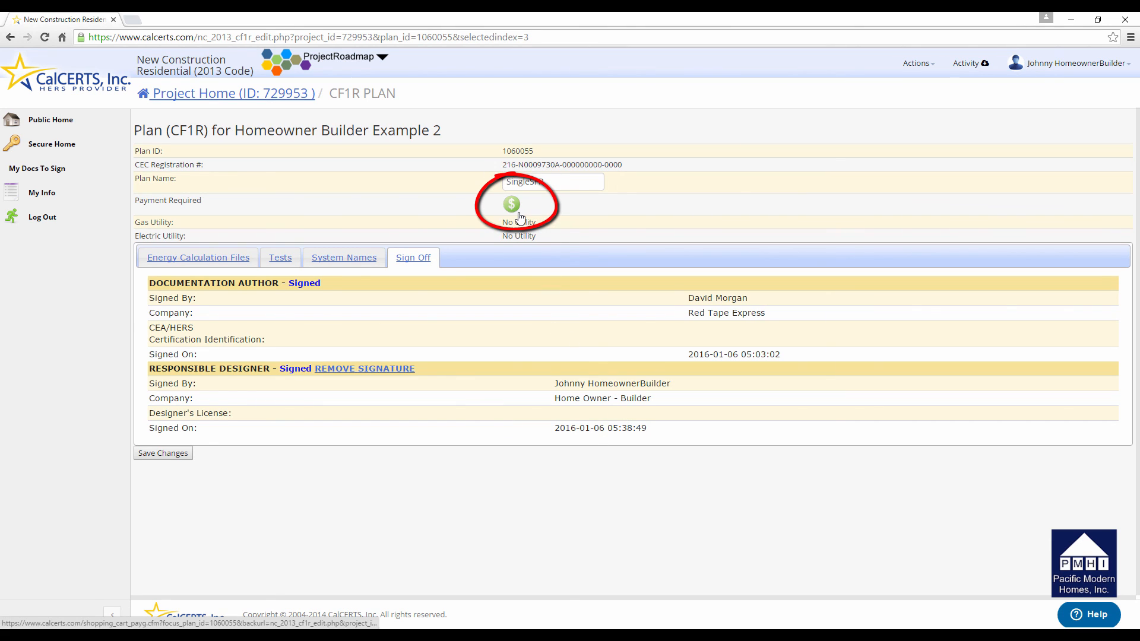
mouse_move(518, 216)
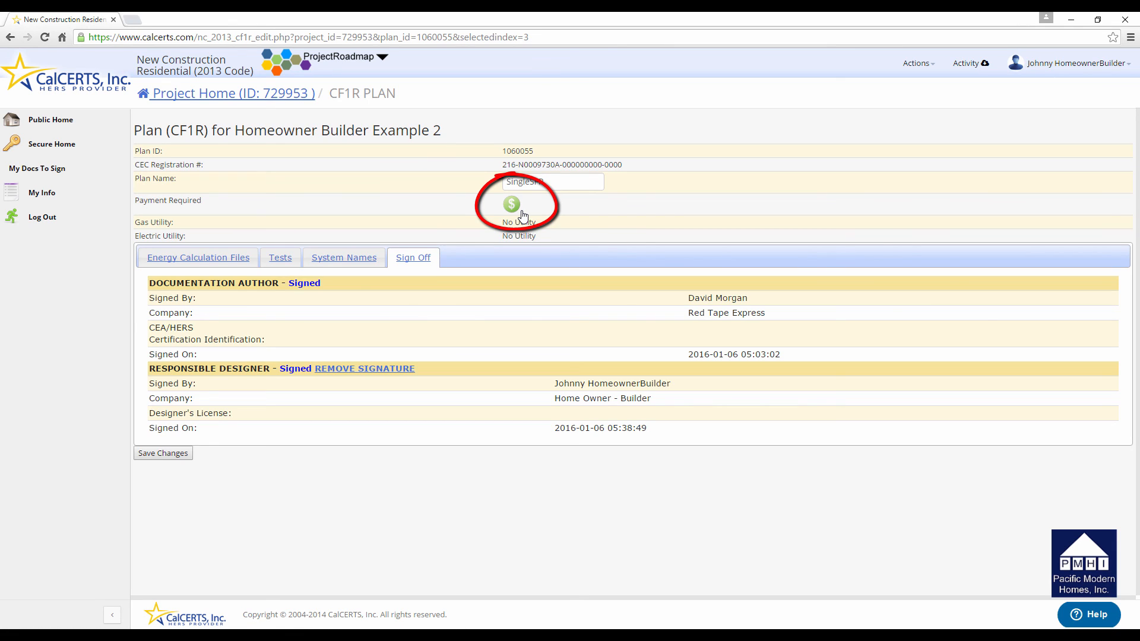
mouse_move(529, 211)
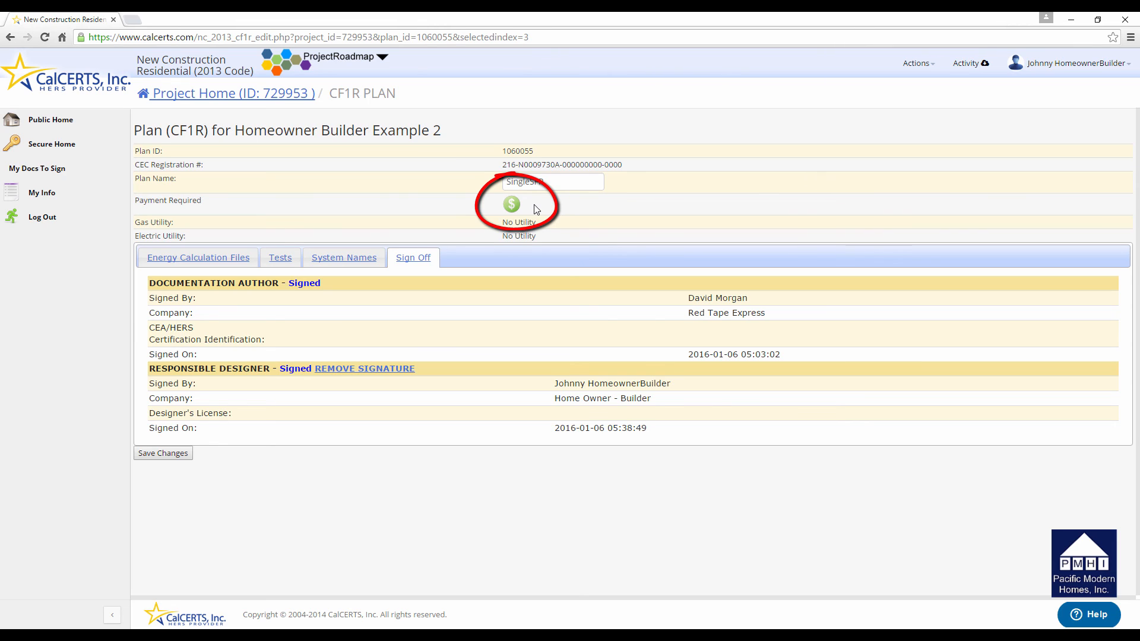
mouse_move(511, 206)
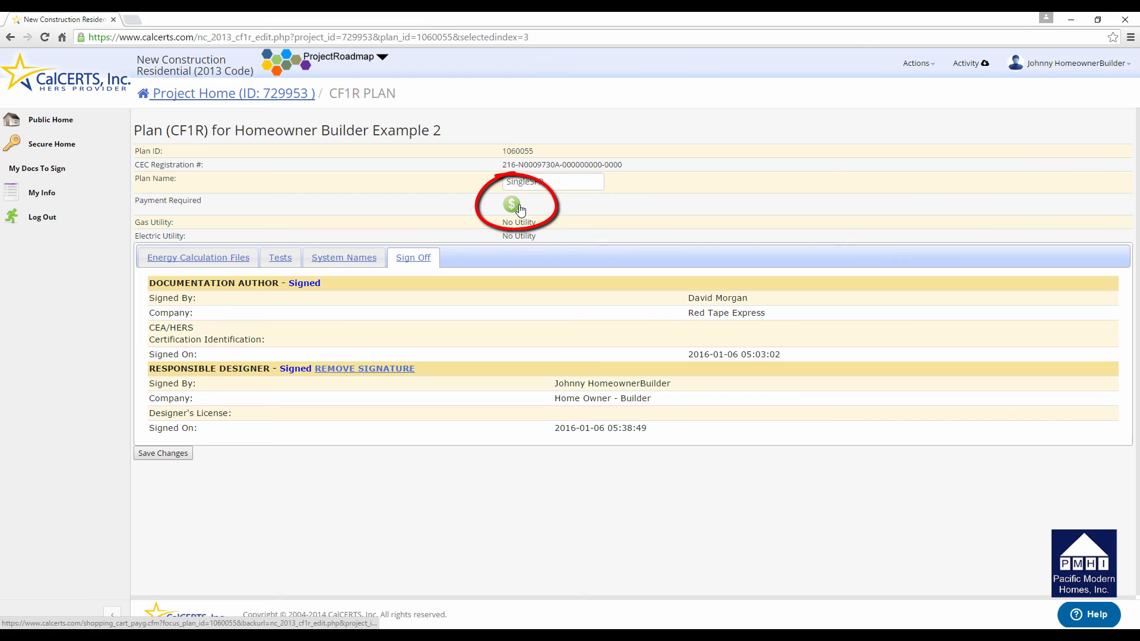
mouse_move(543, 214)
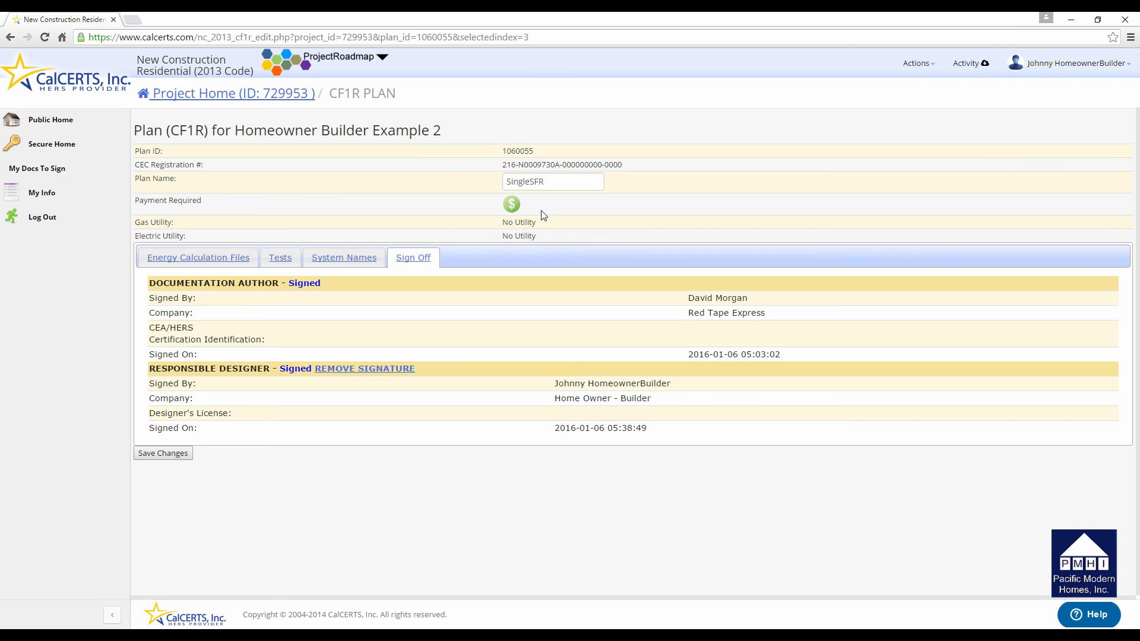
mouse_move(550, 211)
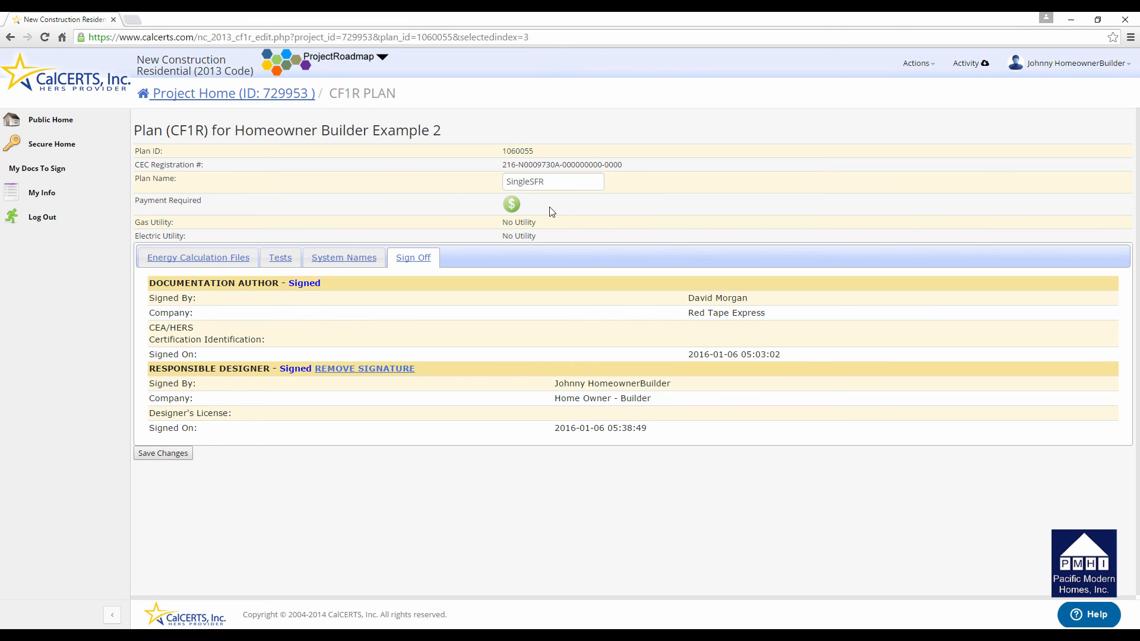
mouse_move(562, 208)
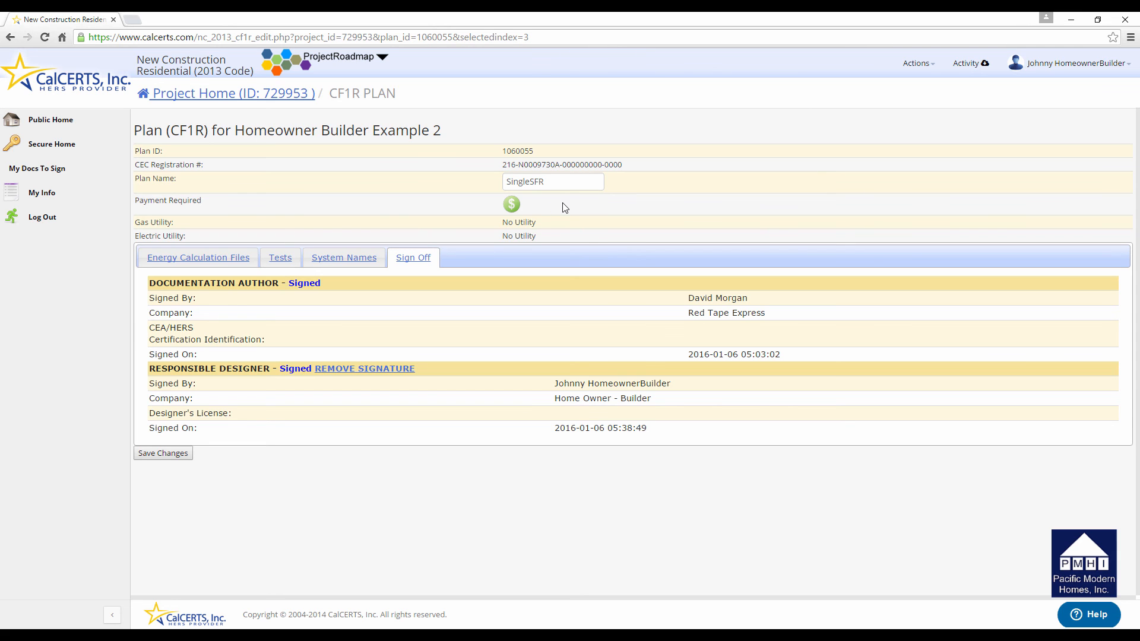